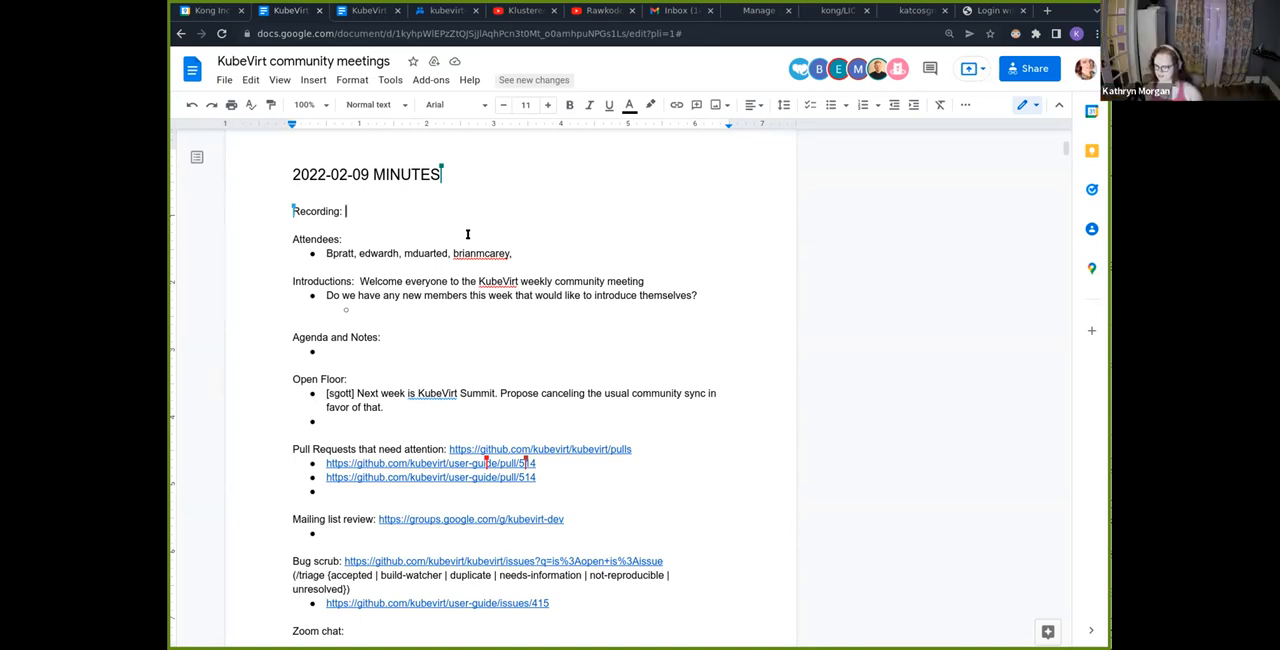
mouse_move(857, 527)
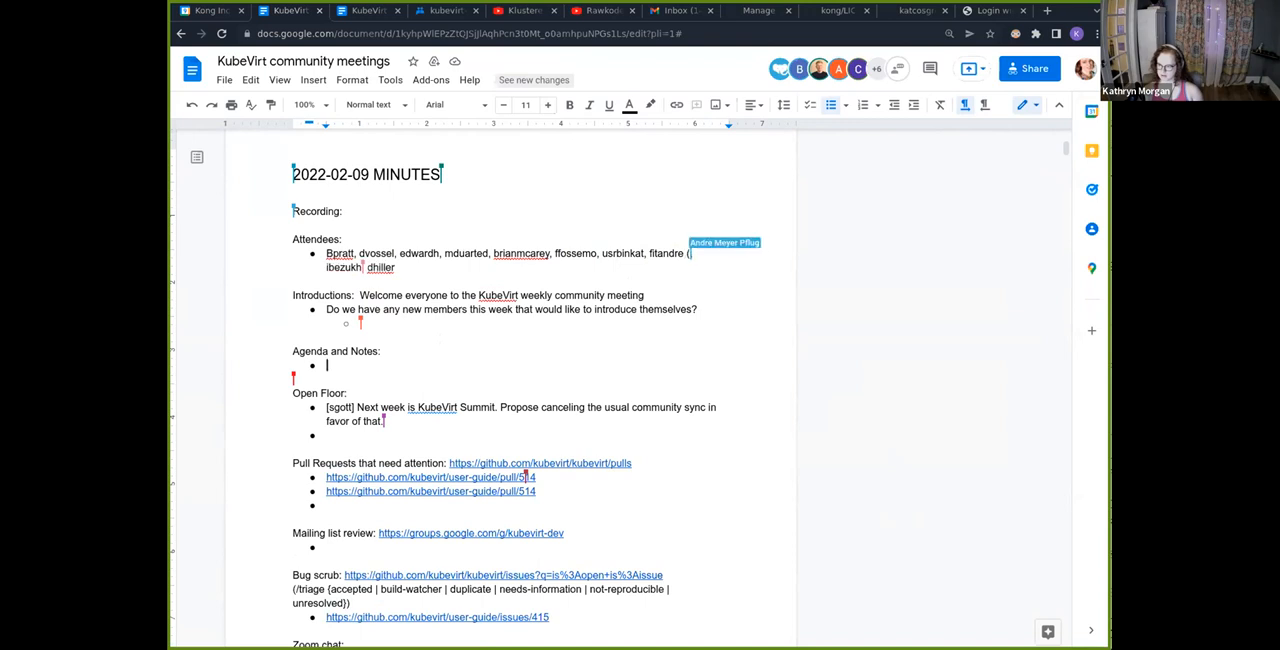
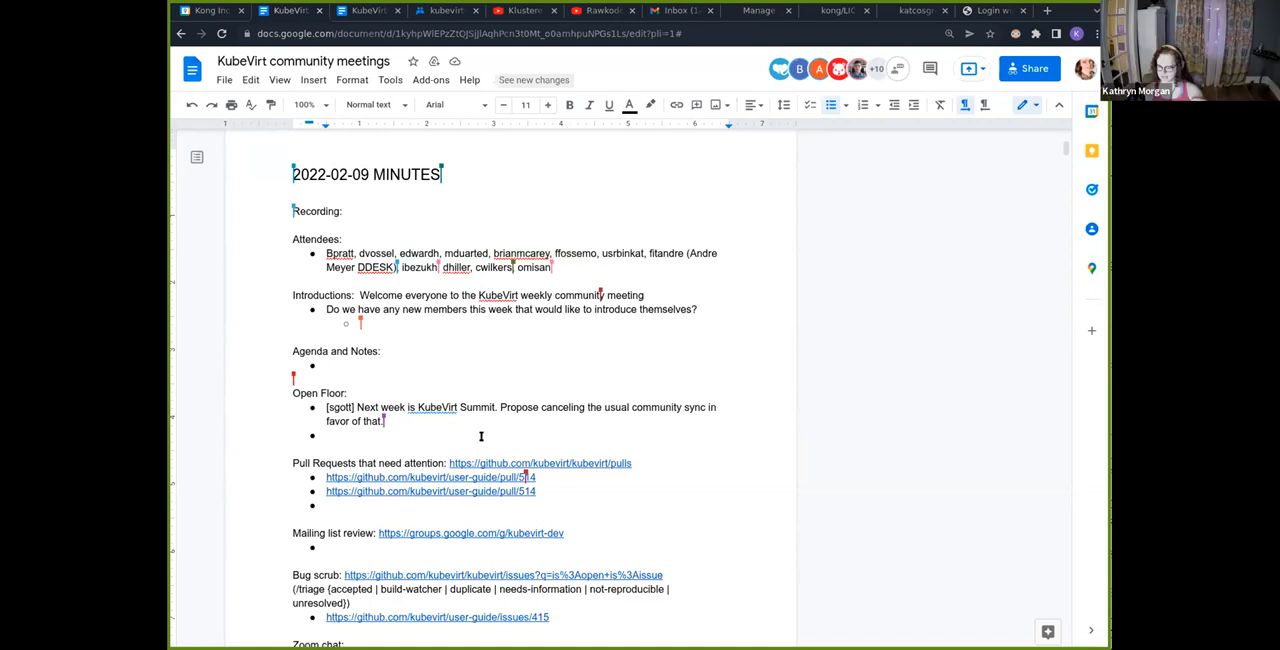
mouse_move(470, 425)
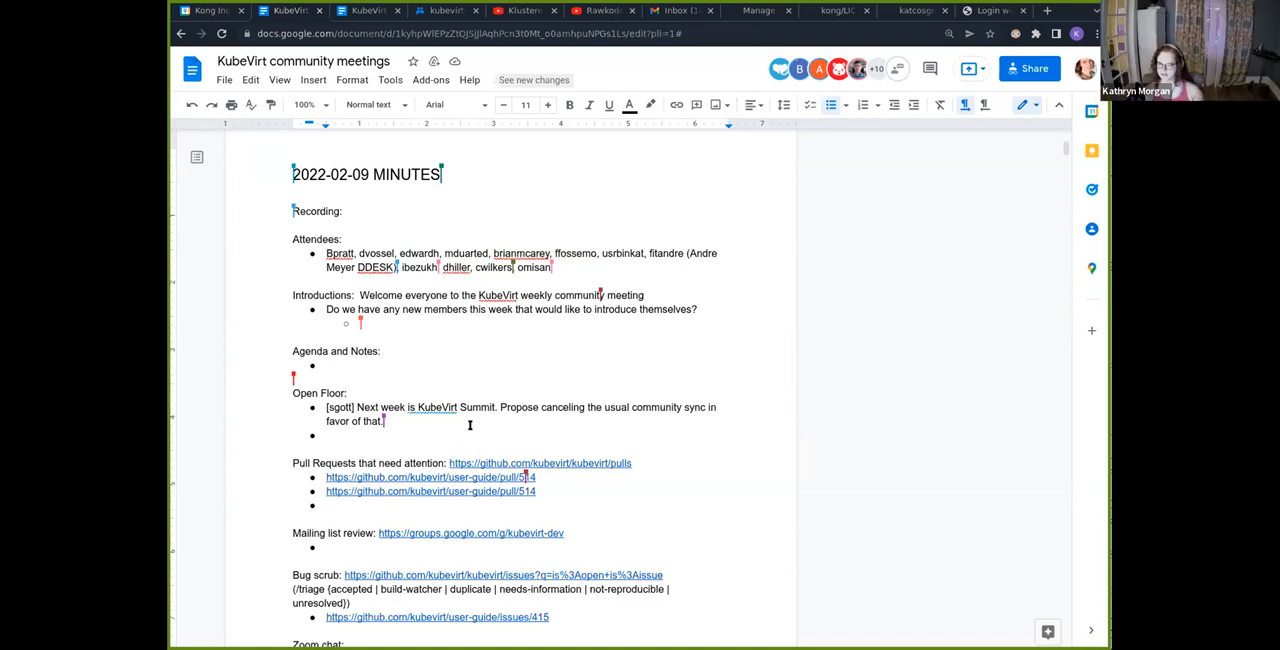
mouse_move(469, 425)
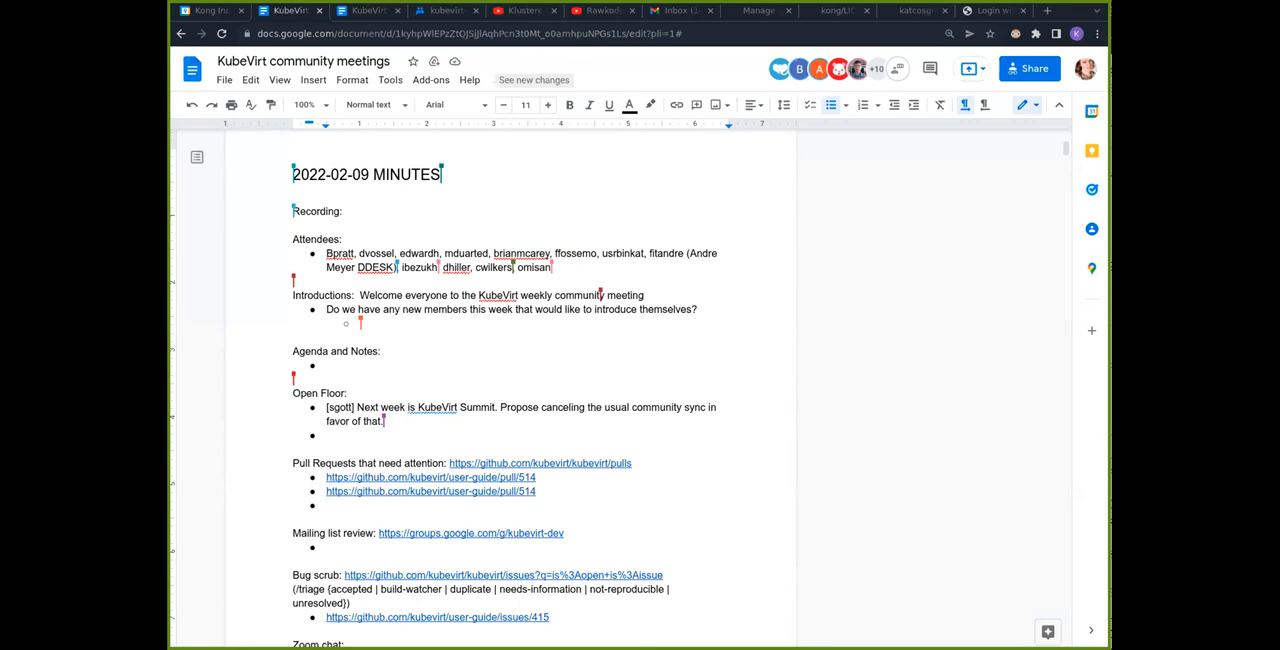
mouse_move(550, 256)
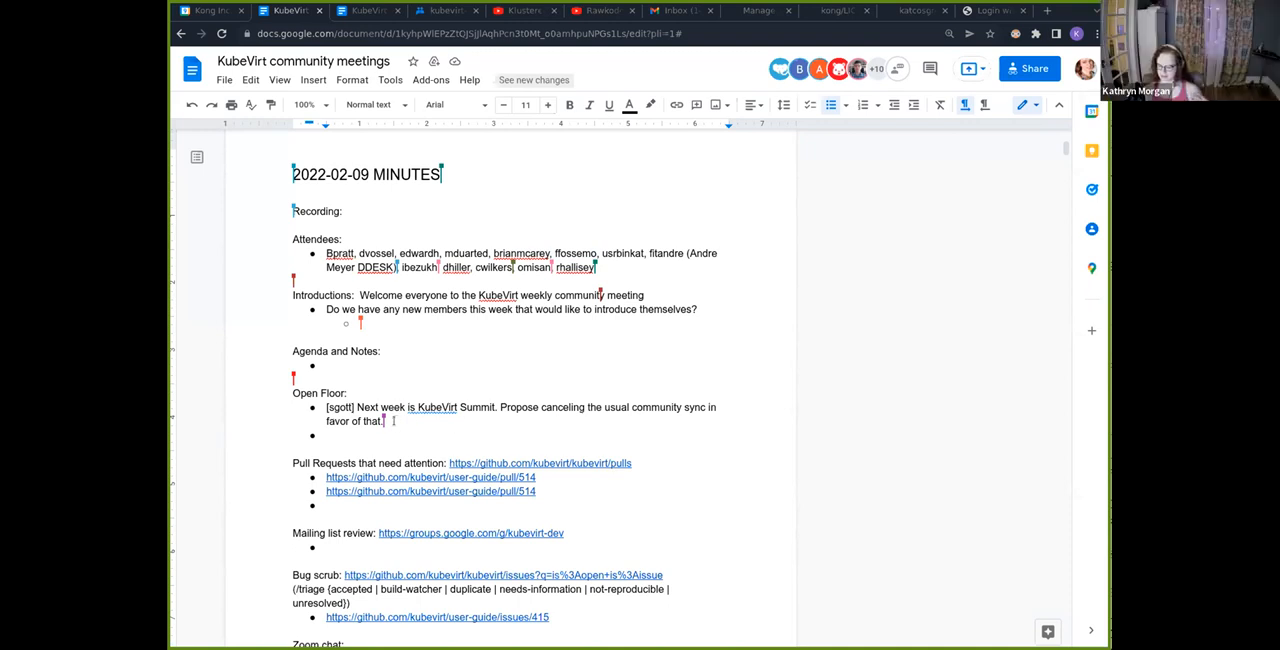
- Add a nested 'Confirmed' sub-bullet under the KubeVirt Summit proposal in Open Floor
left_click_drag(327, 407, 383, 421)
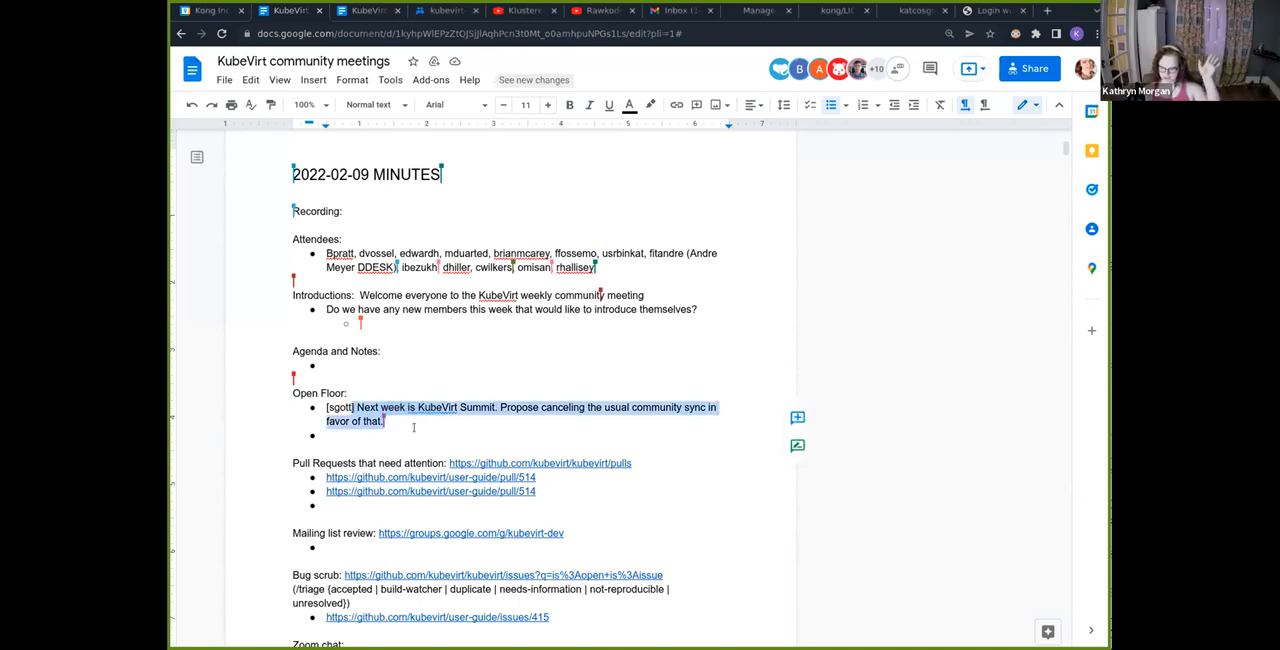
left_click(385, 421)
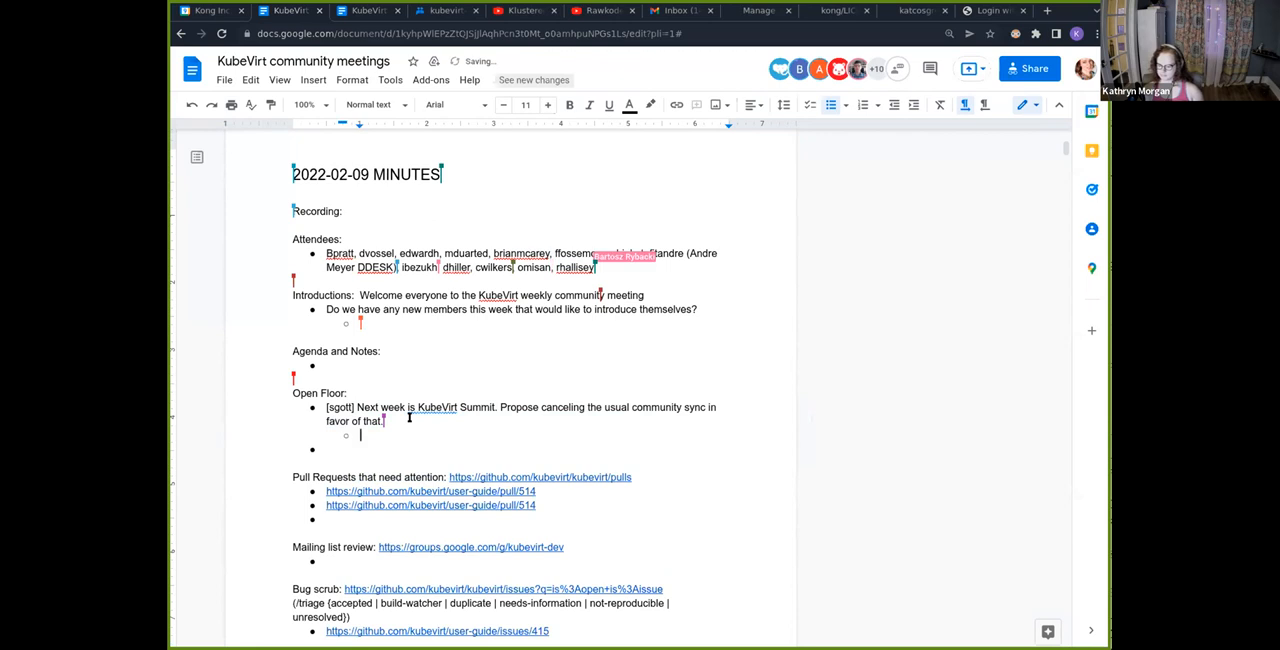
type("Confirmed")
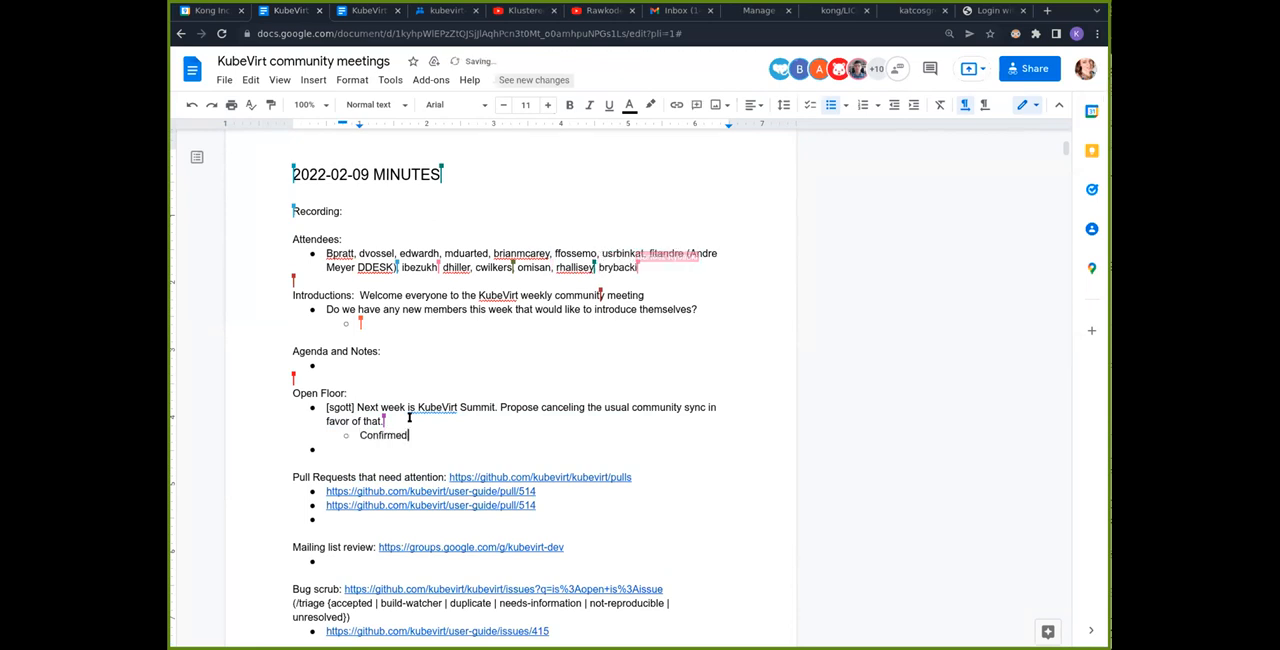
type("no")
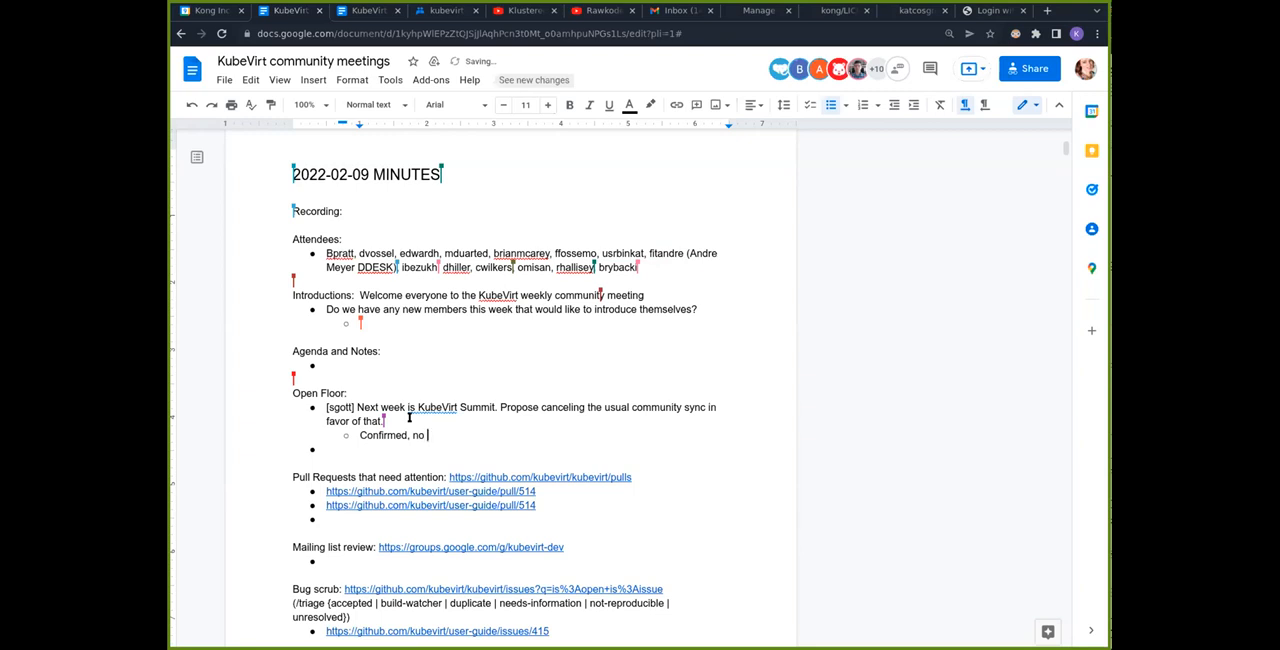
key("Backspace")
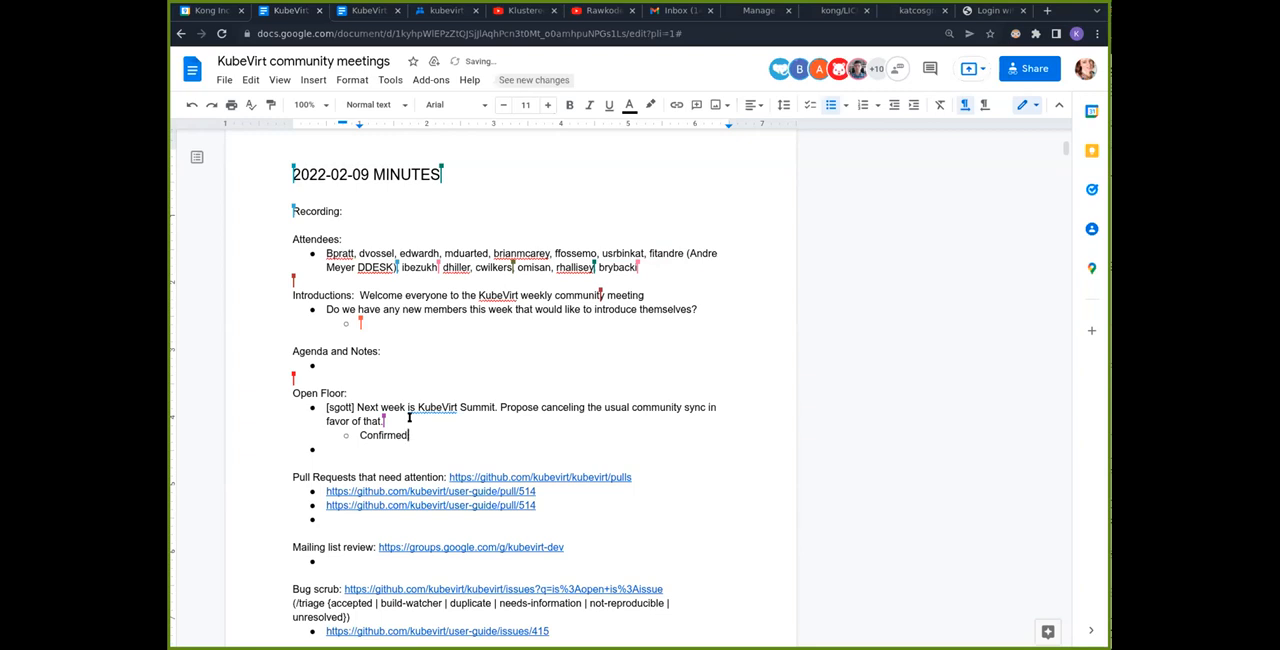
scroll("down", 3)
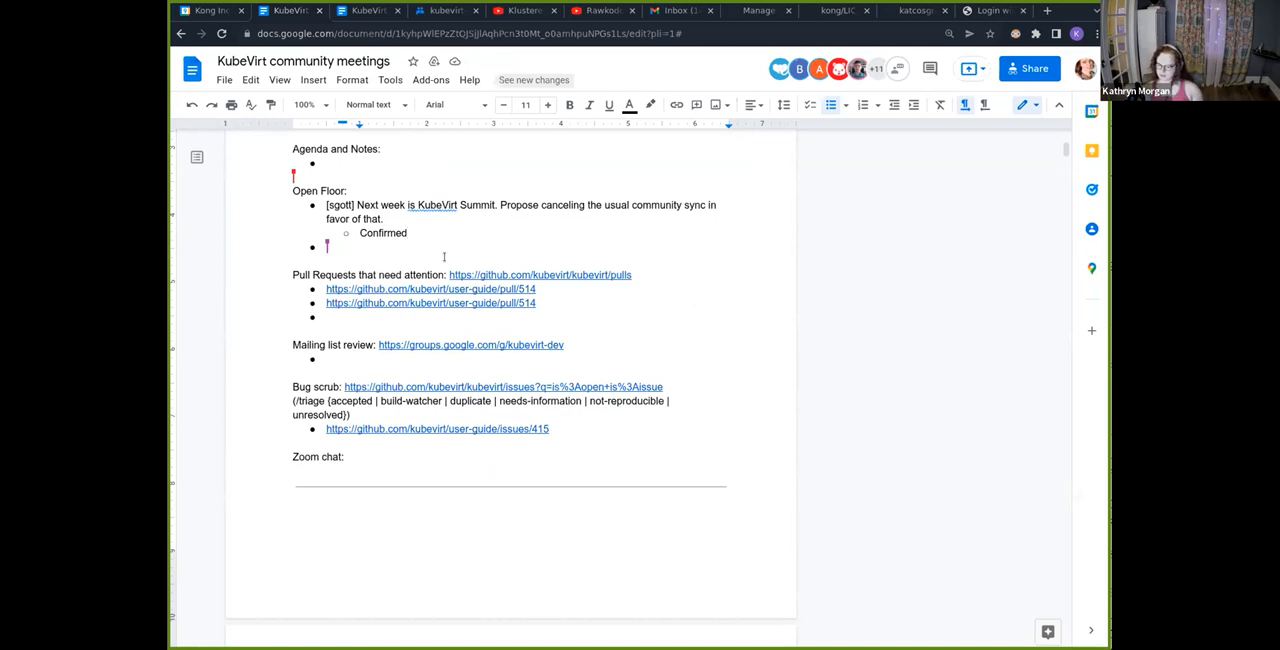
- Enter 'Api graduation discussion' and a Kubevirt client-go bullet under Open Floor
type("Api gradu")
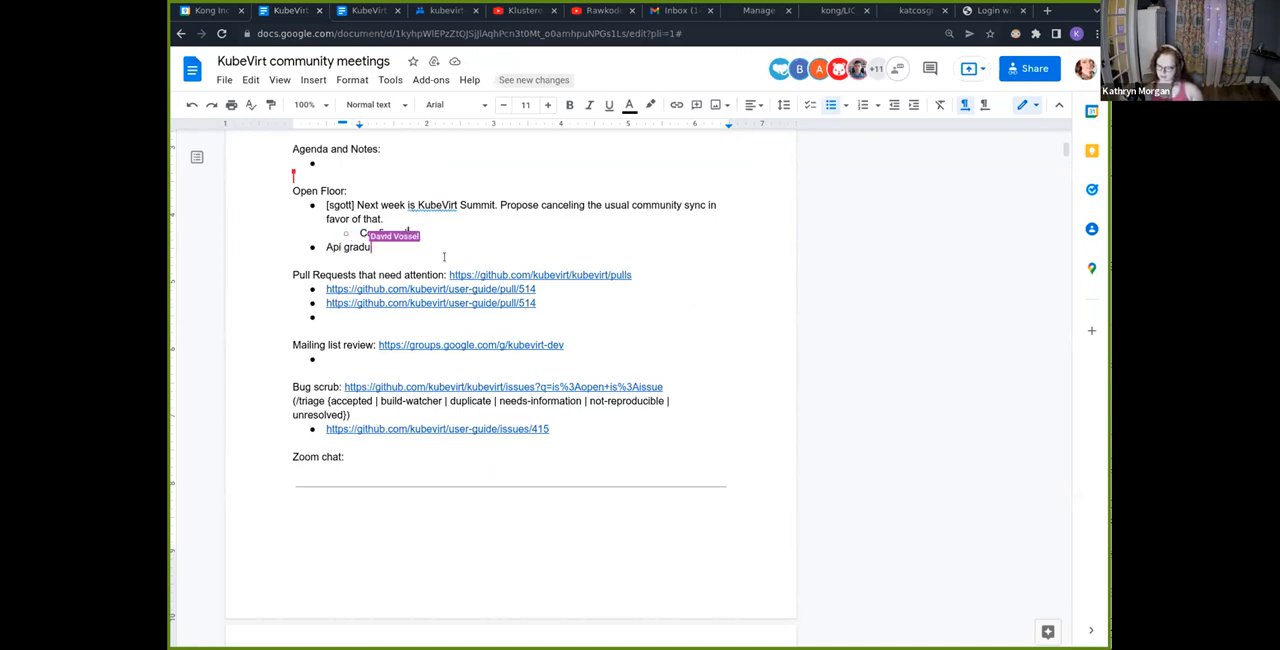
type("Confirmed")
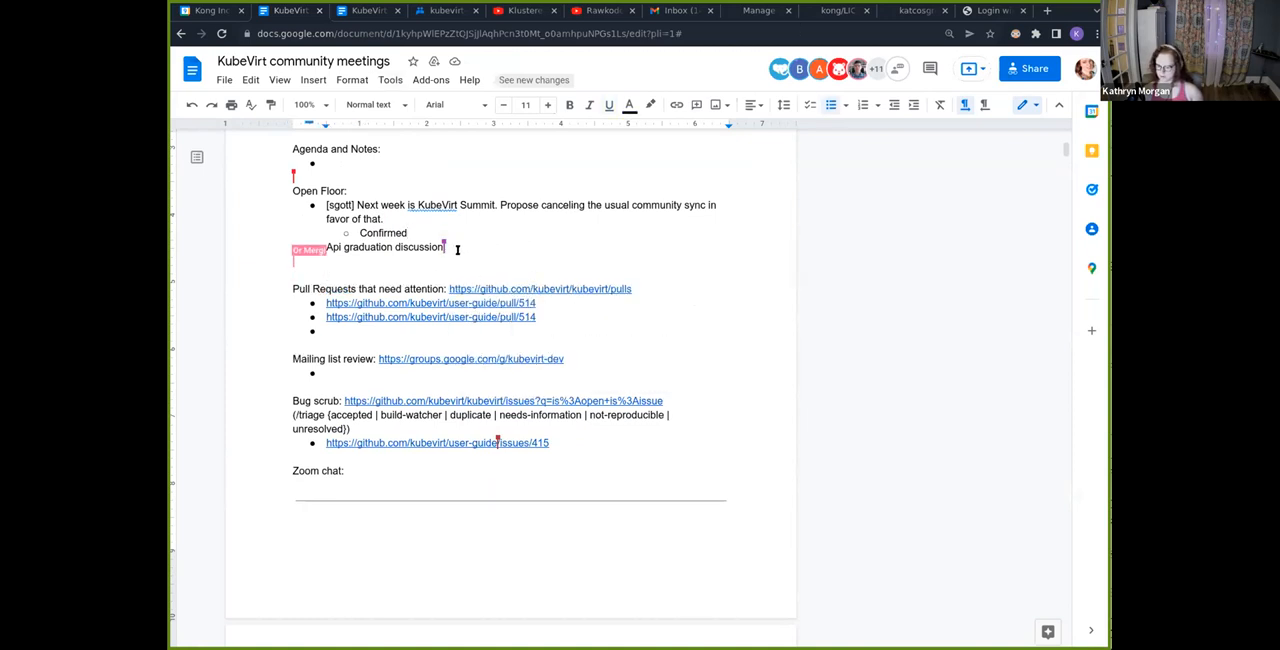
type("wOP")
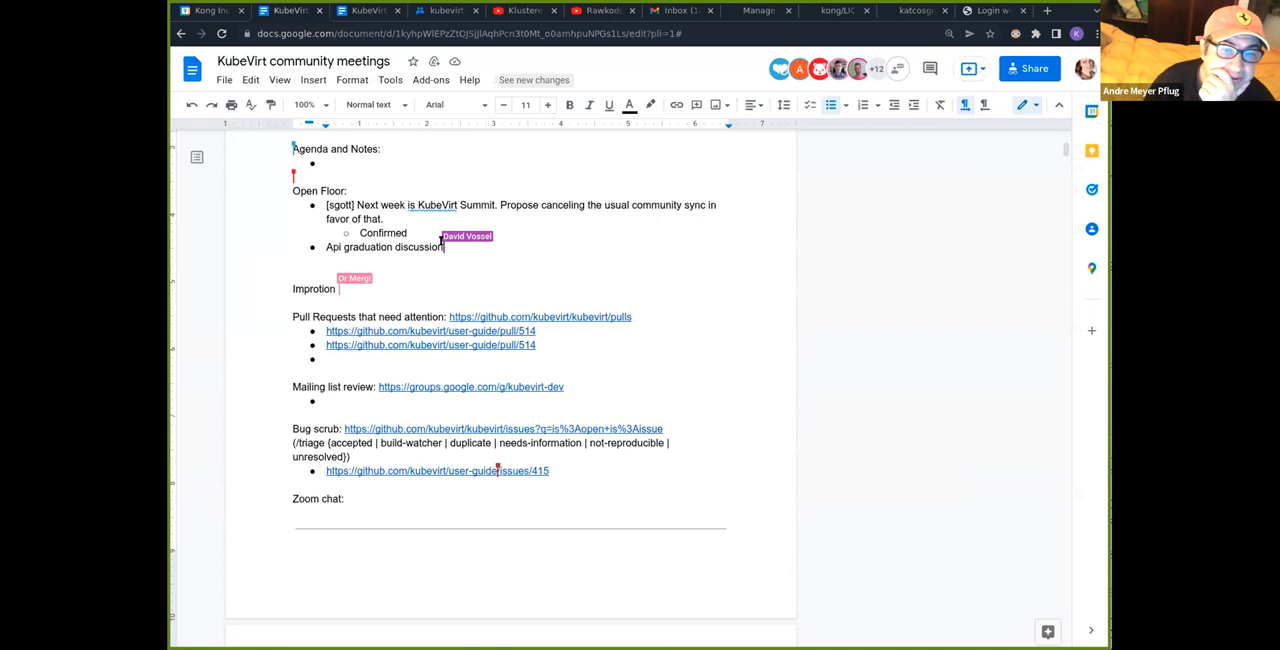
type("Kubevirt client-go")
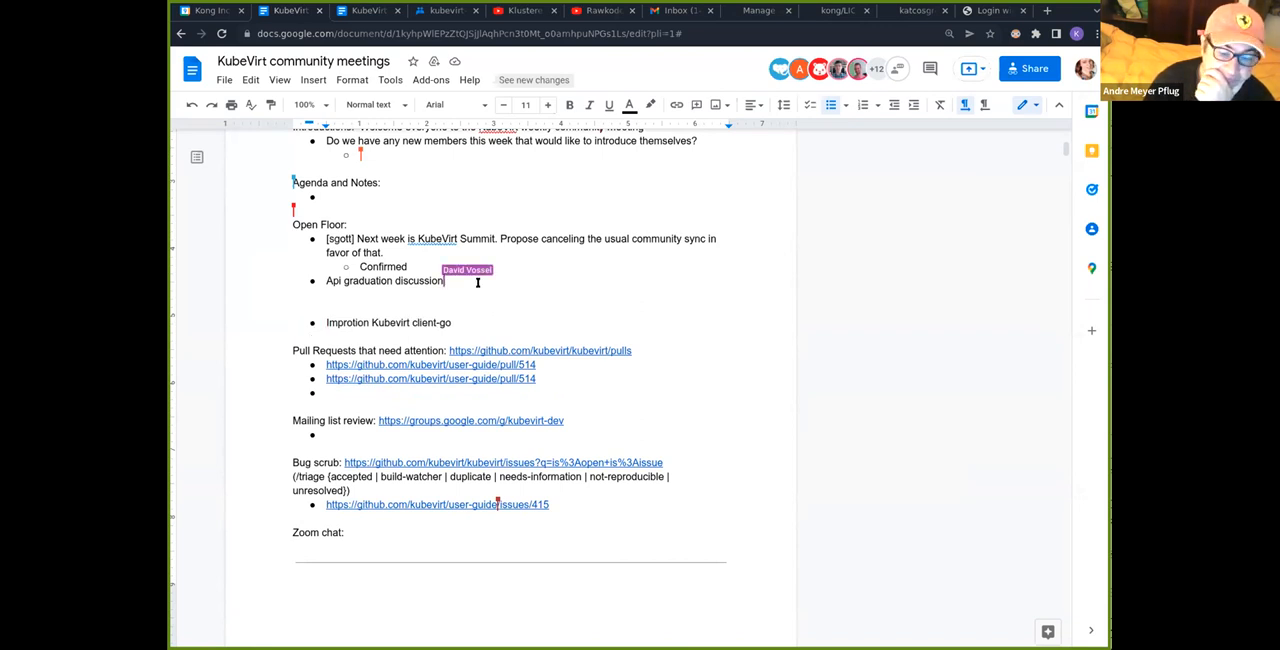
- Paste the kubevirt/community pull/160 link under Api graduation discussion
type("https://github.com/kubevirt/community/pull/160")
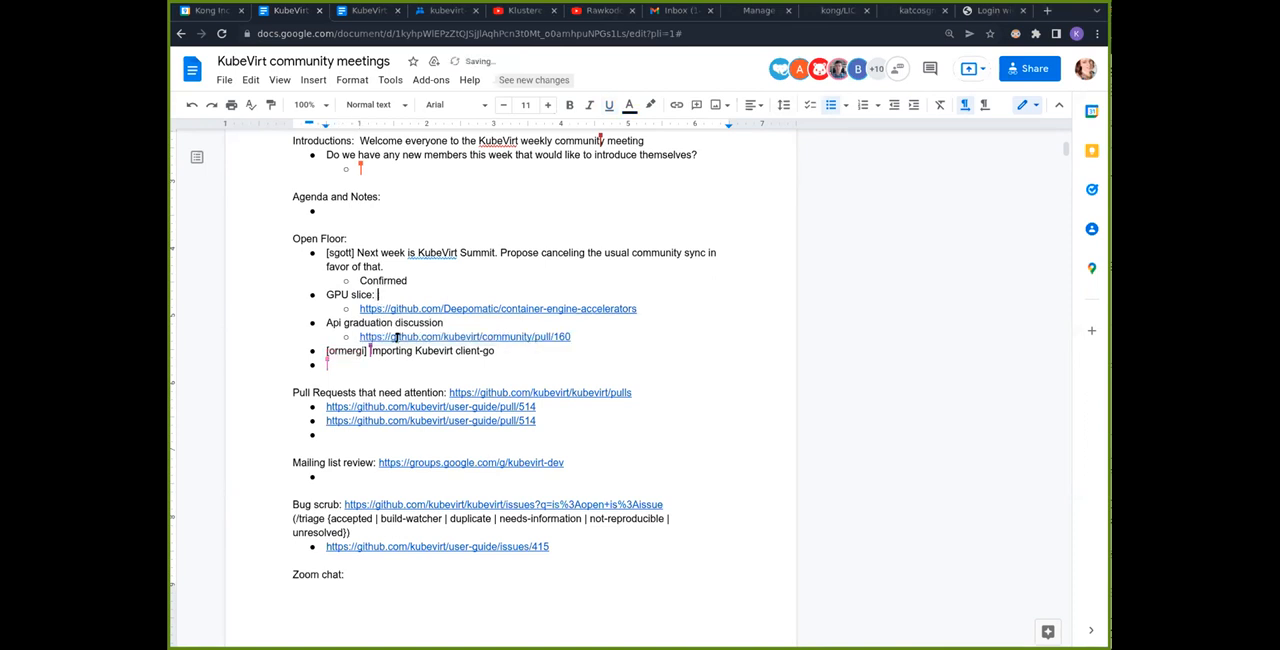
type("(vG")
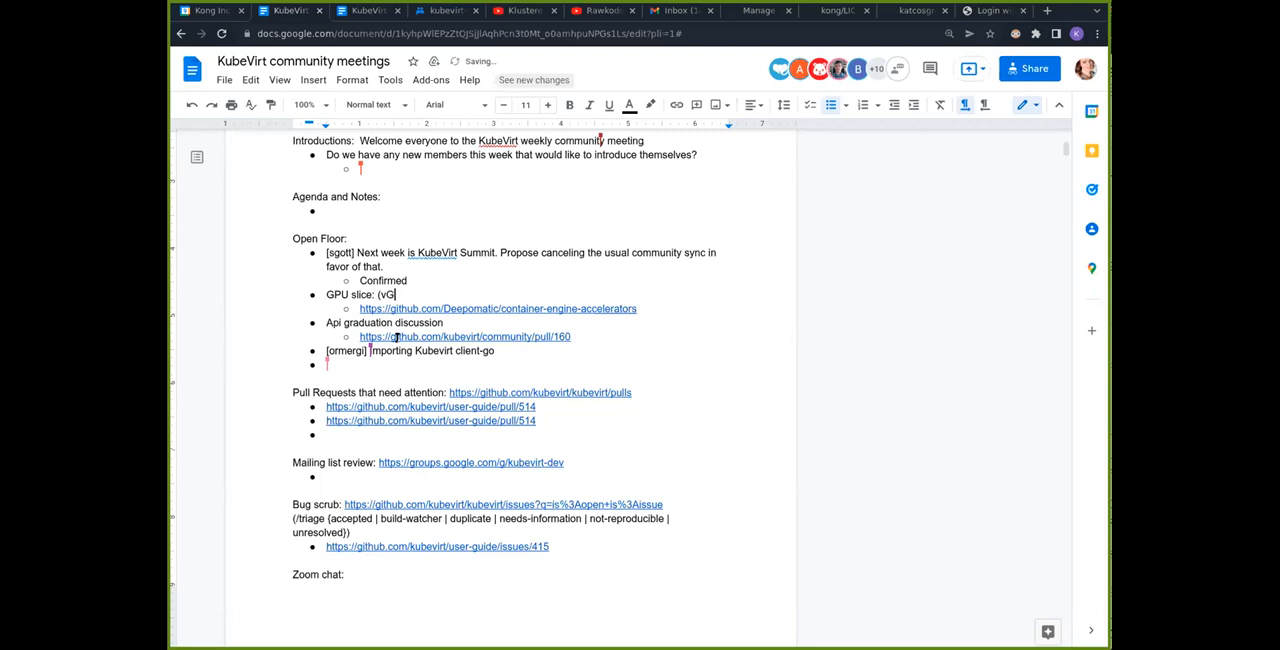
type("PU?)")
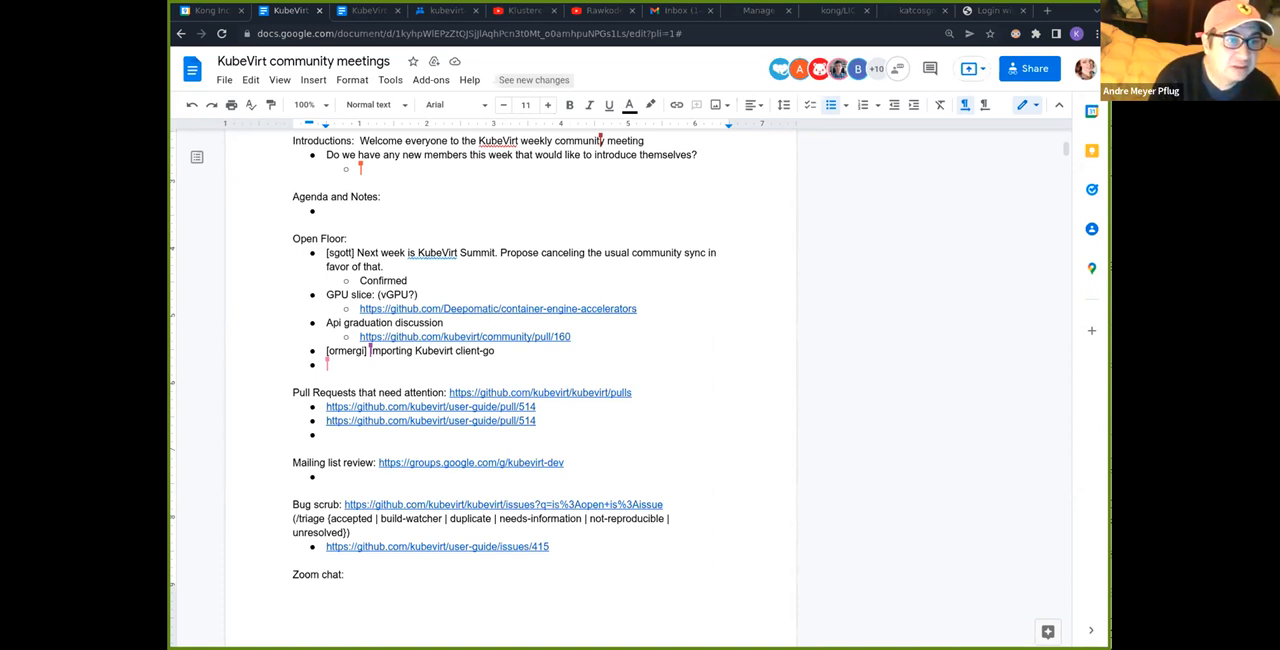
mouse_move(256, 304)
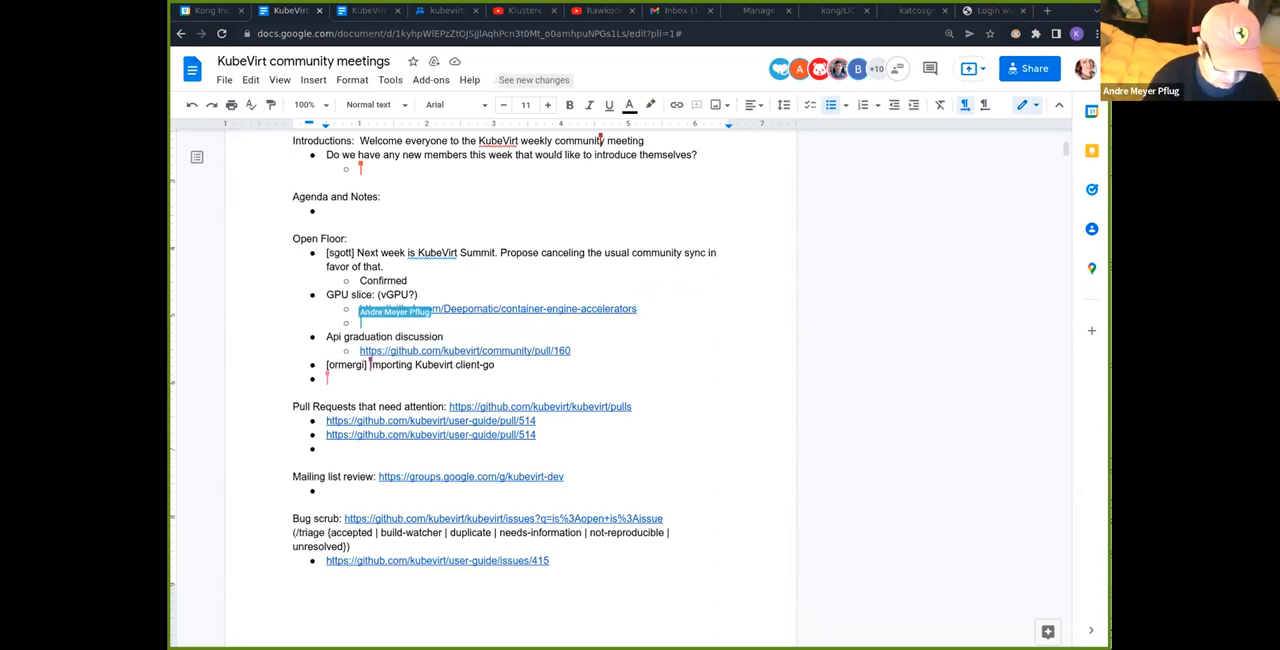
type("working")
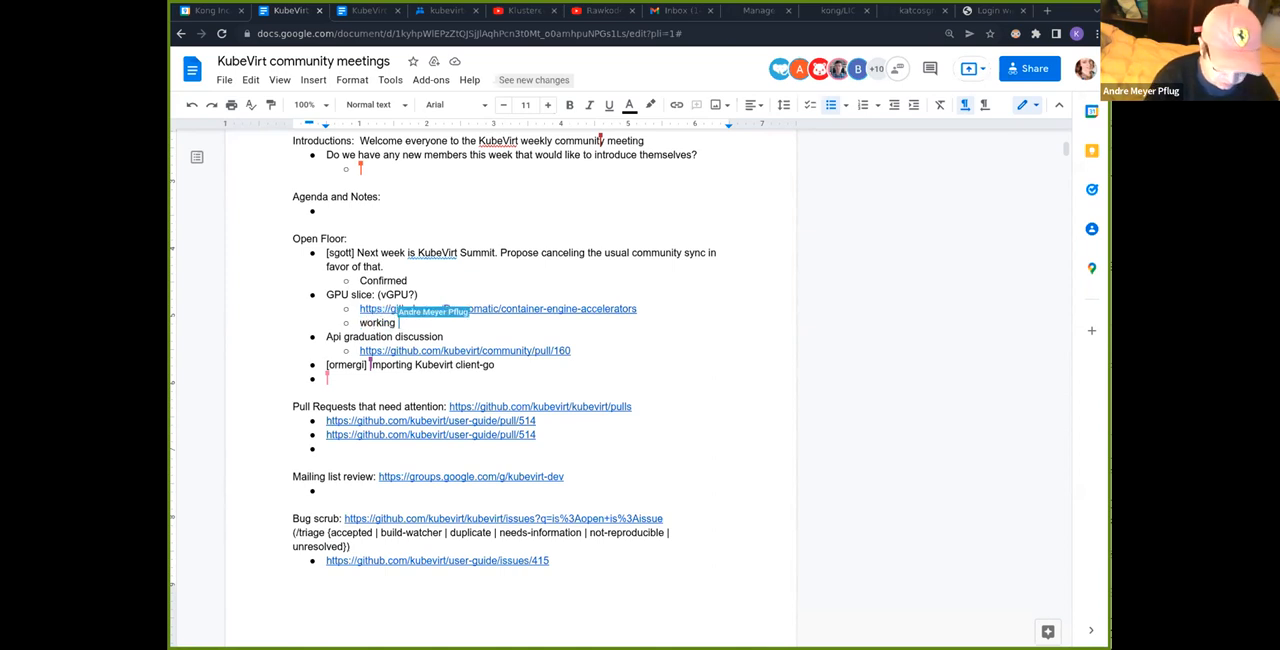
type("https://github.com/NVIDIA/kubevirt-gpu-device-plugin")
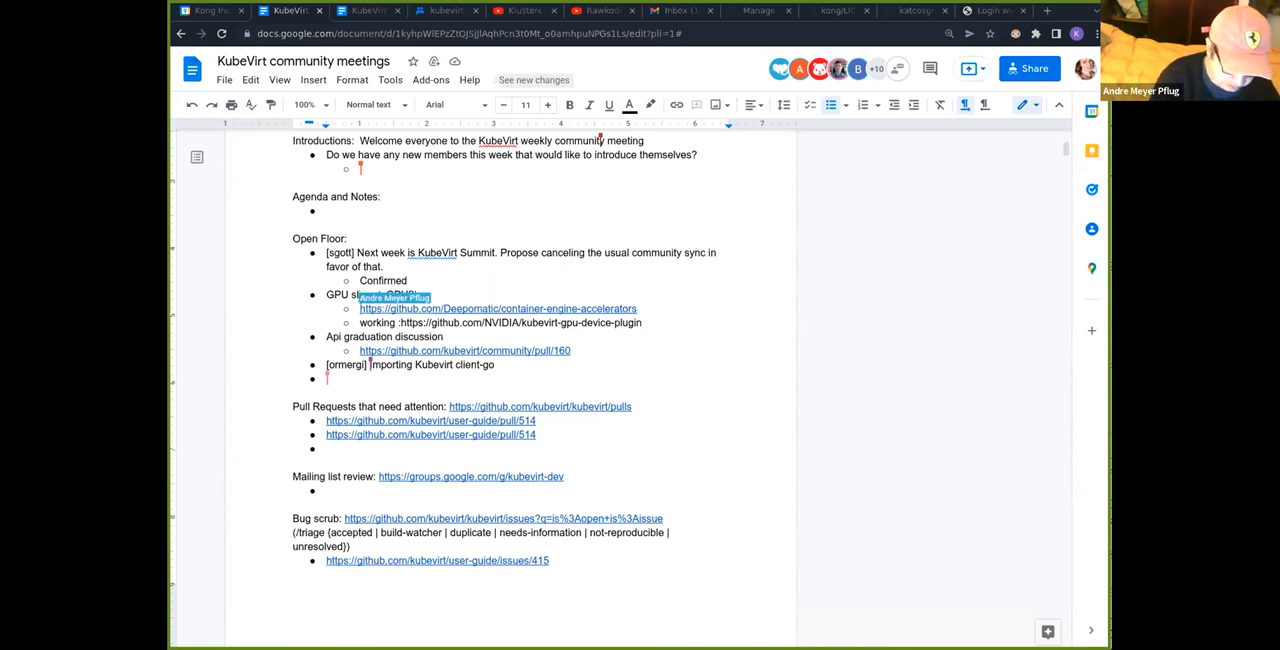
type("Under")
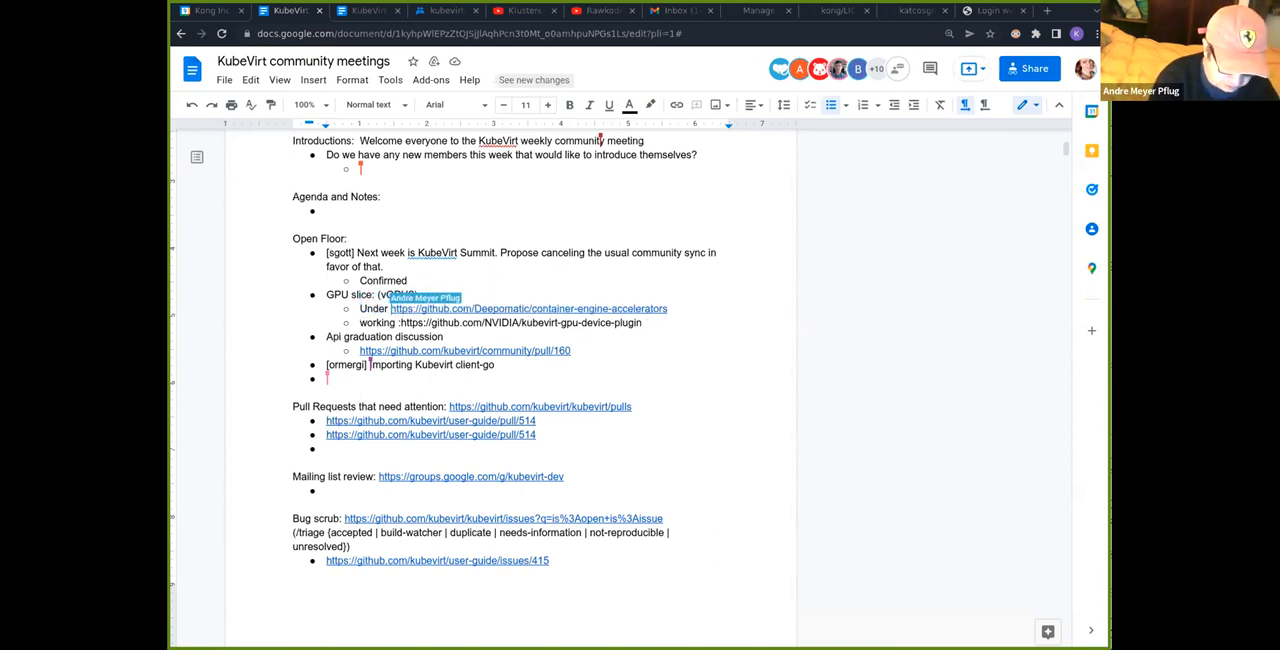
type("testing:")
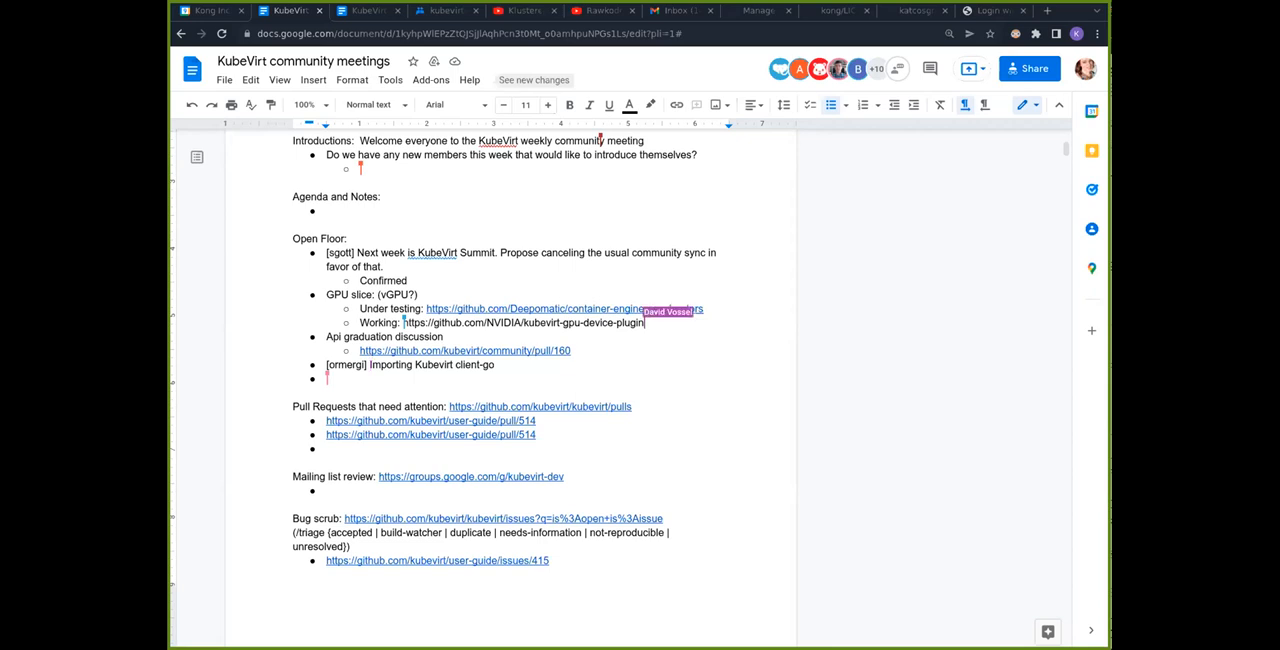
type("https://github.com/kubevirt/kubevirt/pull/5974")
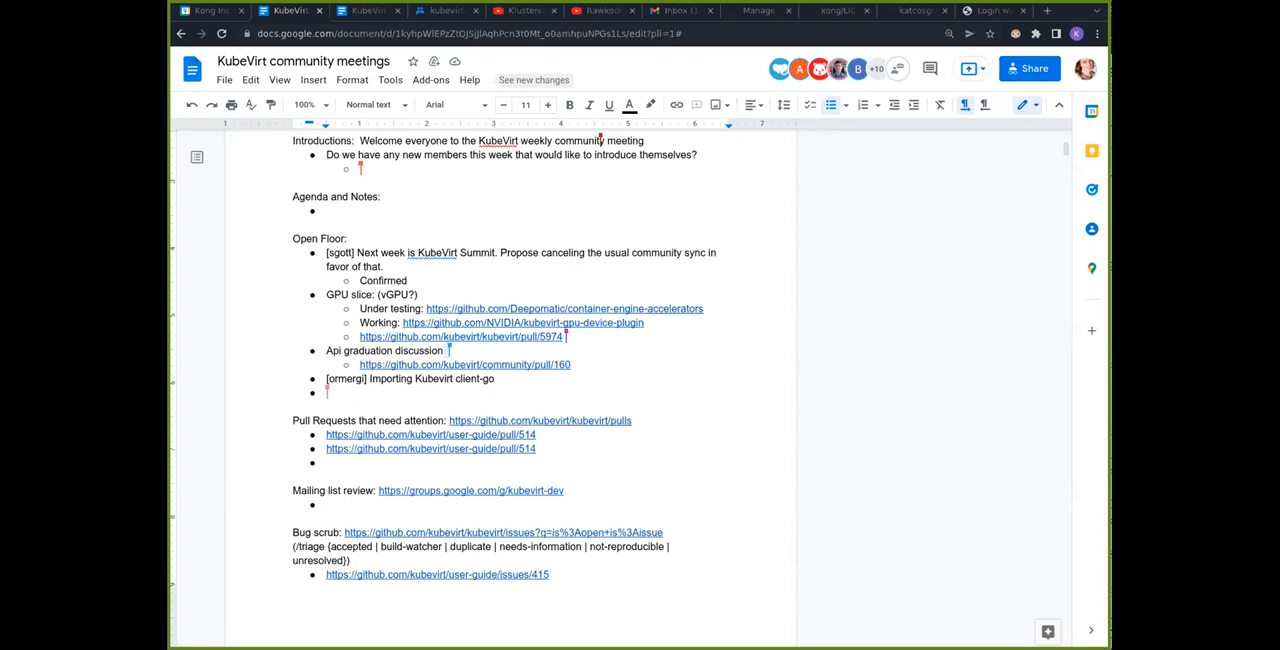
mouse_move(490, 326)
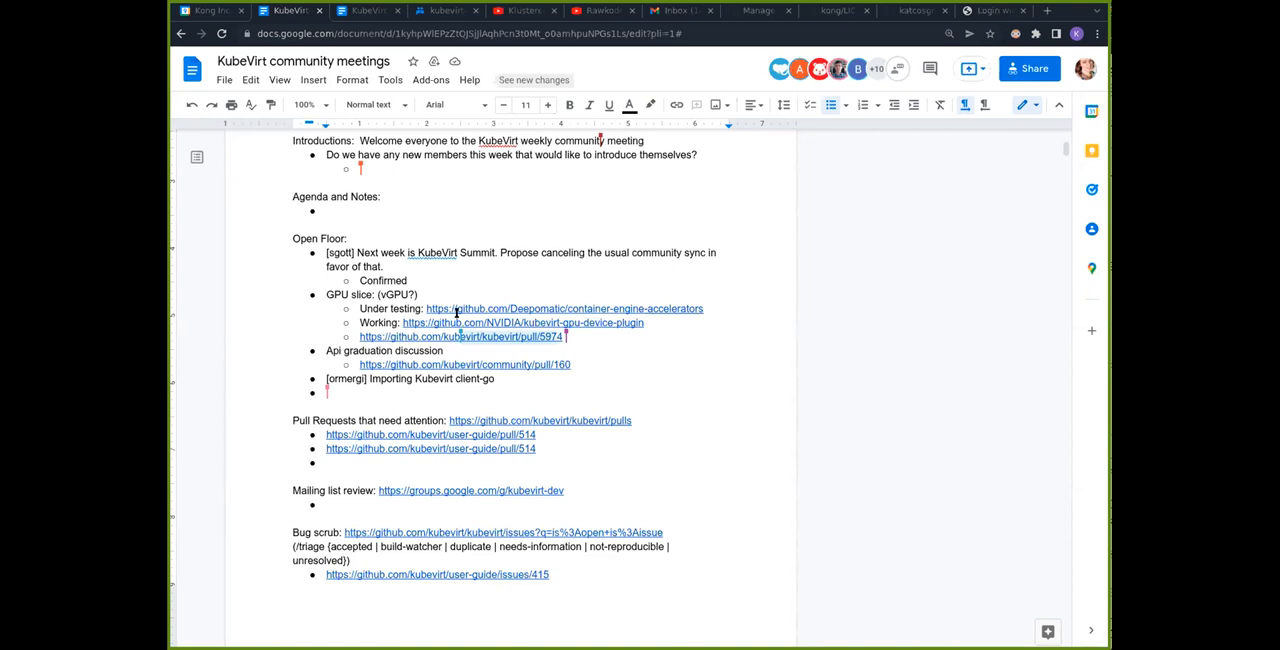
mouse_move(457, 308)
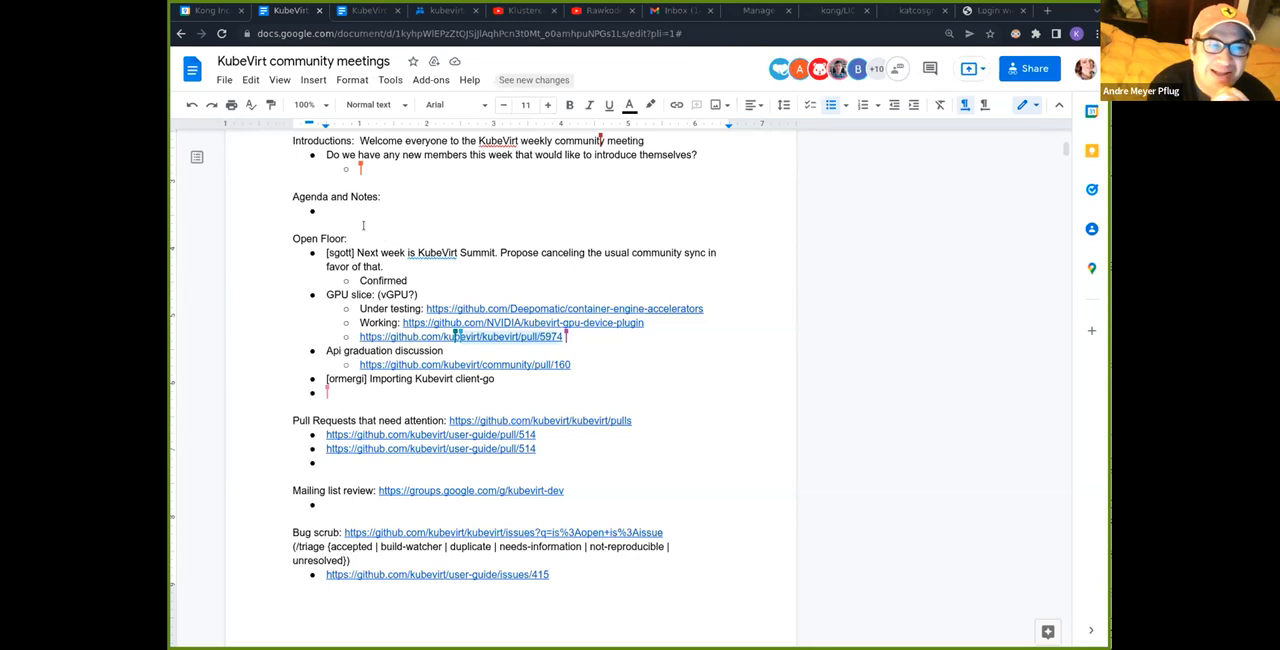
mouse_move(195, 197)
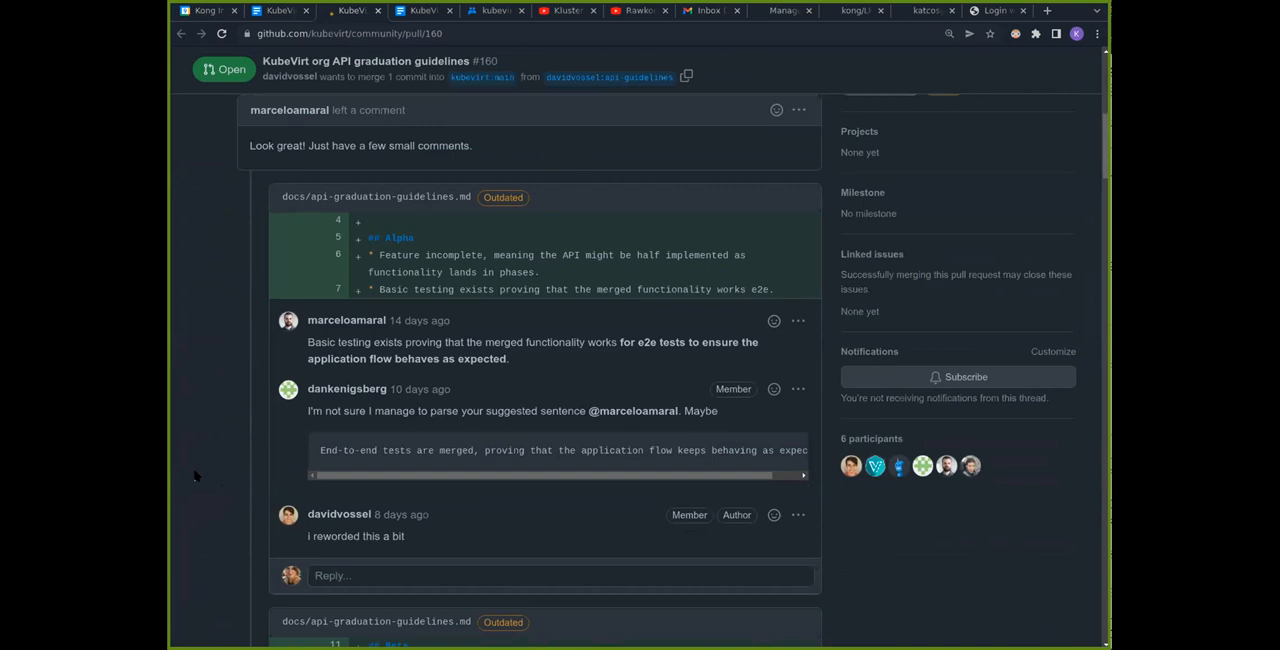
scroll("down", 3)
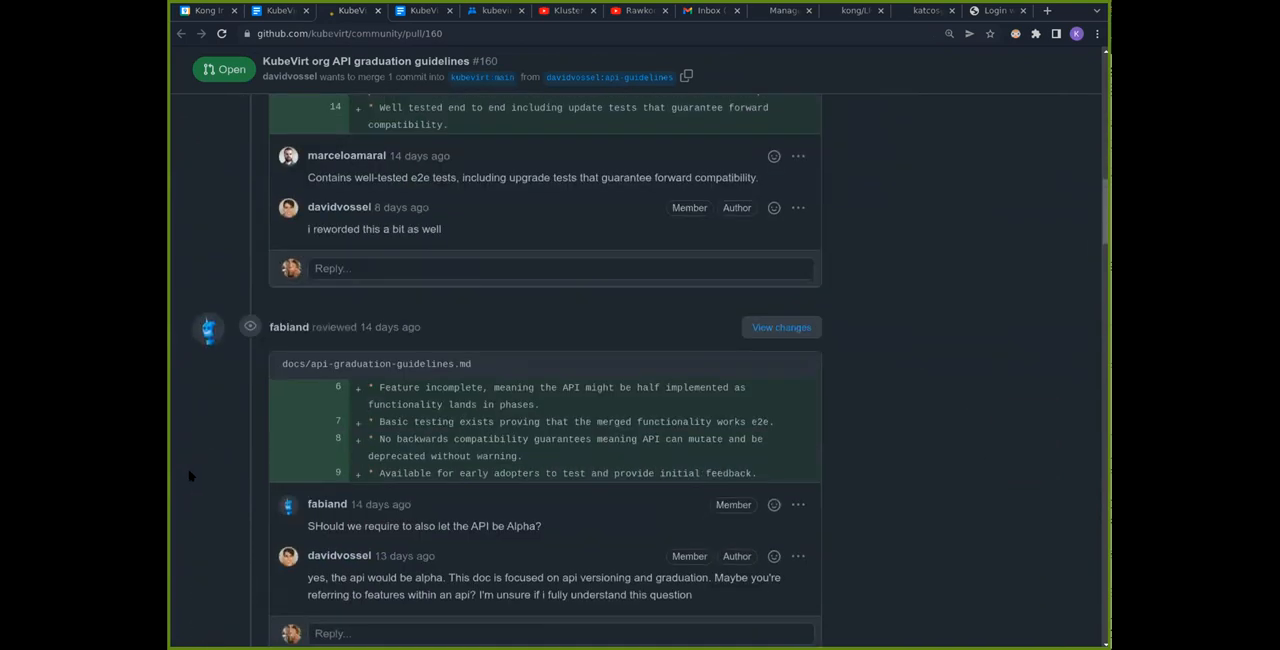
scroll("down", 3)
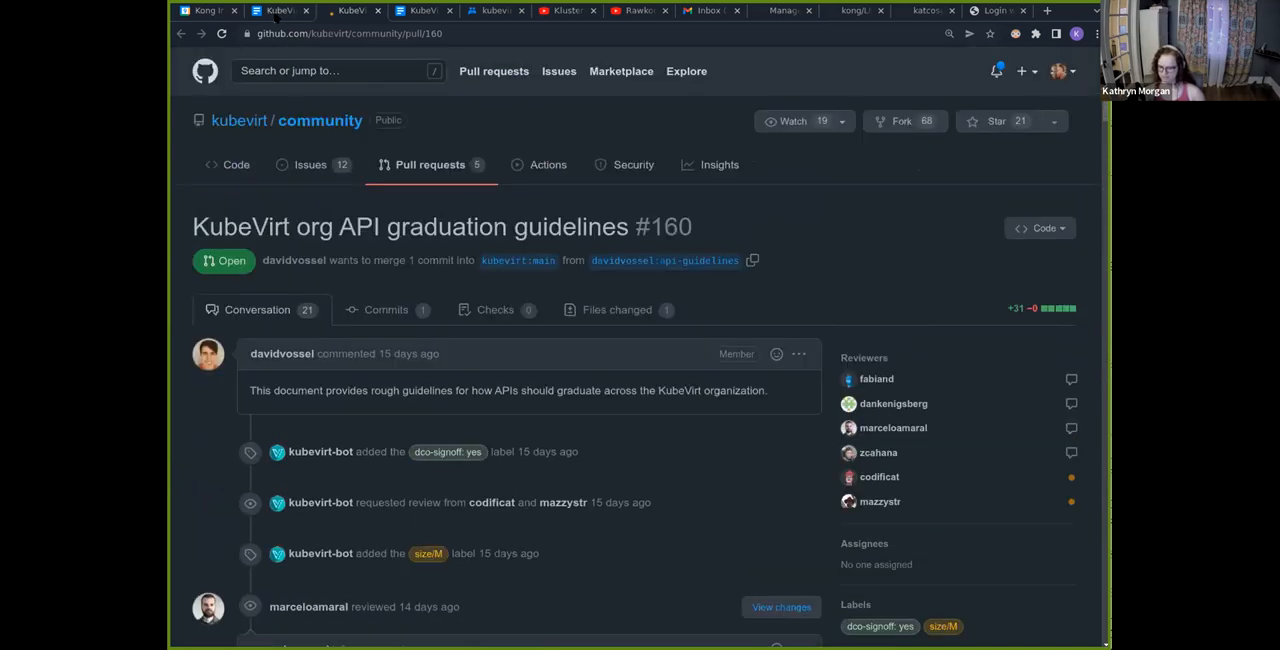
- Add 'Tried importing client-go into new go project' with a nested 'Problem specifics?' sub-bullet
left_click(285, 10)
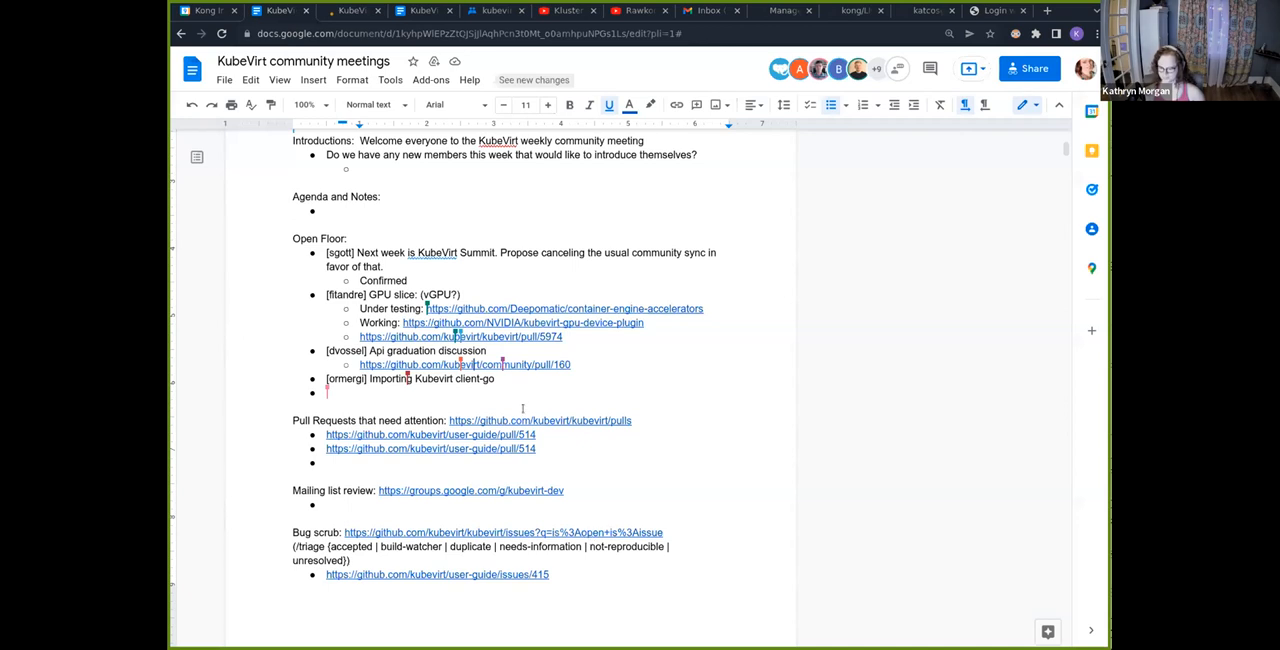
mouse_move(570, 375)
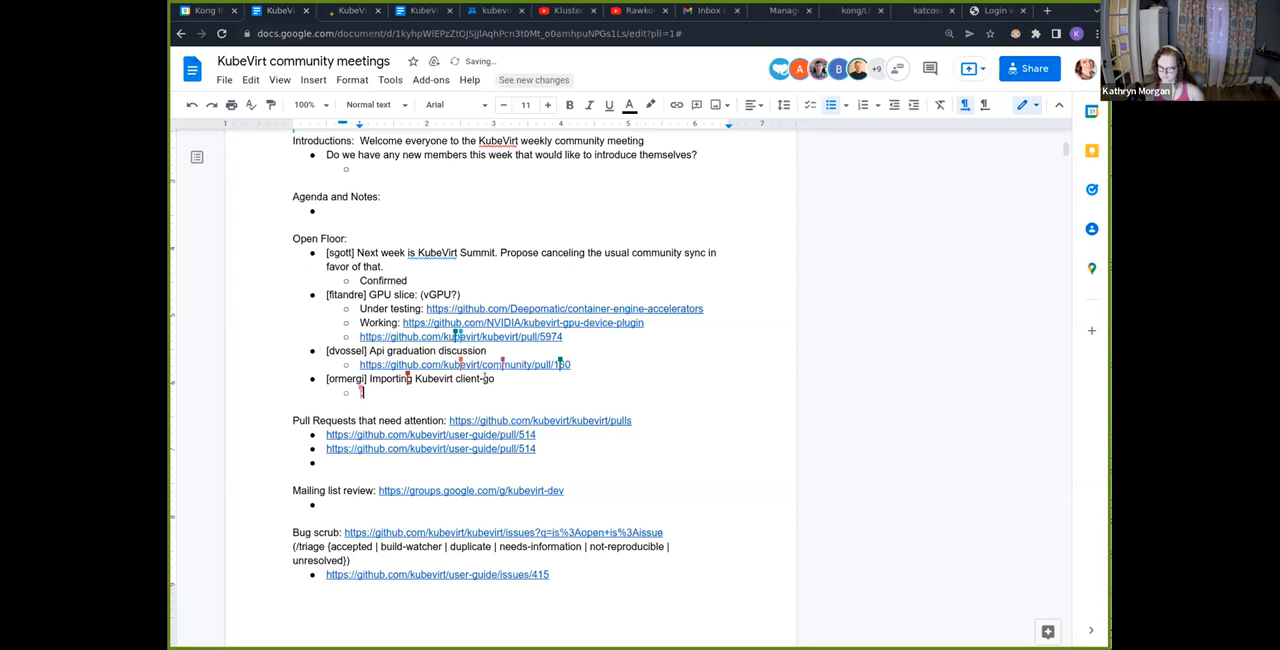
type("Tried importing")
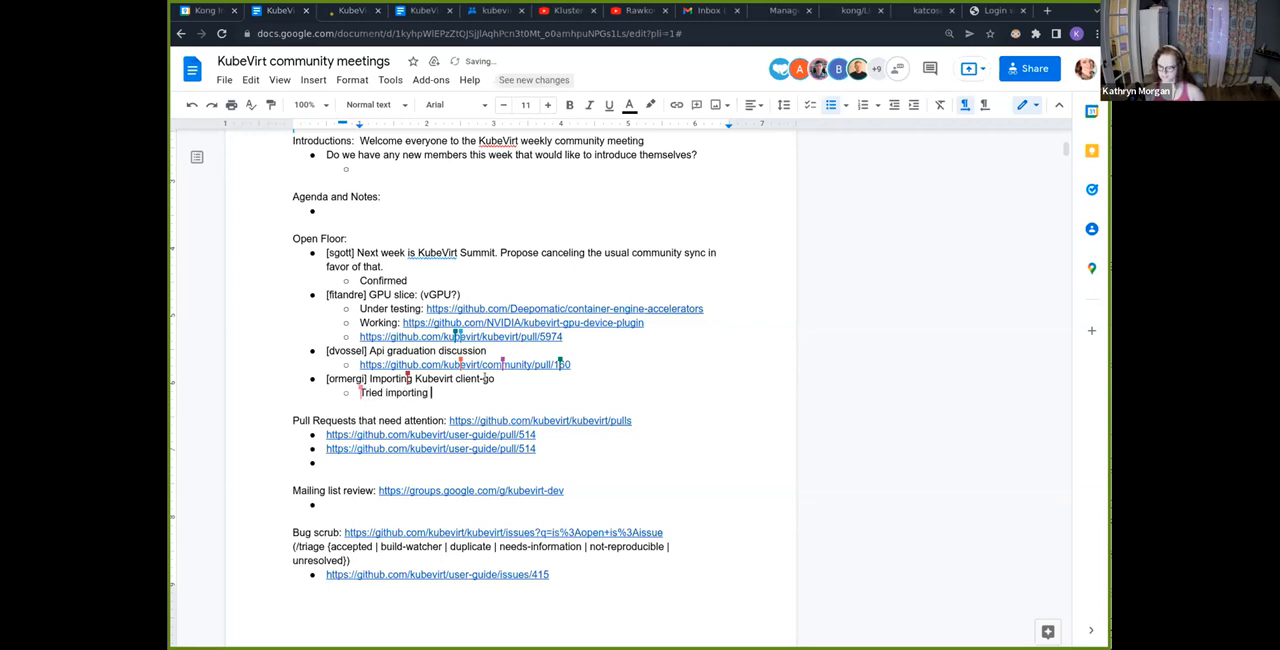
type("client-go into new go pro")
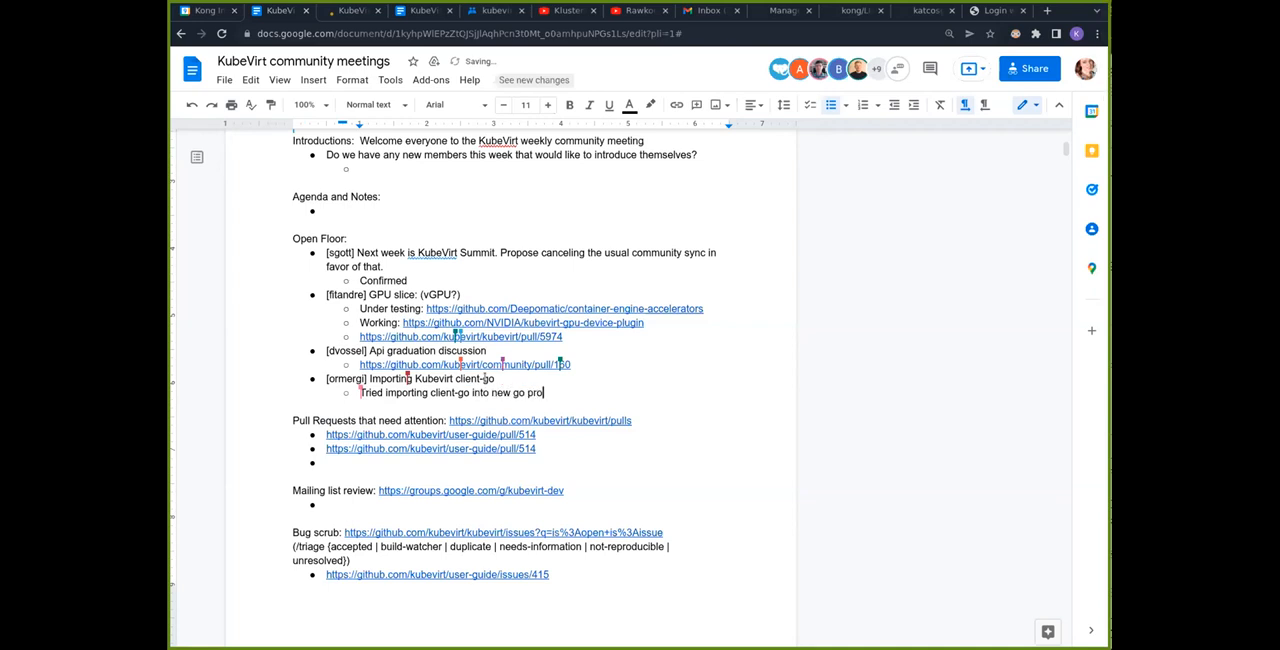
type("ect")
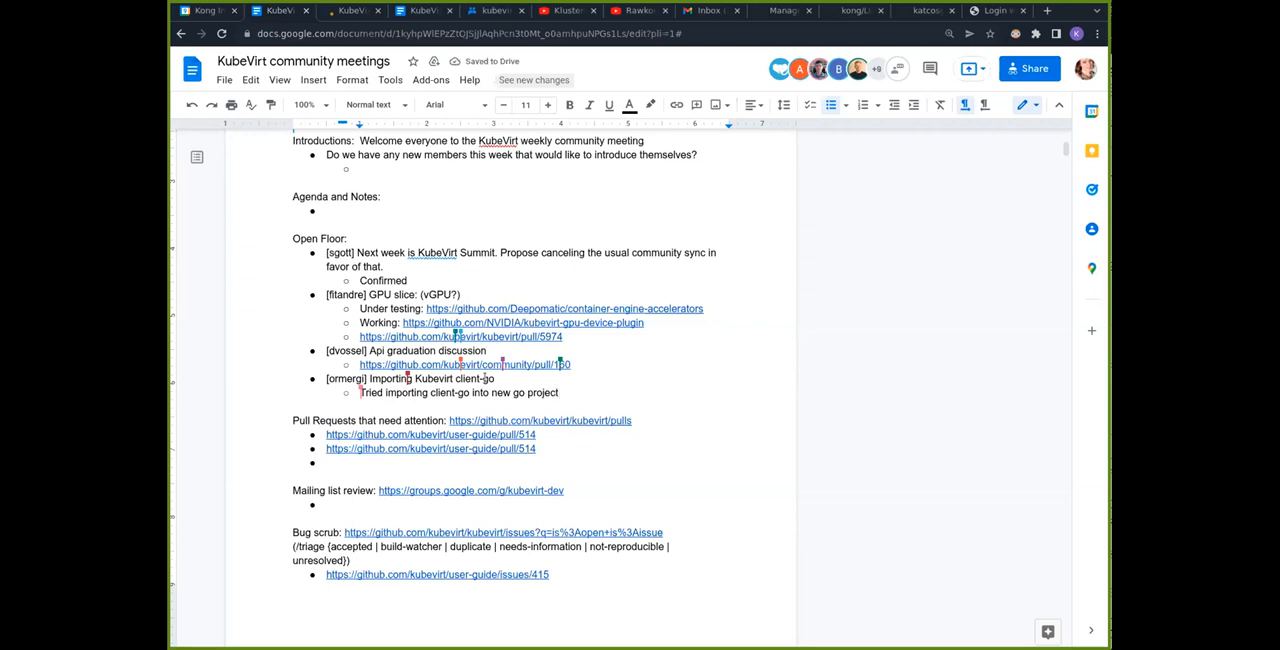
mouse_move(676, 190)
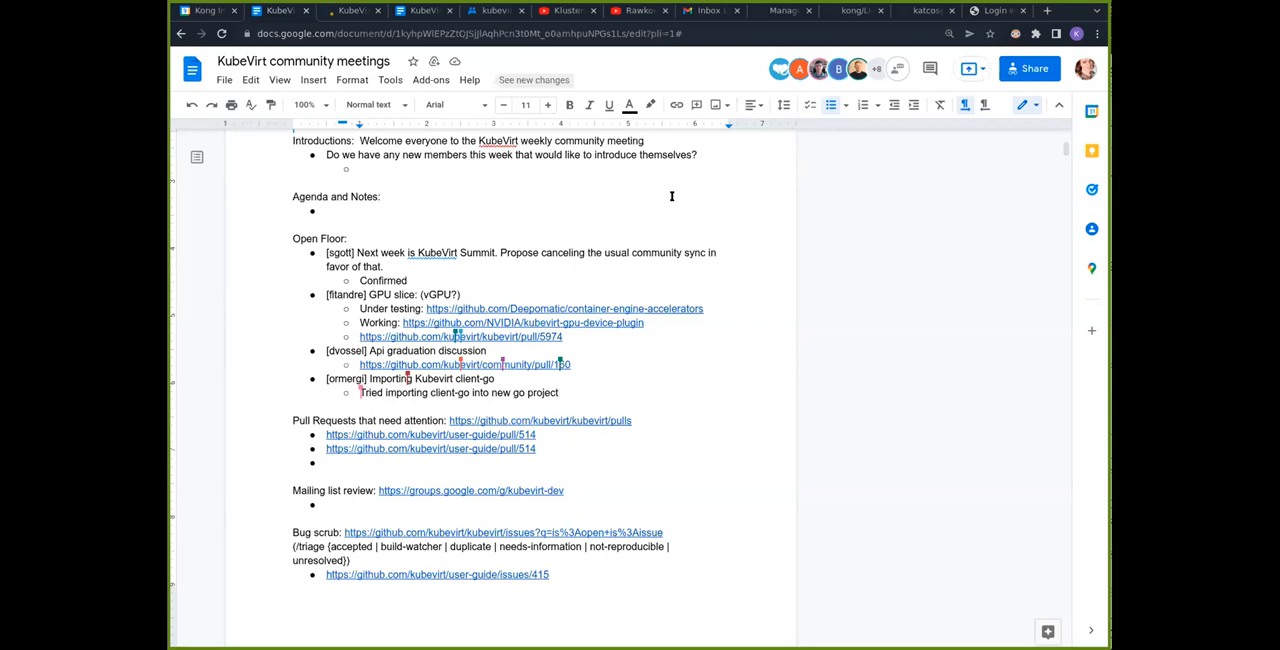
type("prob")
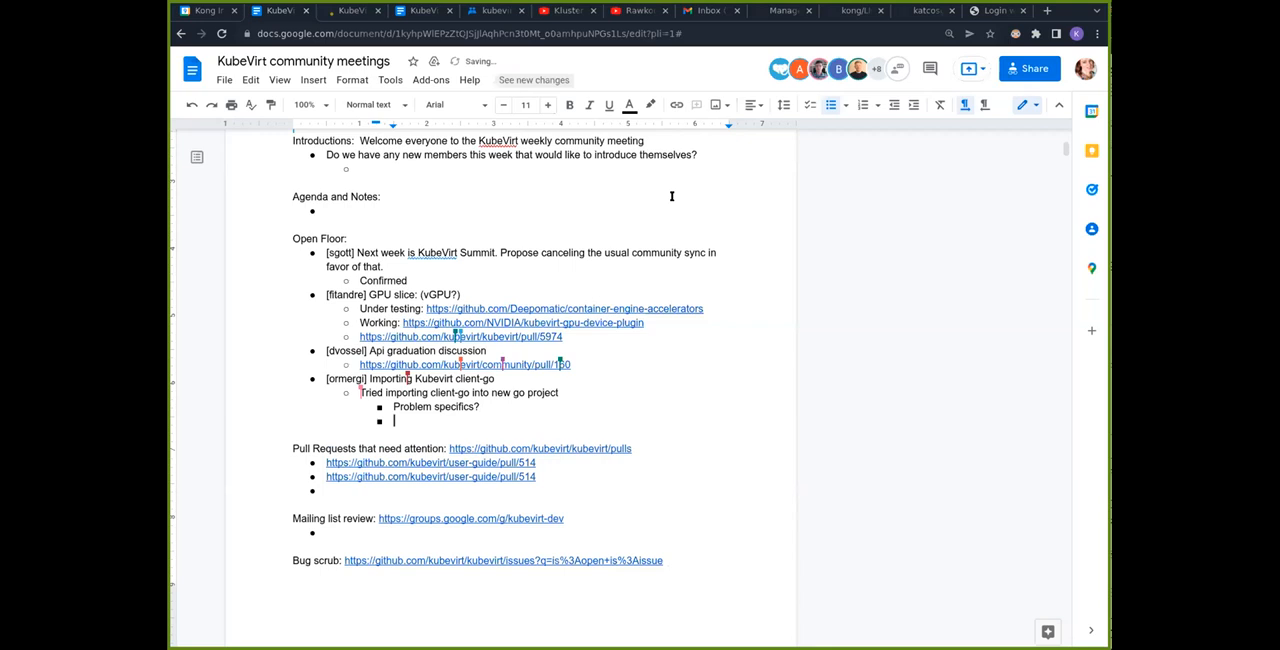
- Add sub-bullets 'Solution specifics?' and 'Roman suggest using api package, unsure how to?'
type("Solution specifics?")
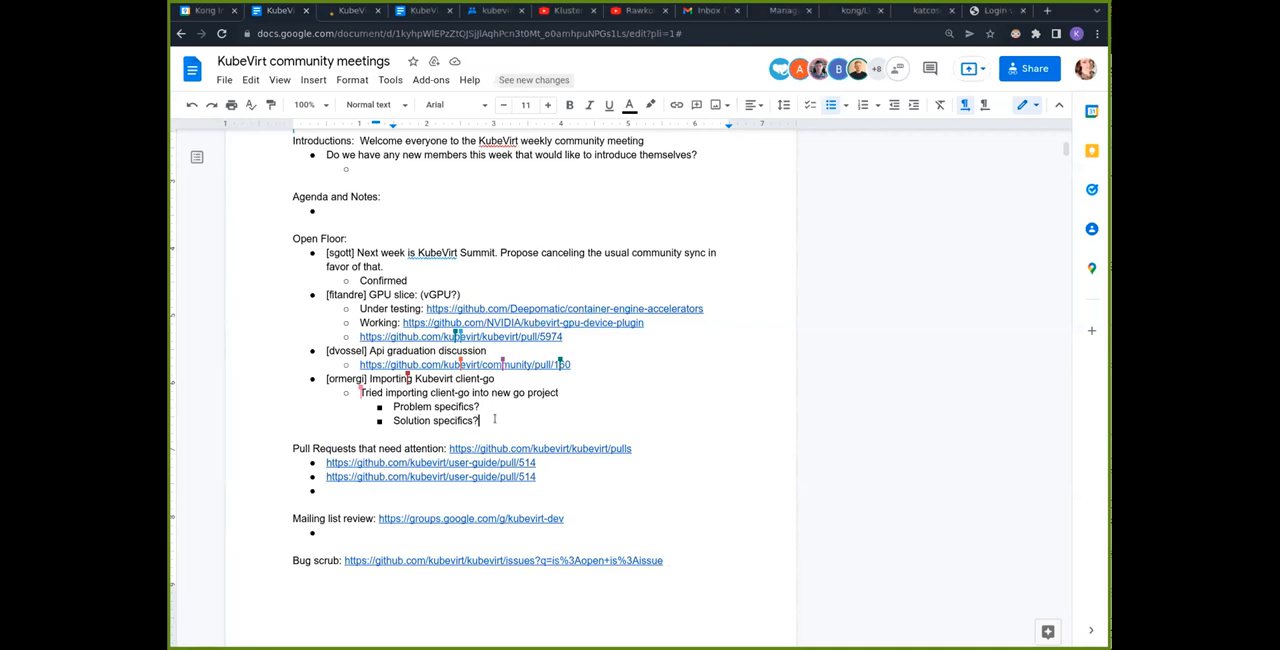
type("R")
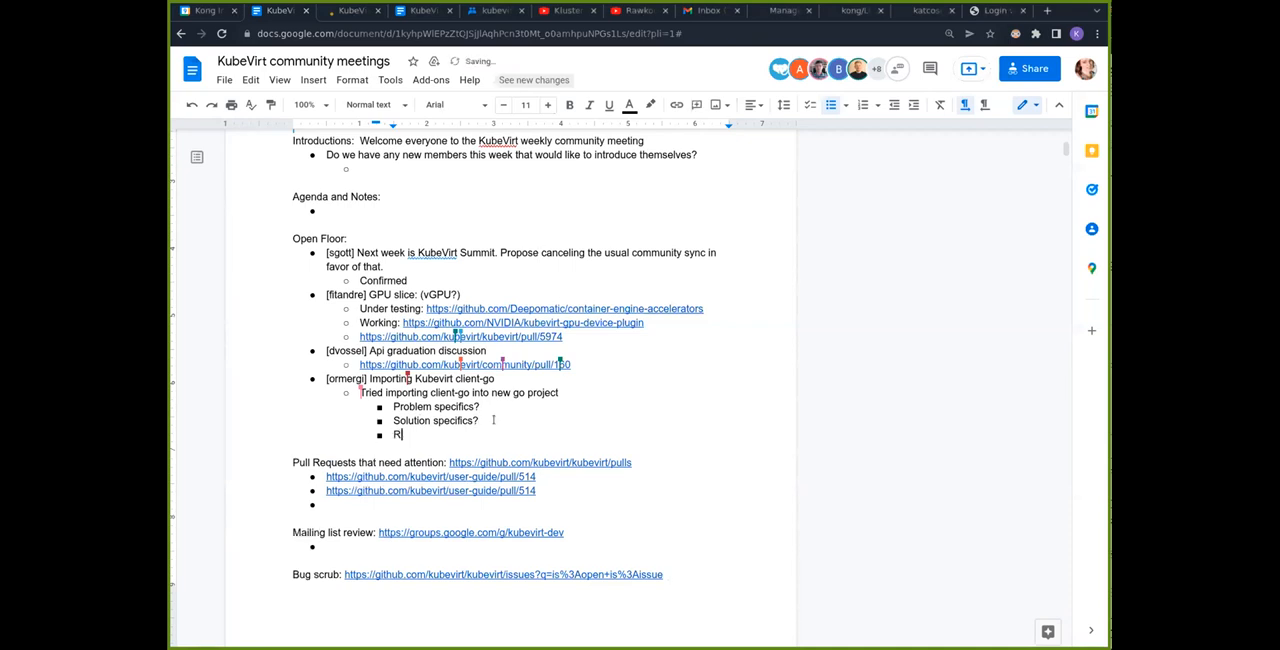
type("oman suggest")
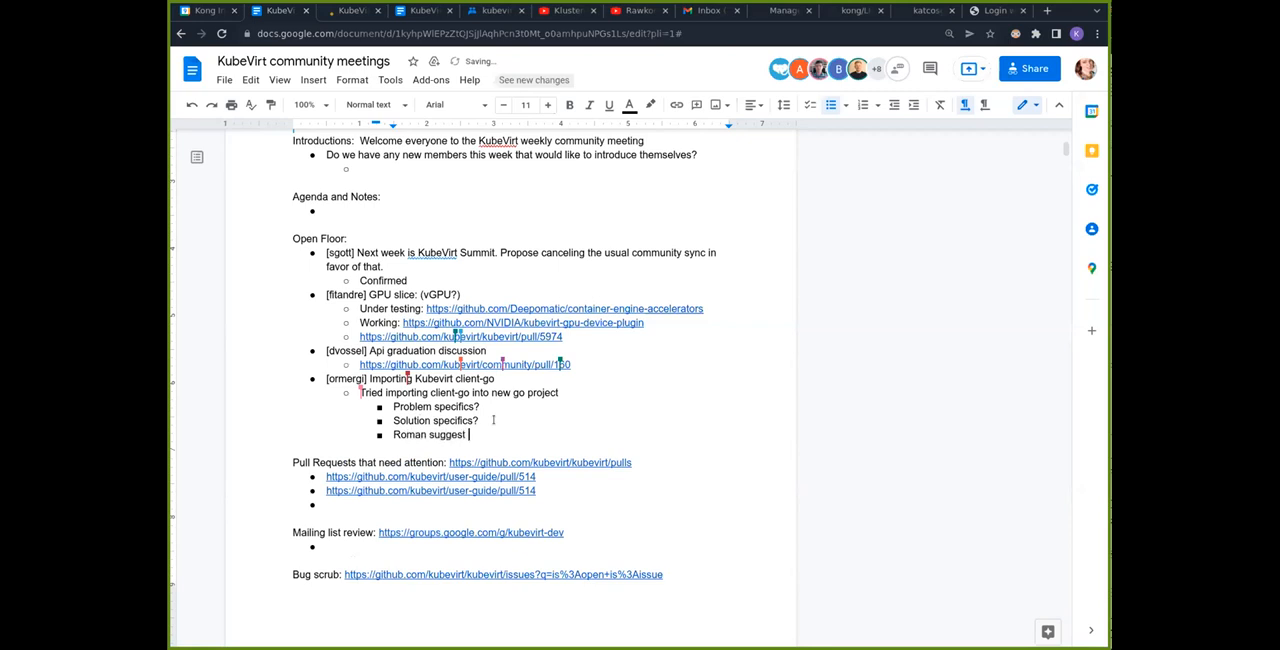
type("using api pa")
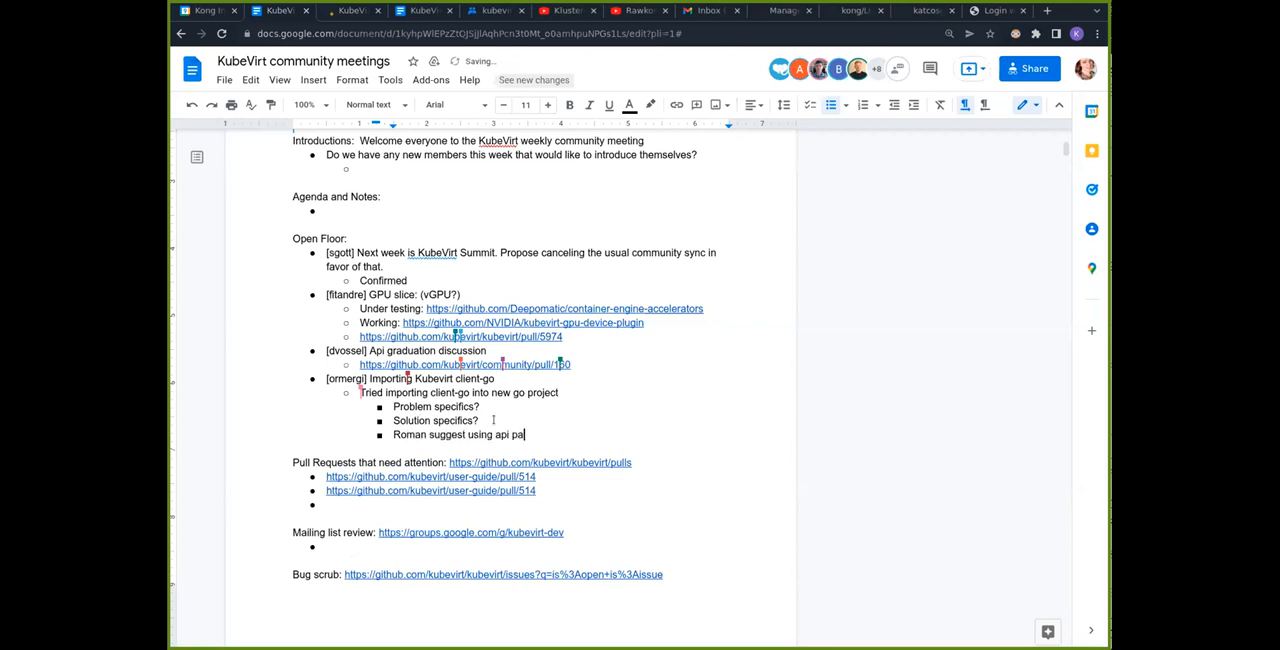
type("ckage, unsure how to?")
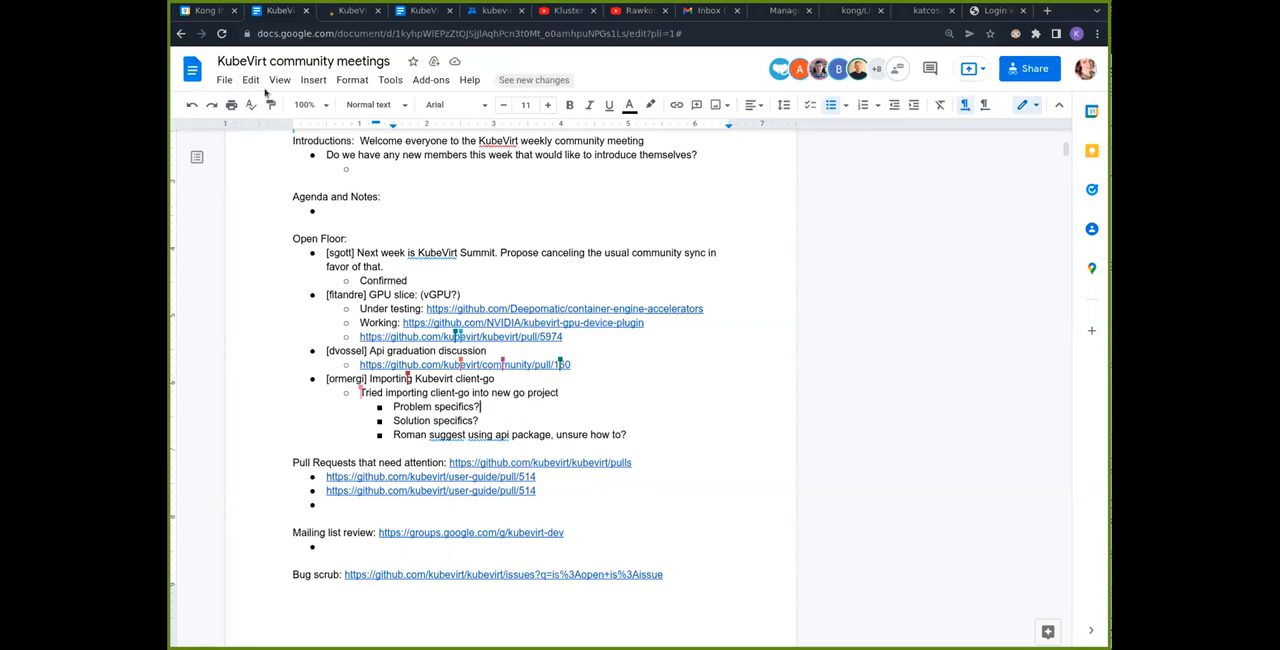
mouse_move(250, 104)
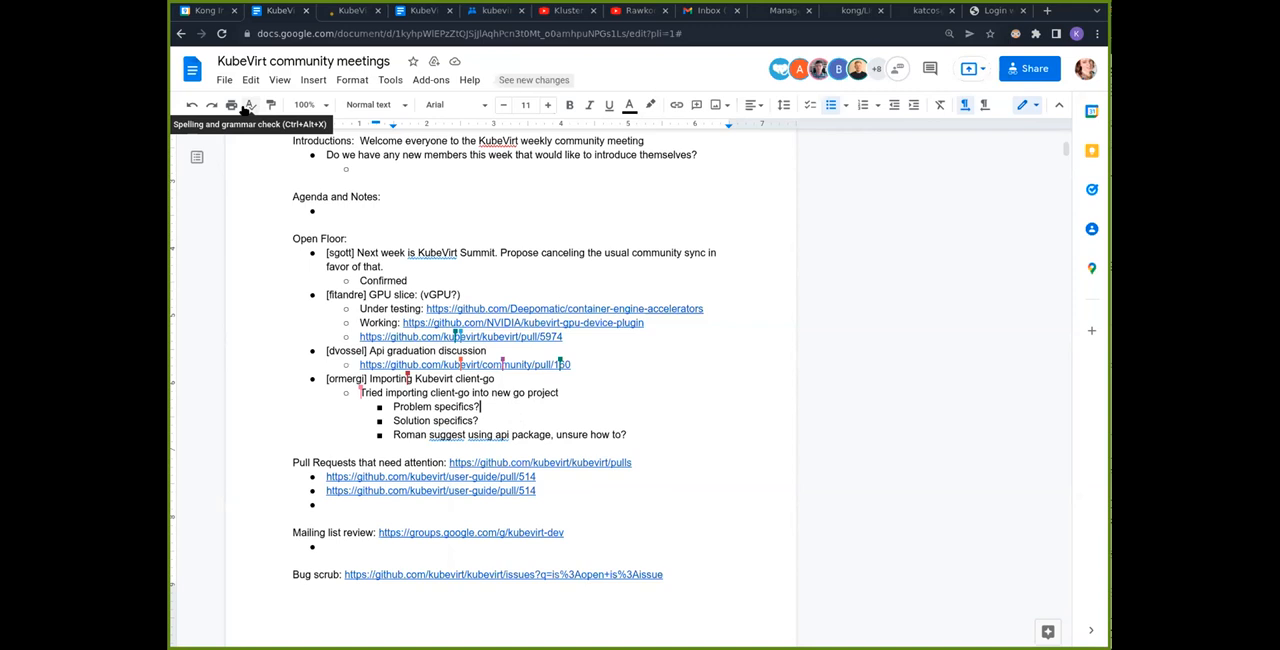
mouse_move(253, 143)
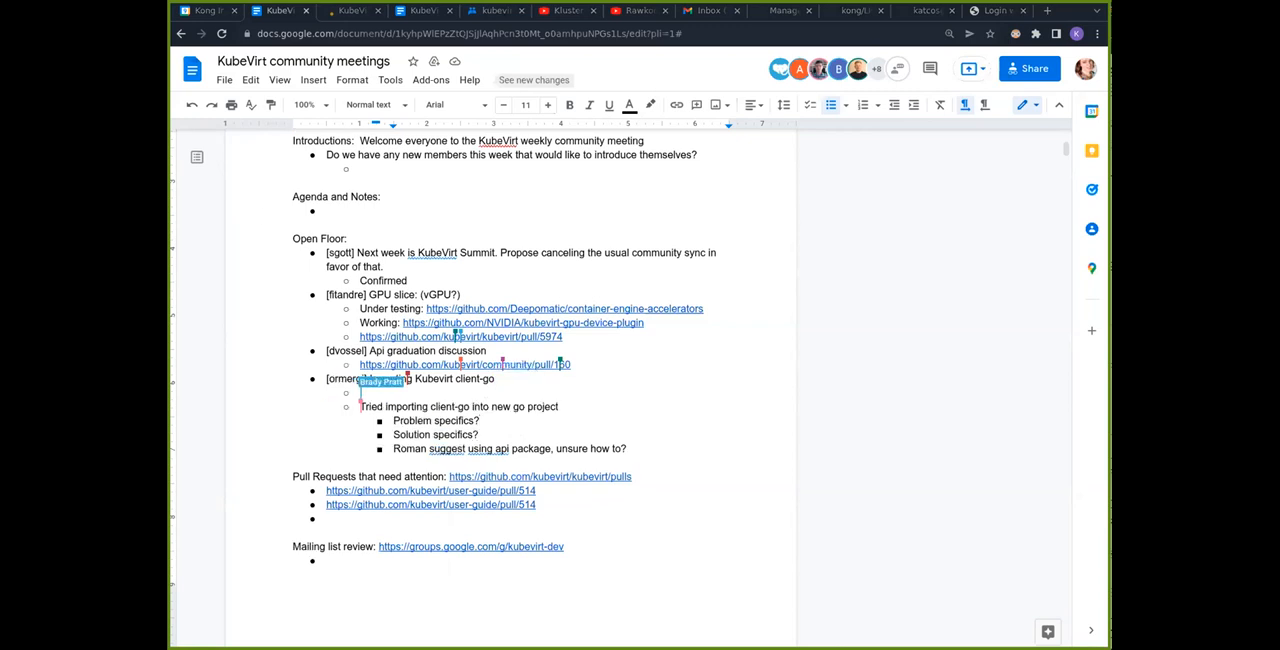
- Paste the Kubernetes Slack archive link into the client-go sub-bullet
type("https://kubernetes.slack.com/archives/C0163DT0R8X/p1644320544912019")
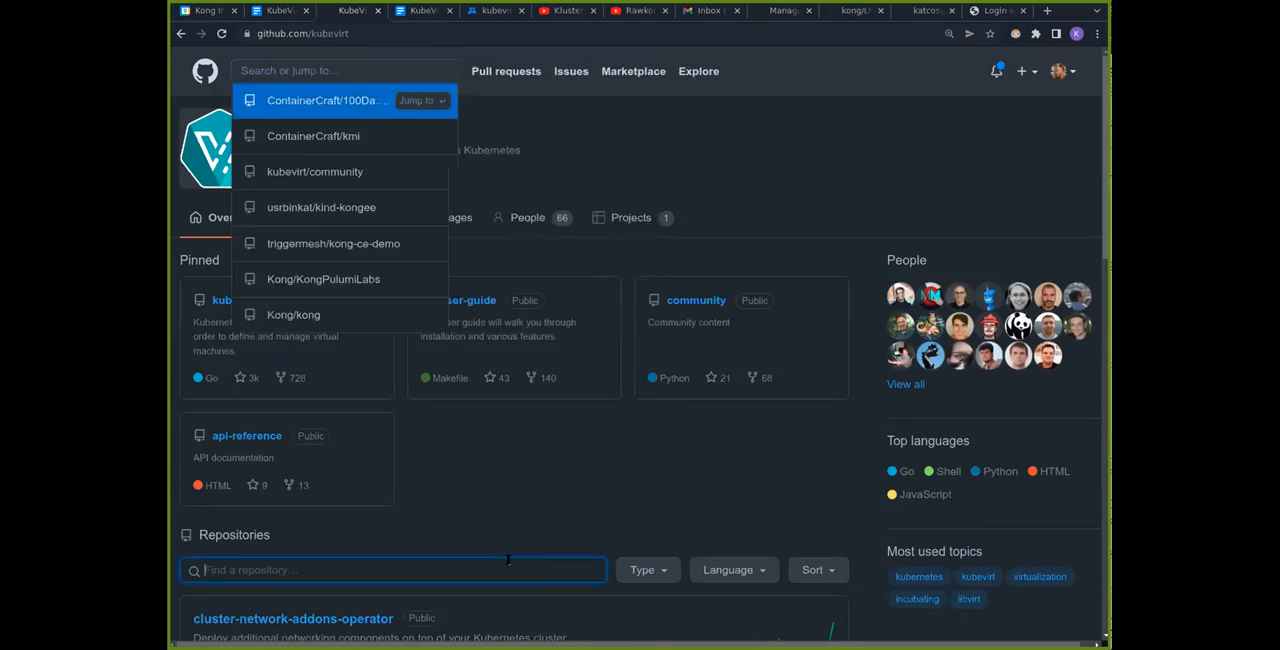
- Search the kubevirt repositories for client-go, then return to the meeting notes
type("client-go")
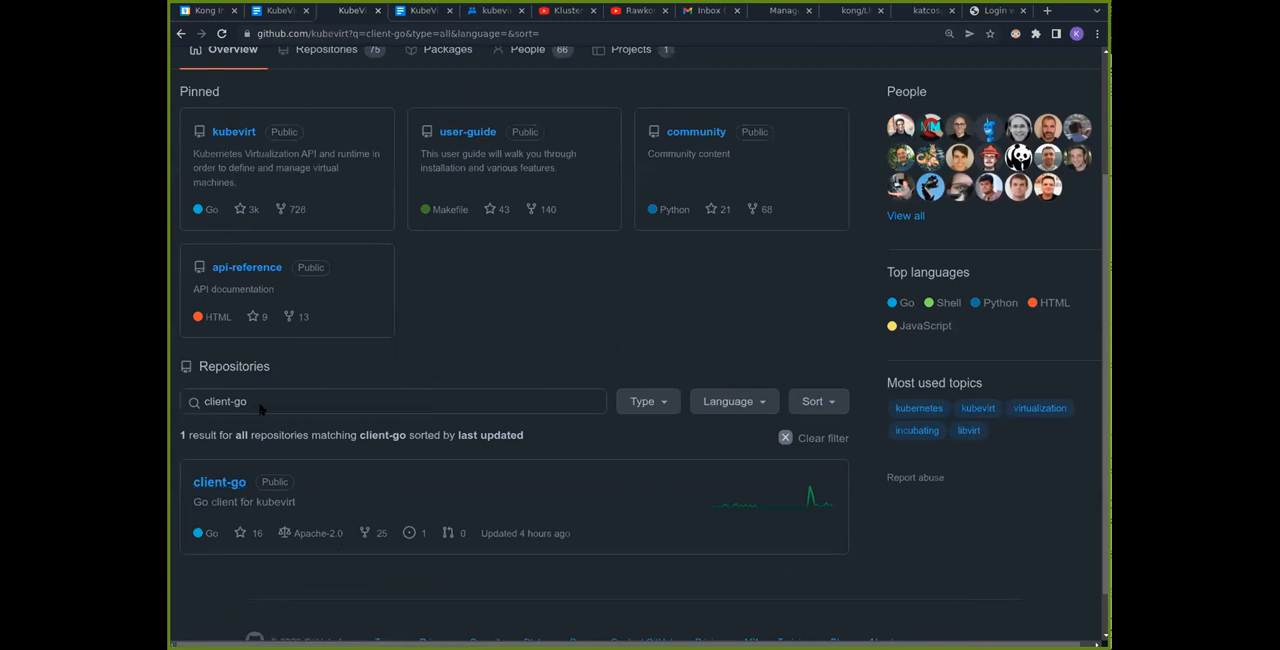
left_click(423, 10)
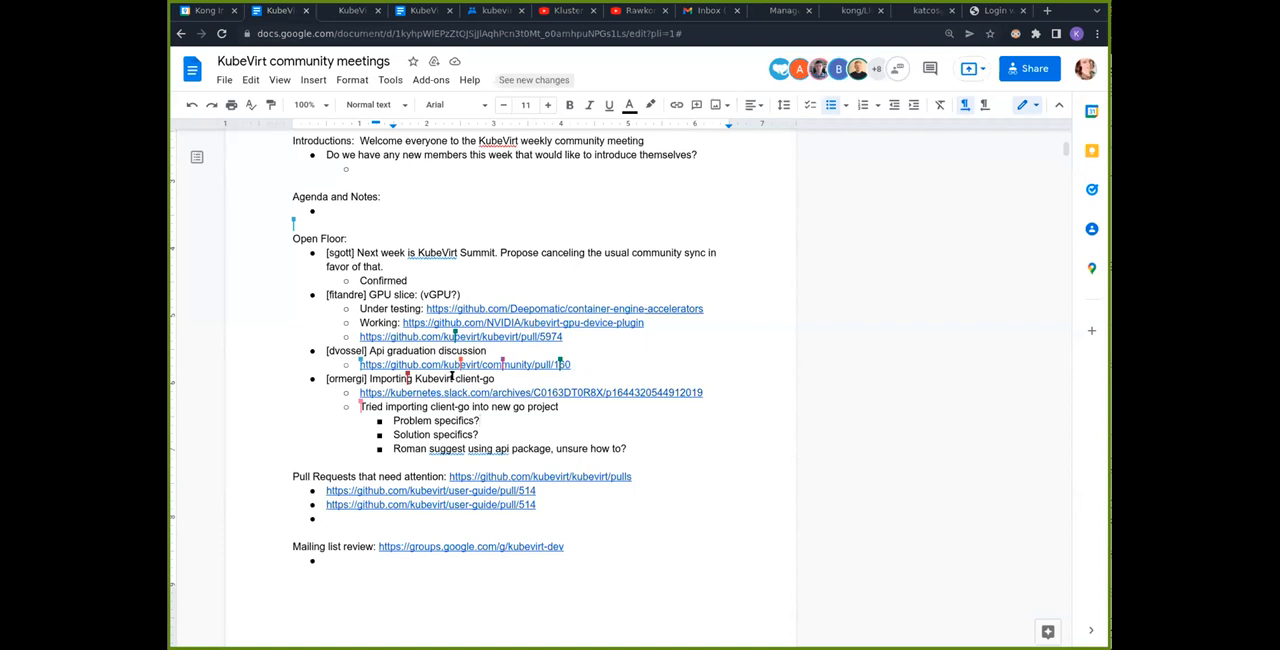
double_click(471, 378)
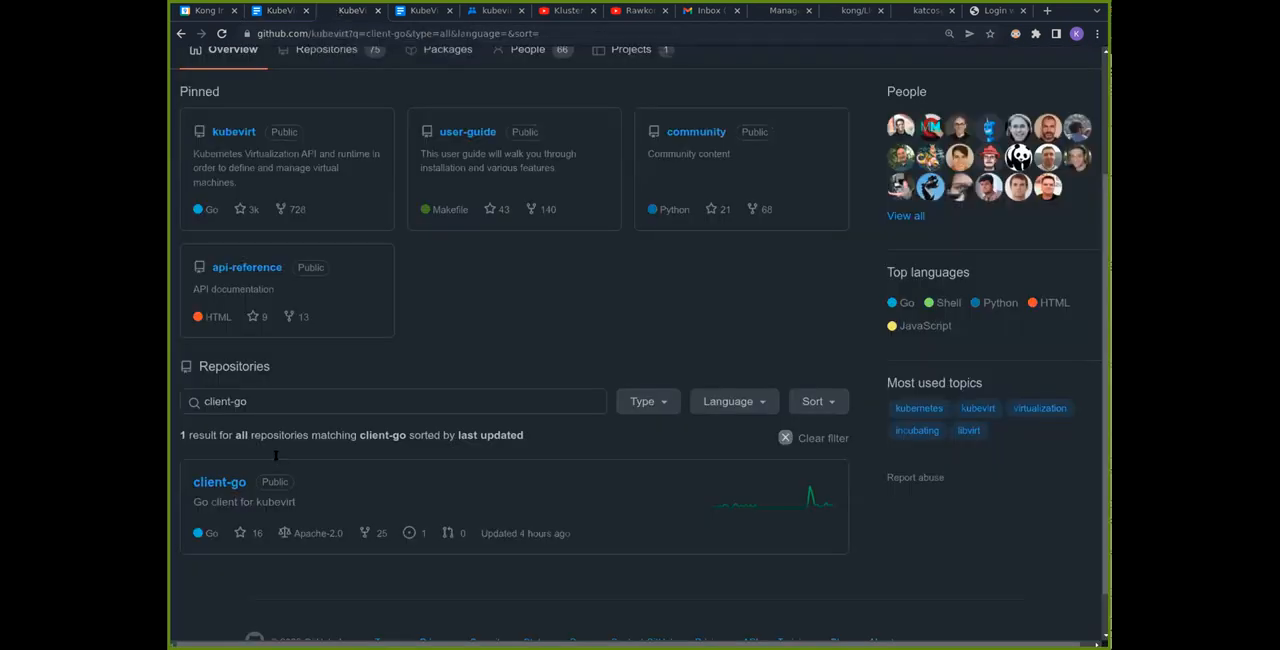
- Search the kubevirt repositories for 'api' and scroll through the seven results
left_click(393, 401)
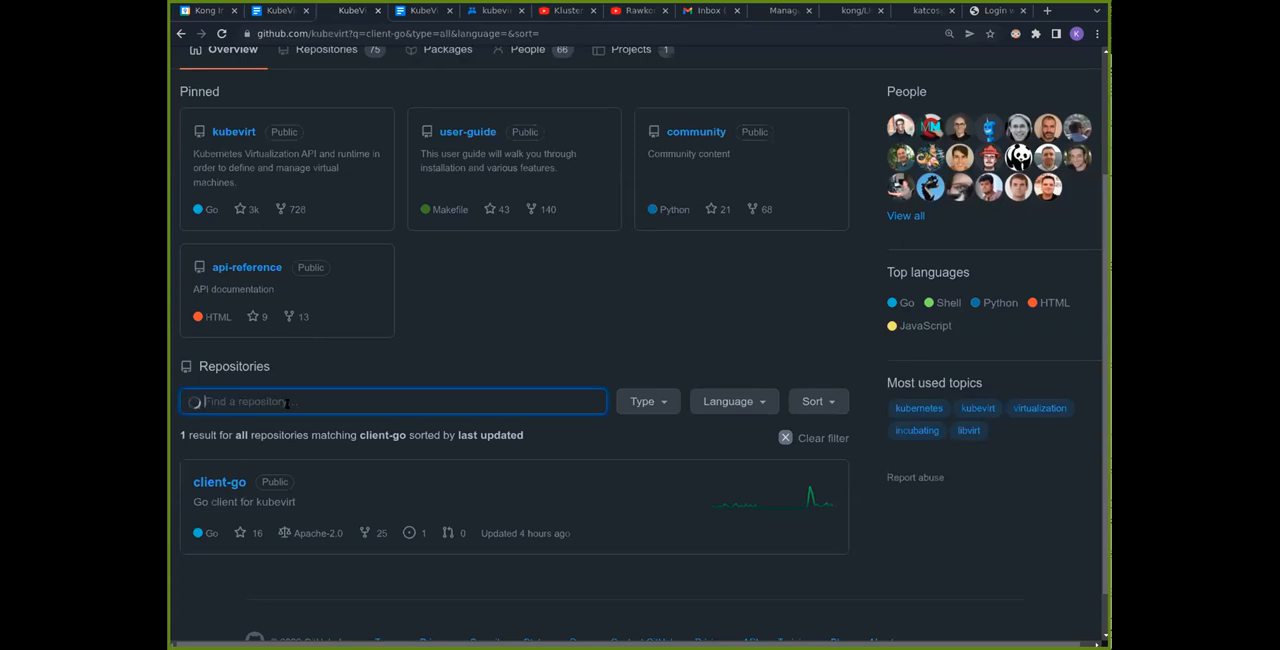
type("api")
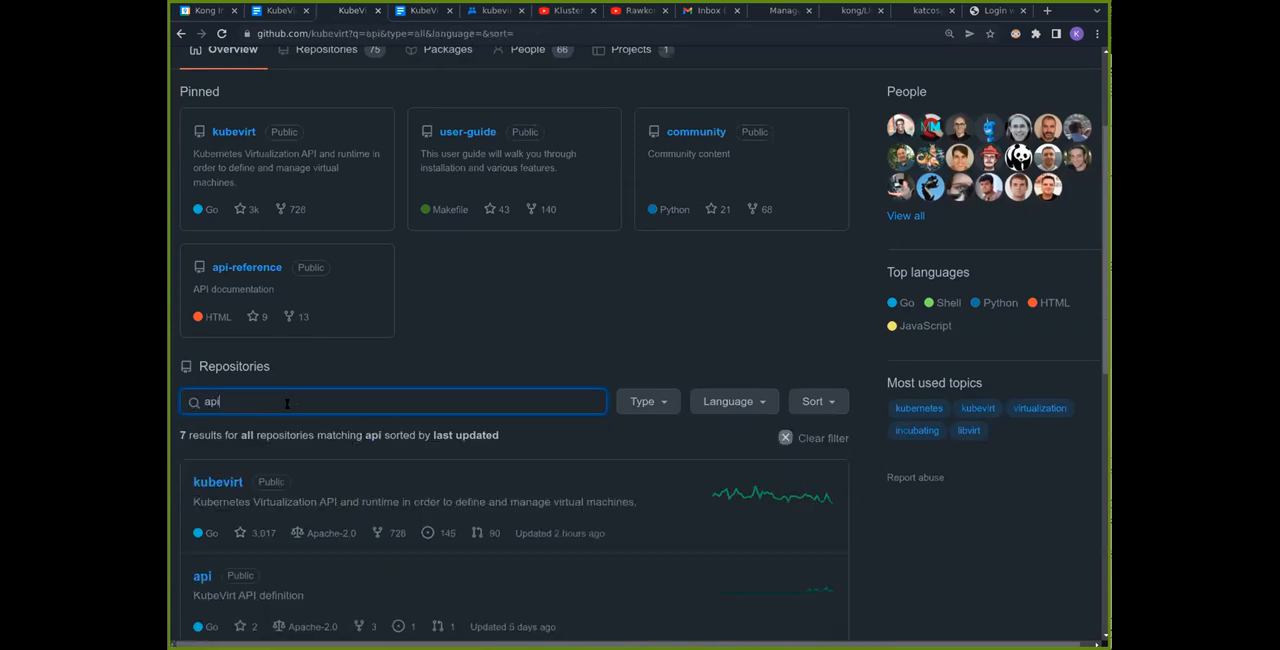
scroll("down", 3)
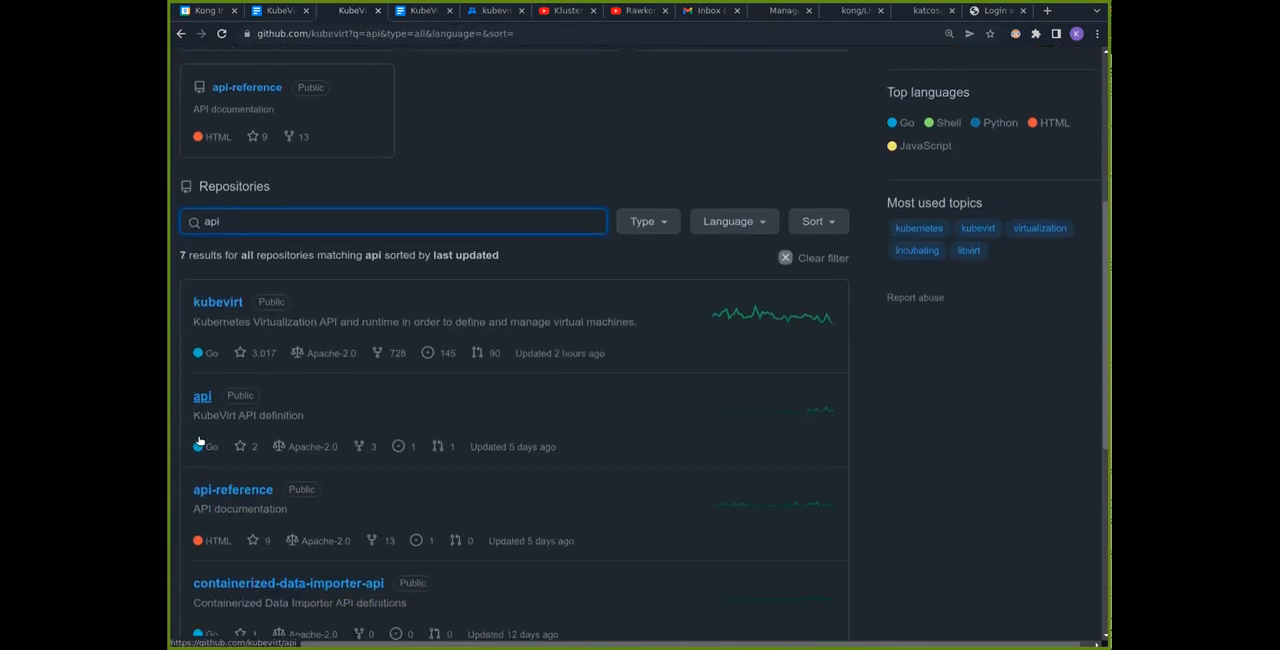
scroll("down", 3)
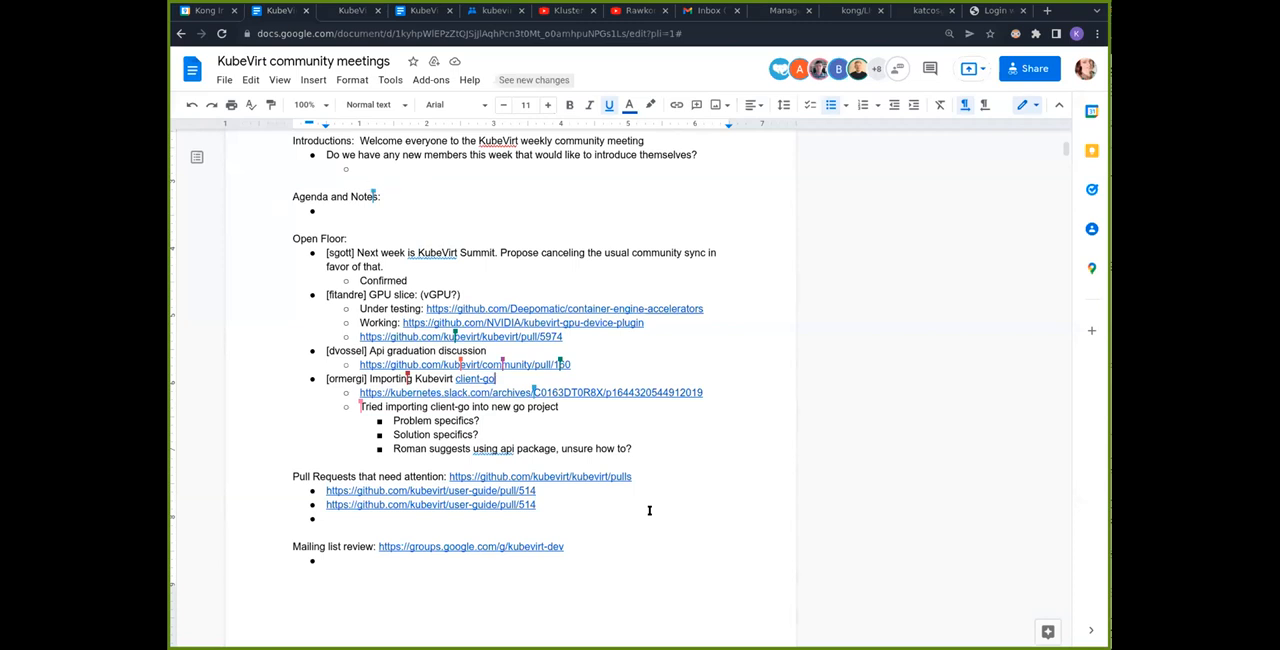
mouse_move(626, 525)
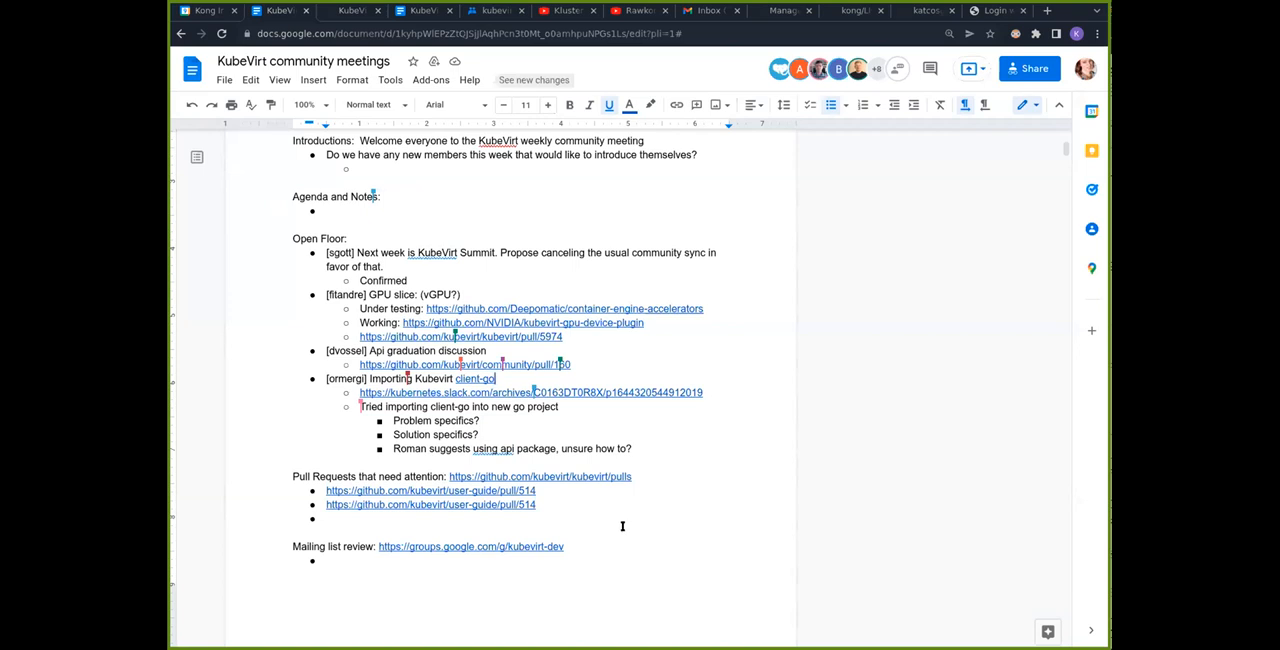
- Place the cursor at the end of the 'Roman suggests using api package' note
left_click(633, 448)
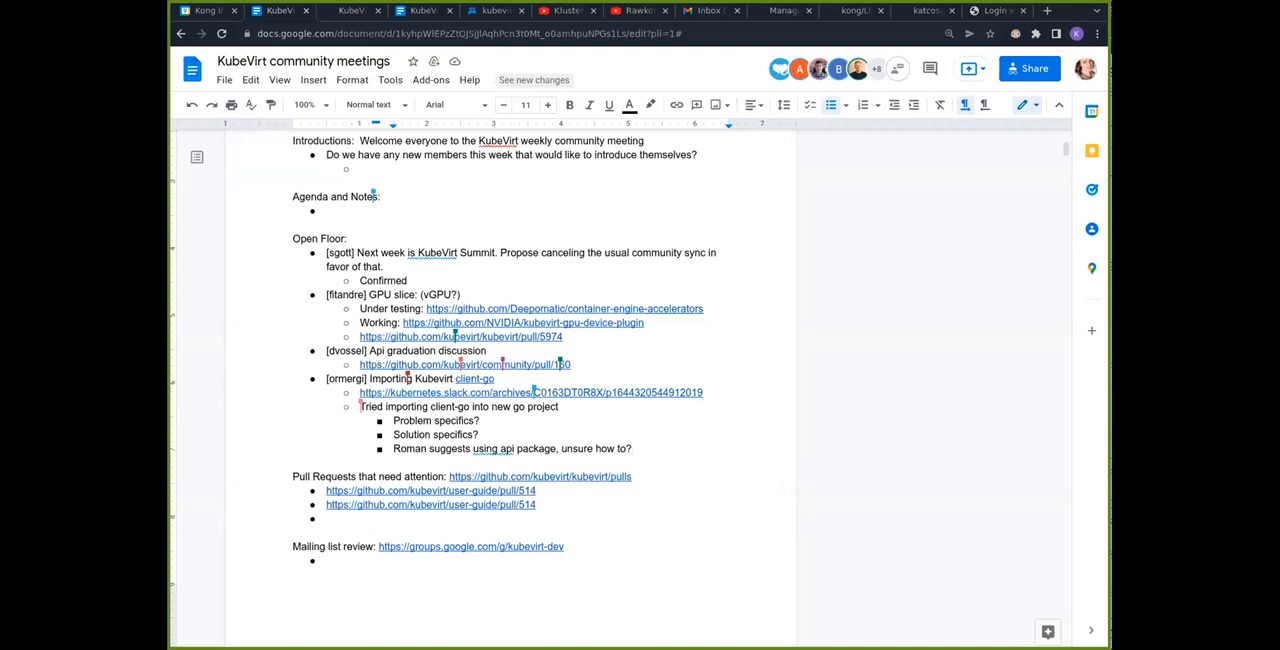
left_click(631, 448)
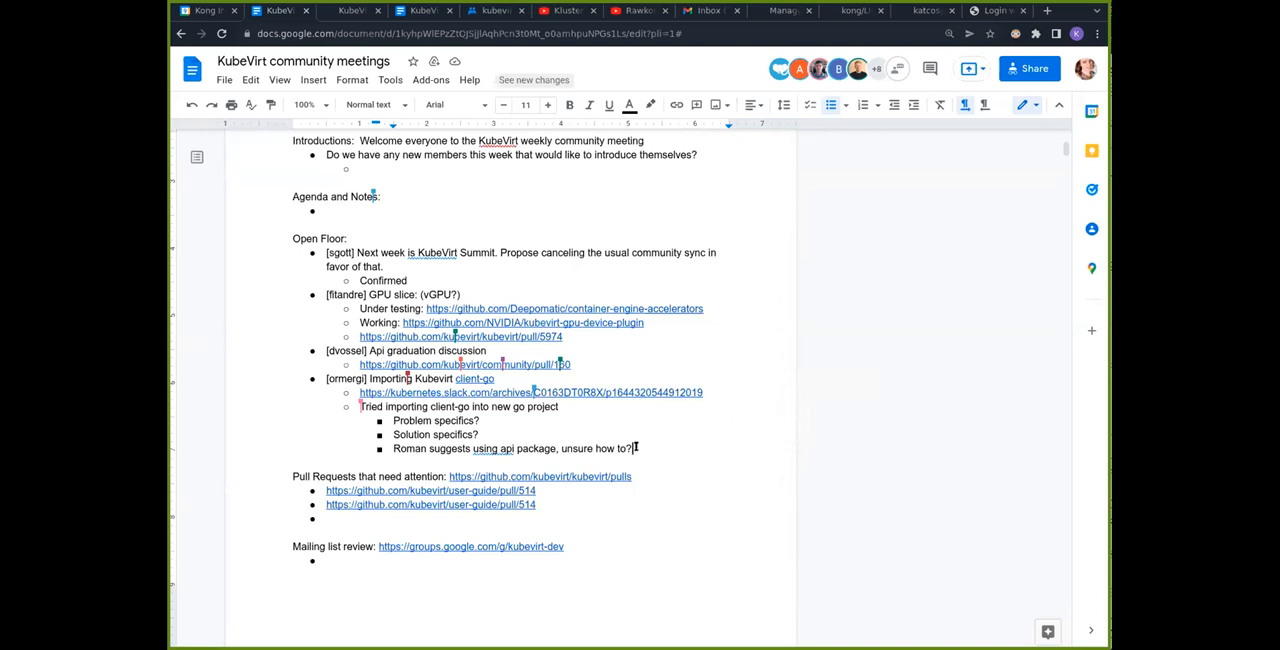
mouse_move(640, 444)
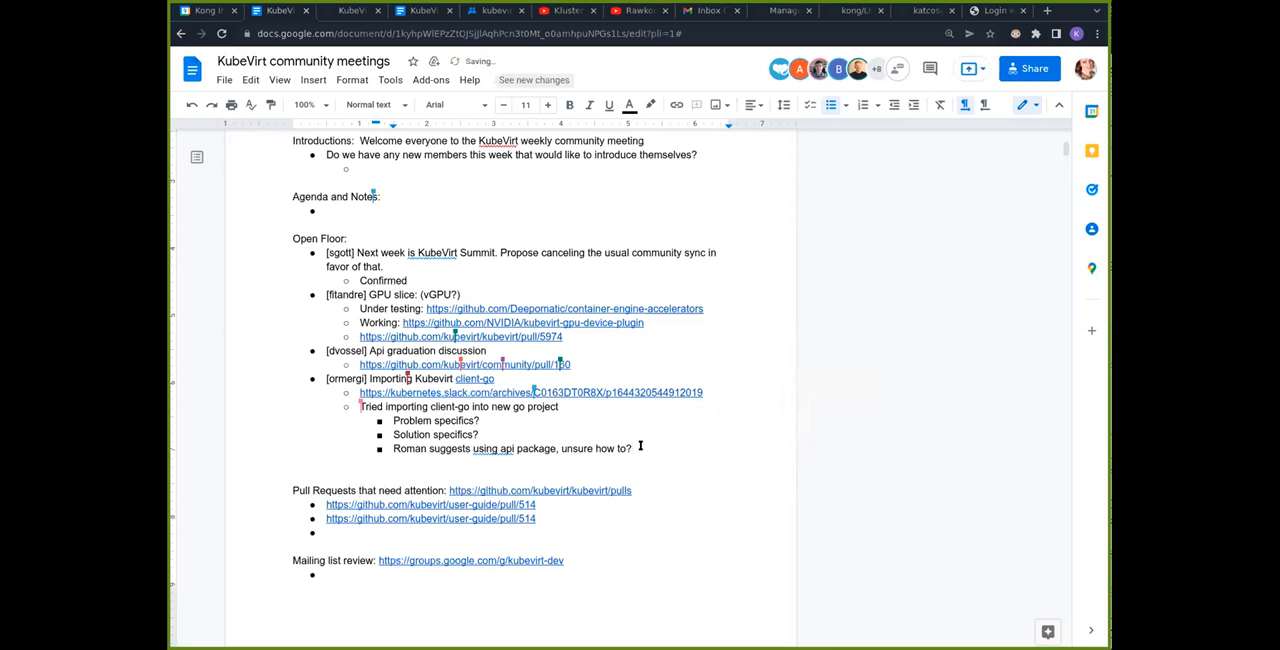
- Type 'Link to repo if possible?' as the sub-bullet under the client-go api package note
type("L")
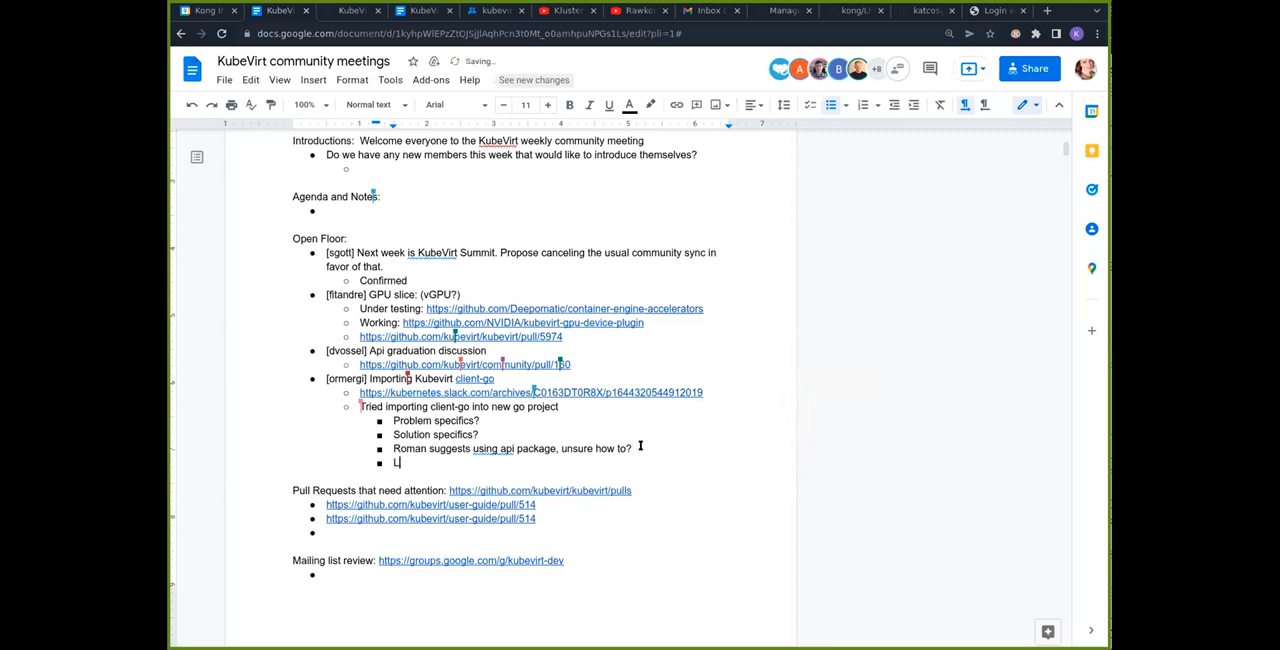
type("Link to repo if possible?")
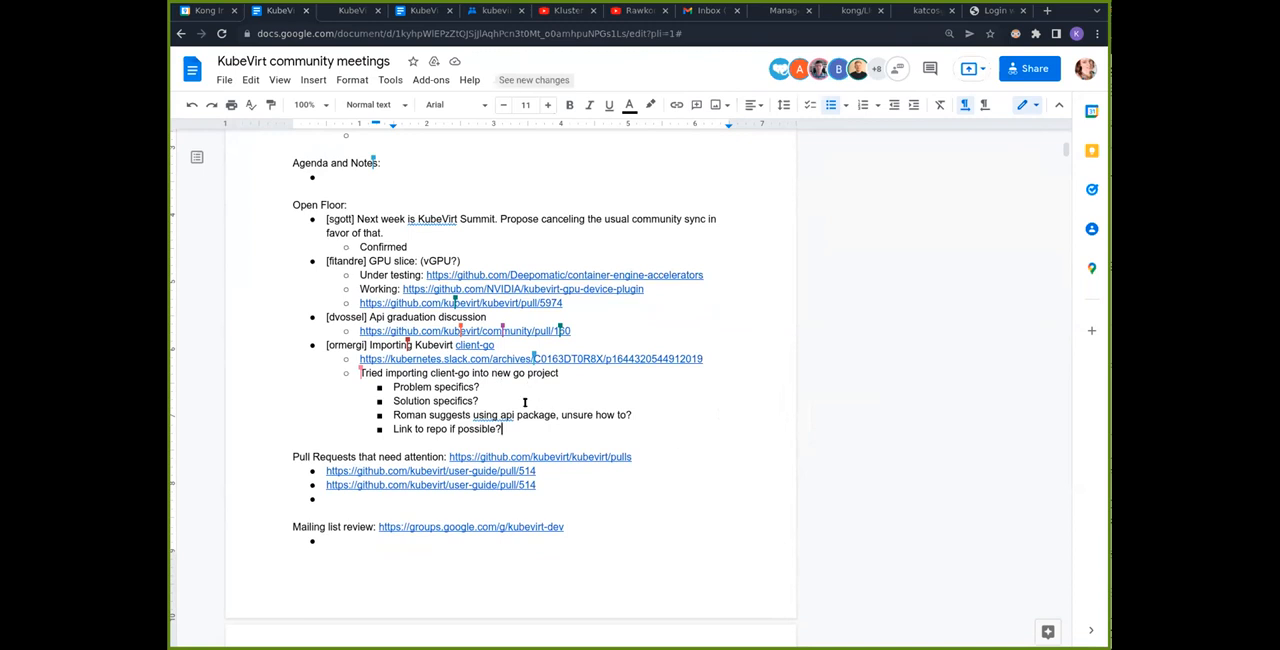
scroll("down", 3)
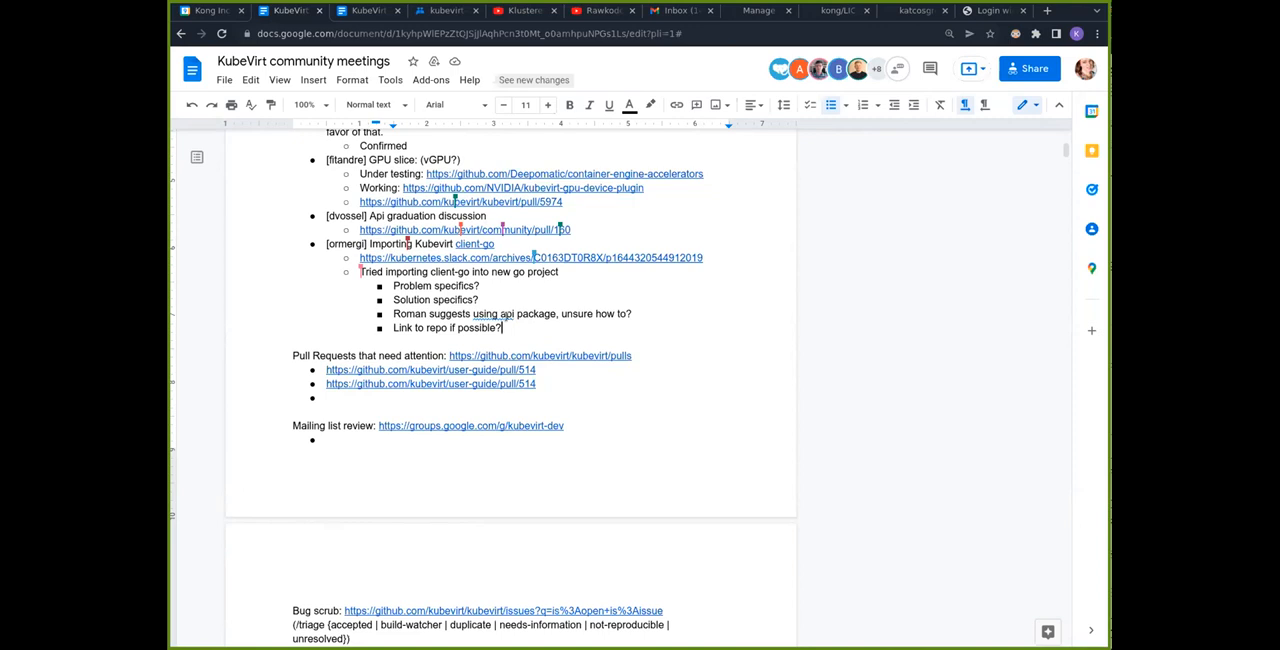
mouse_move(521, 321)
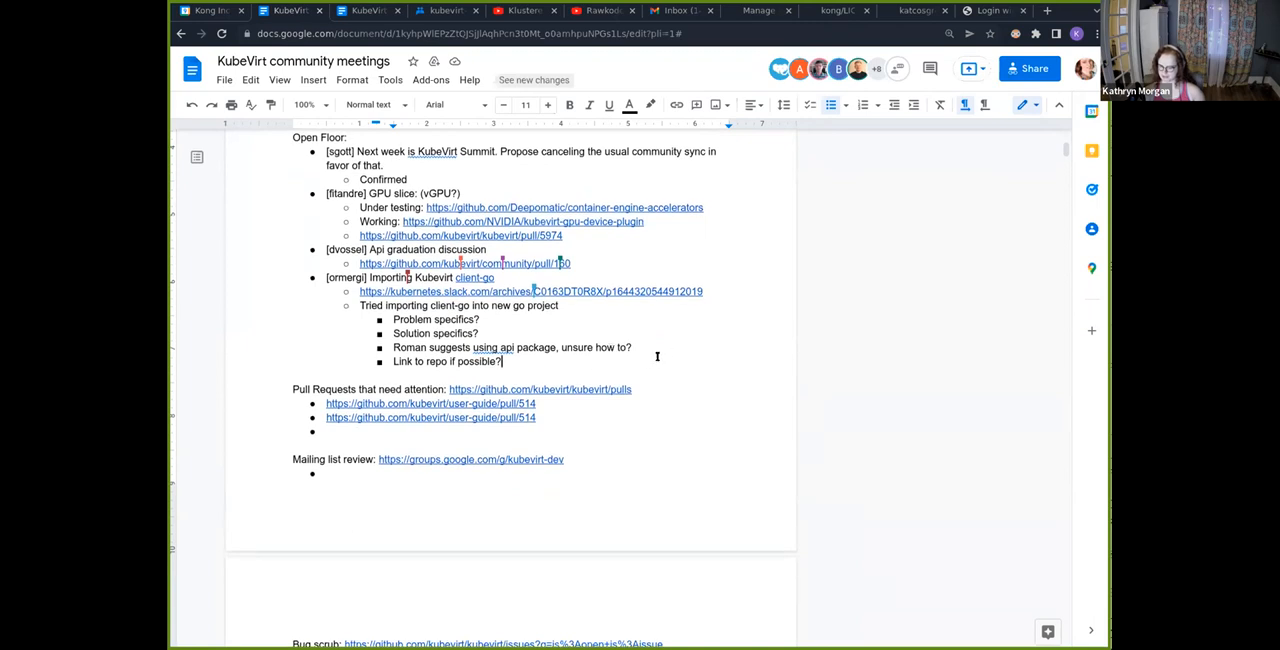
scroll("down", 3)
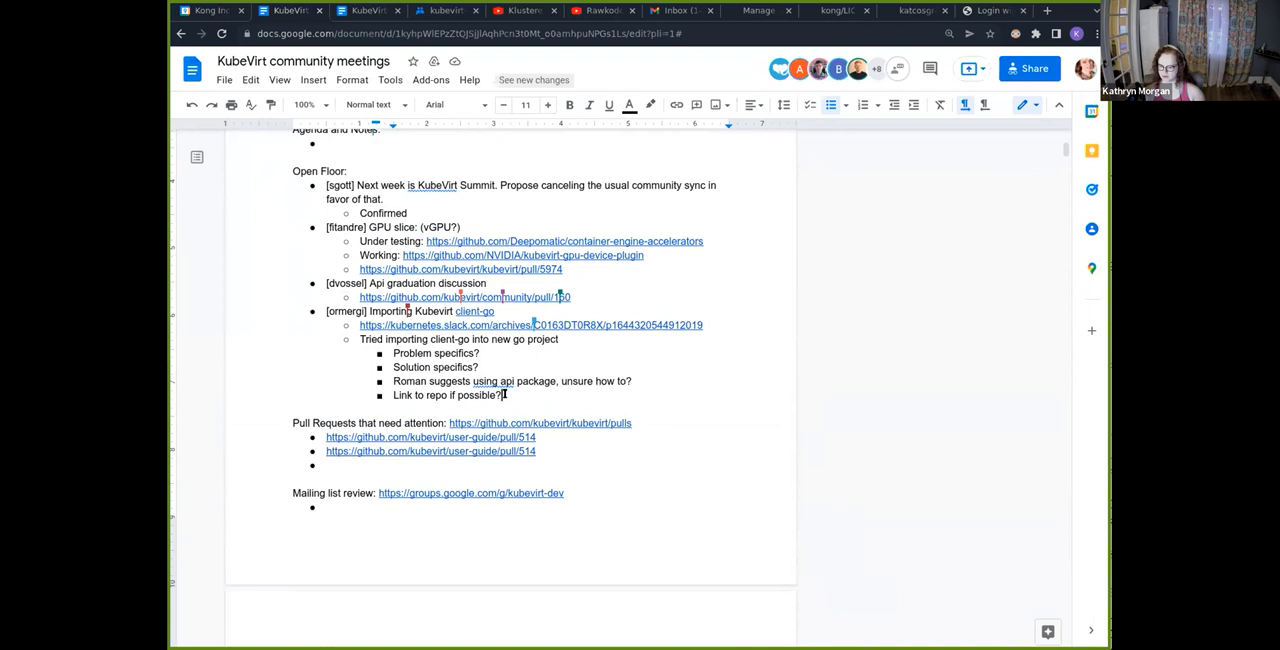
left_click_drag(327, 311, 501, 395)
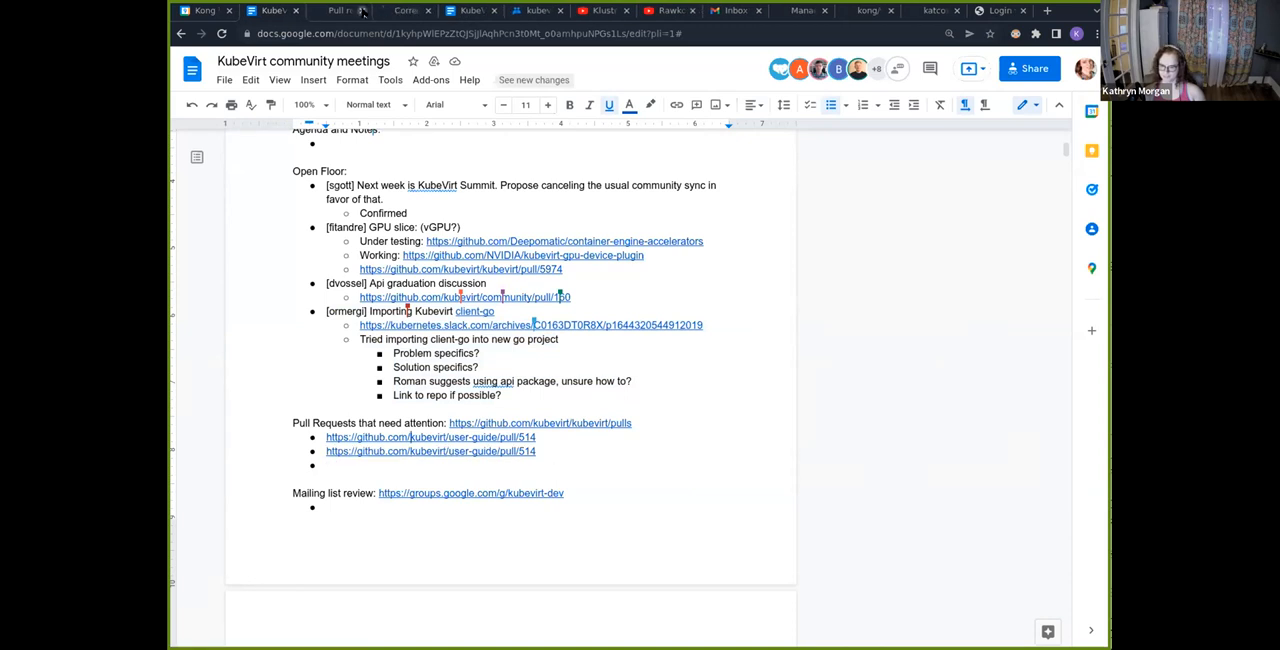
mouse_move(338, 10)
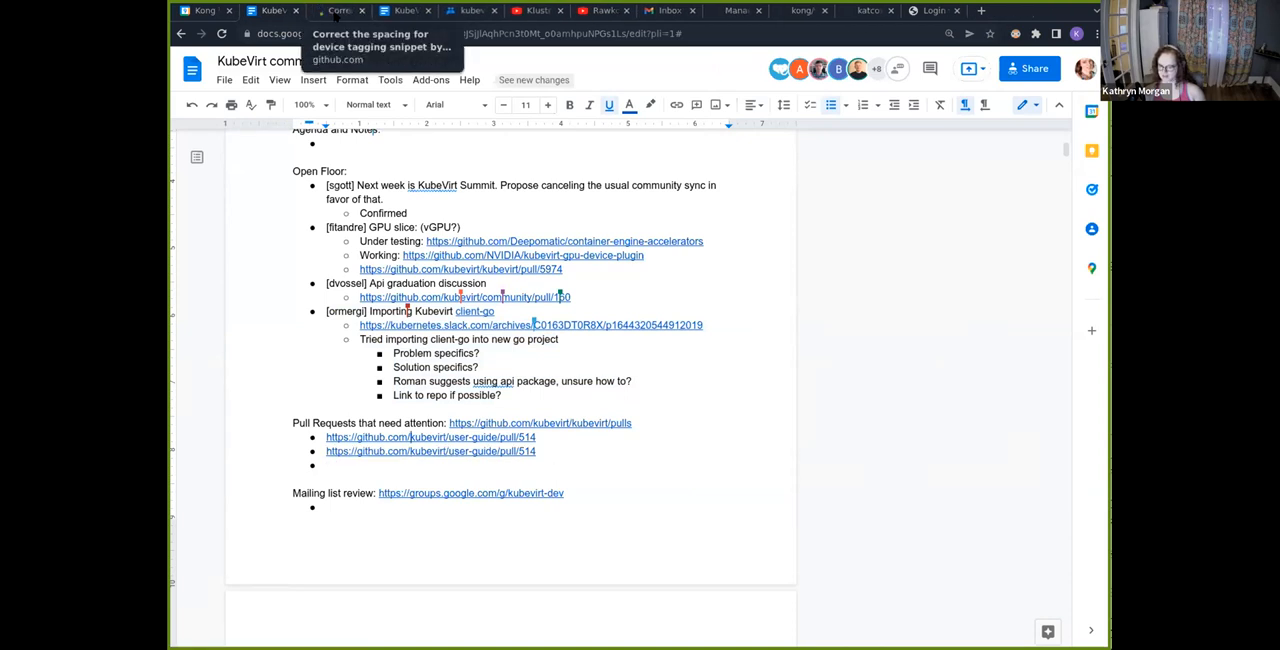
- Switch to GitHub pull request #514 and scroll through its conversation
left_click(340, 10)
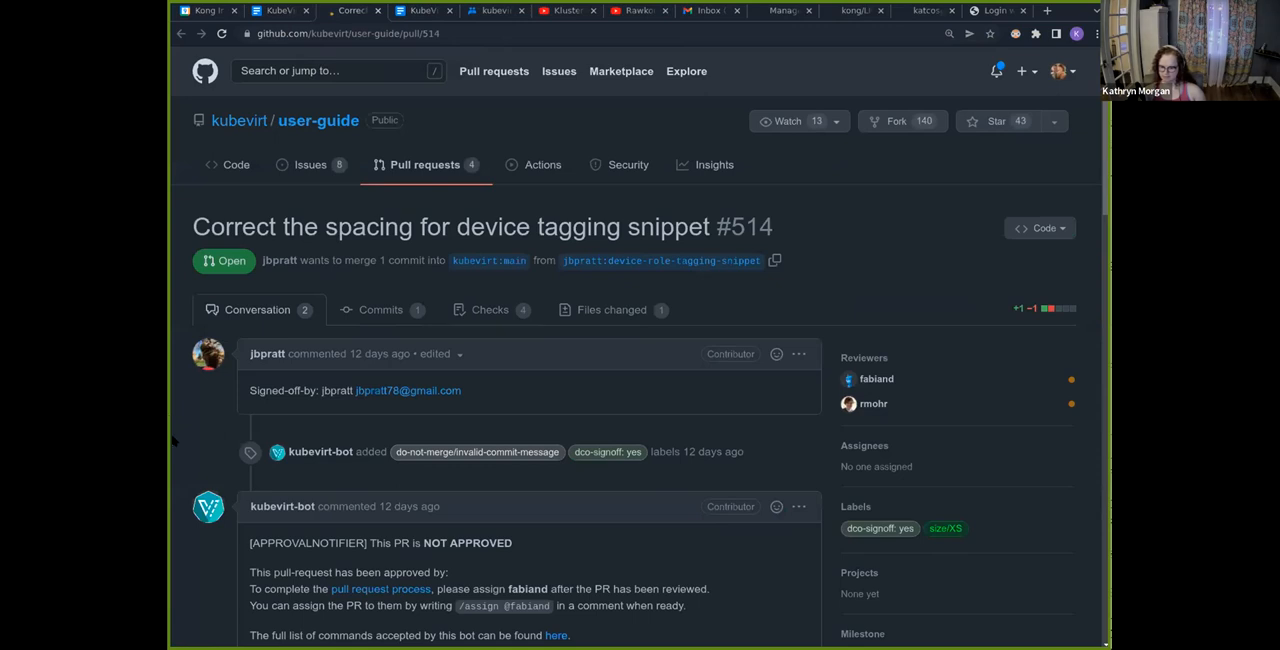
mouse_move(188, 413)
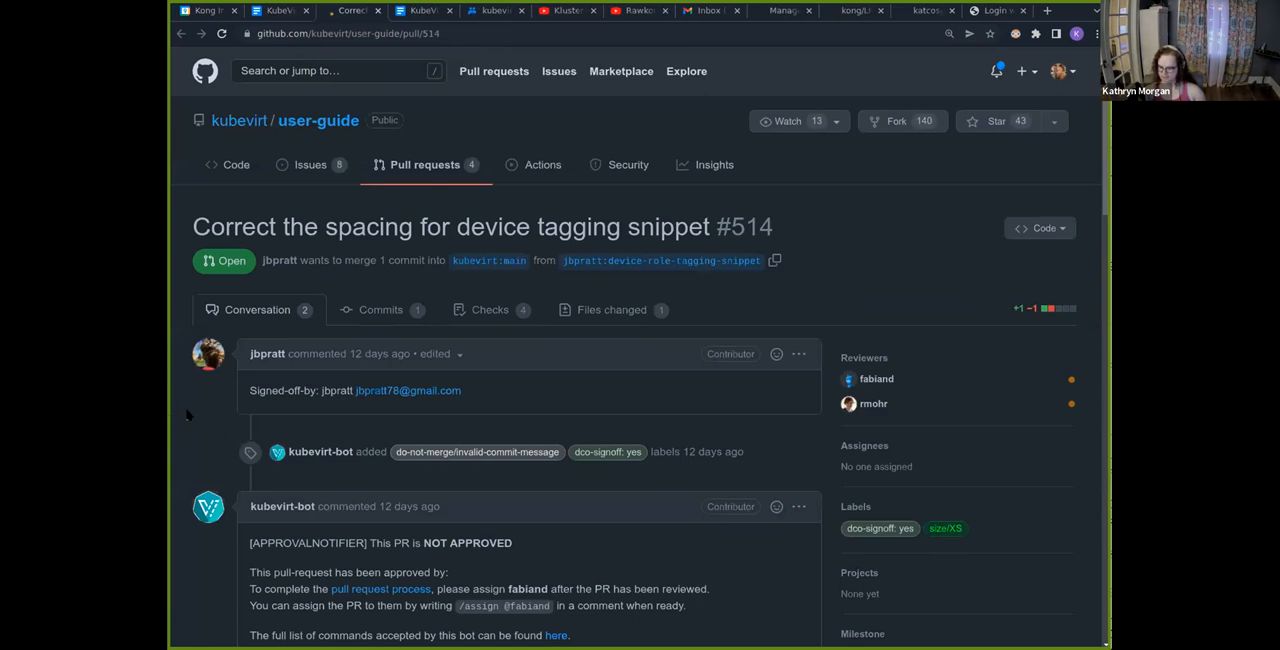
scroll("down", 3)
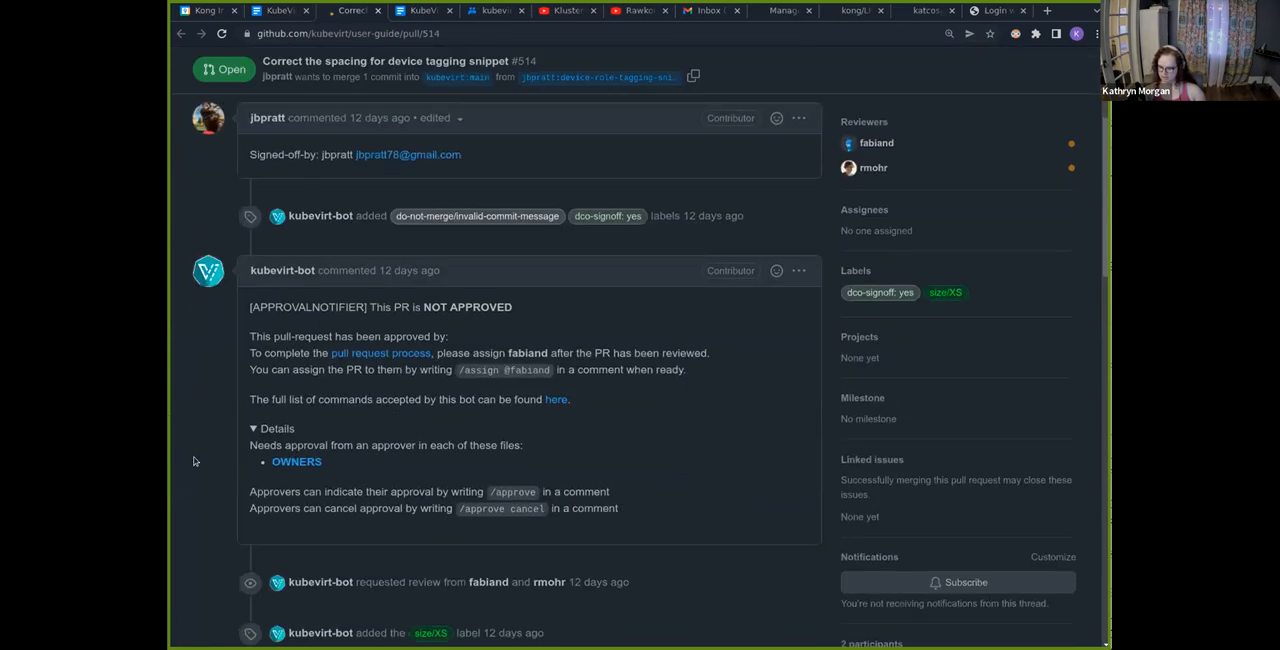
scroll("down", 3)
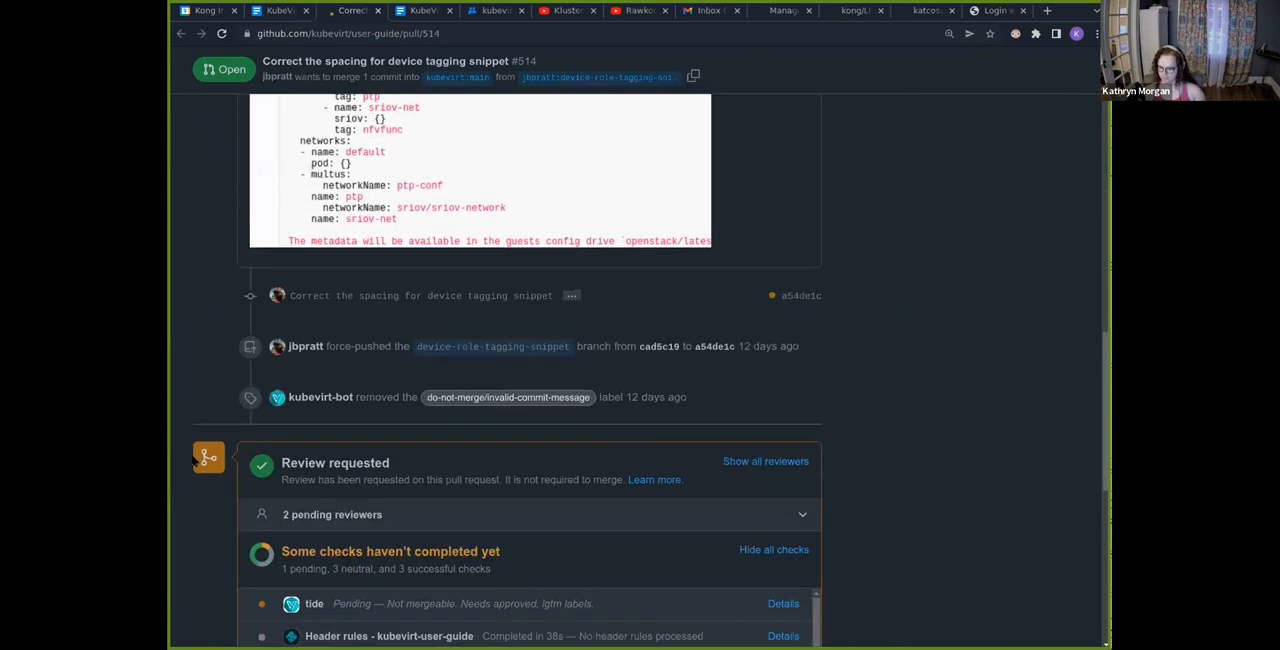
scroll("down", 3)
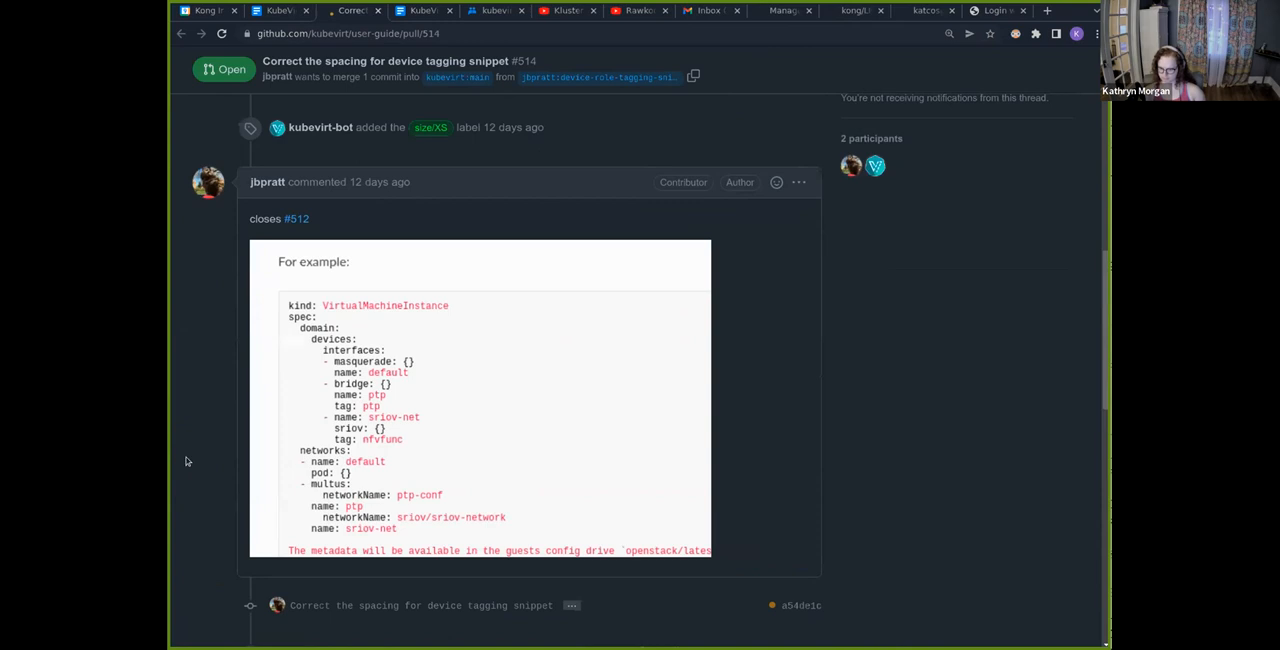
mouse_move(330, 278)
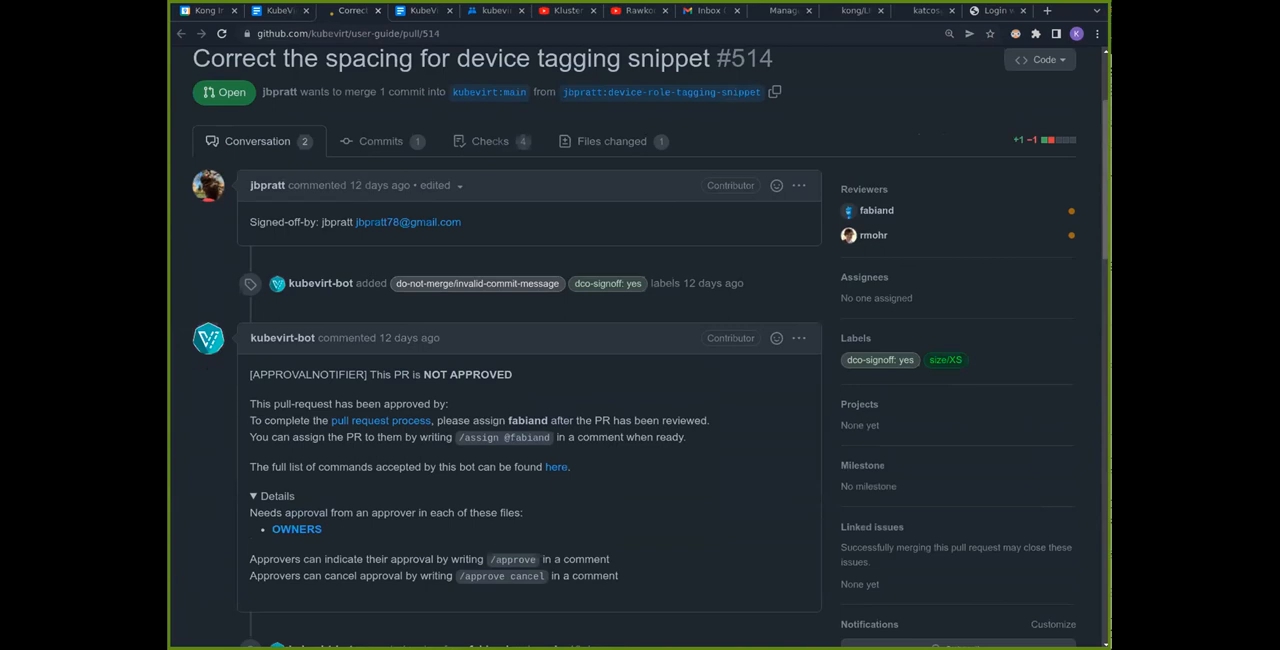
mouse_move(612, 140)
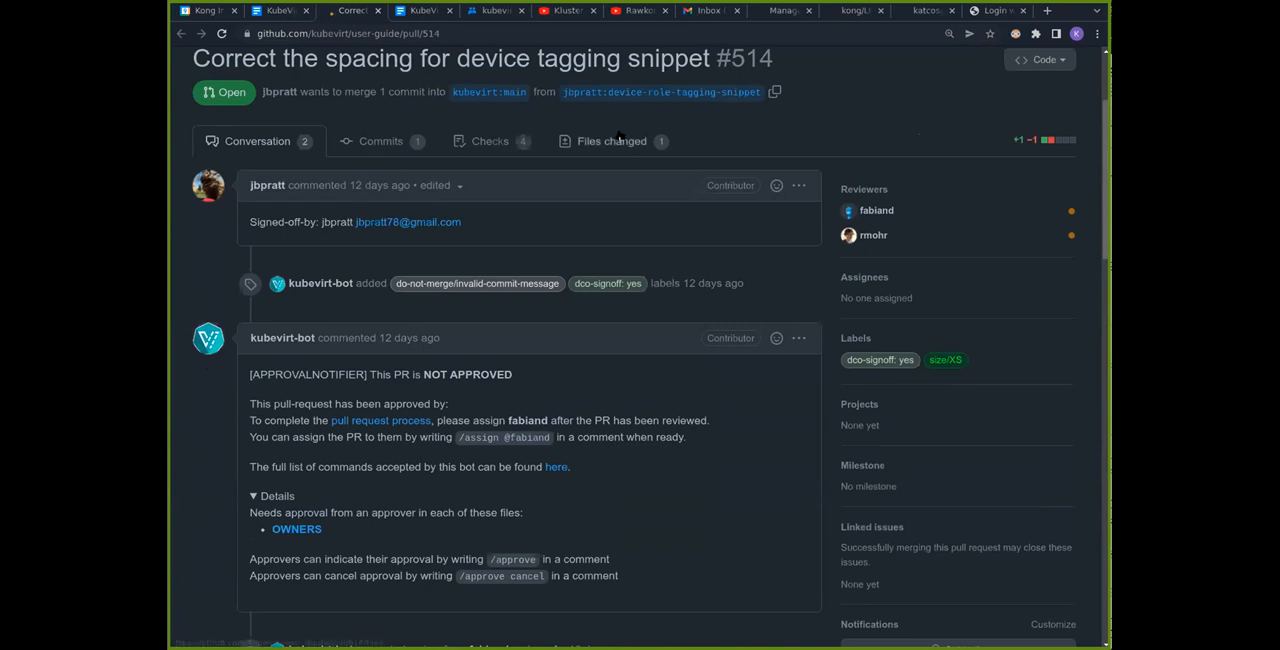
- Check PR #514's changed files and the user-guide repo, then return to the conversation
left_click(611, 140)
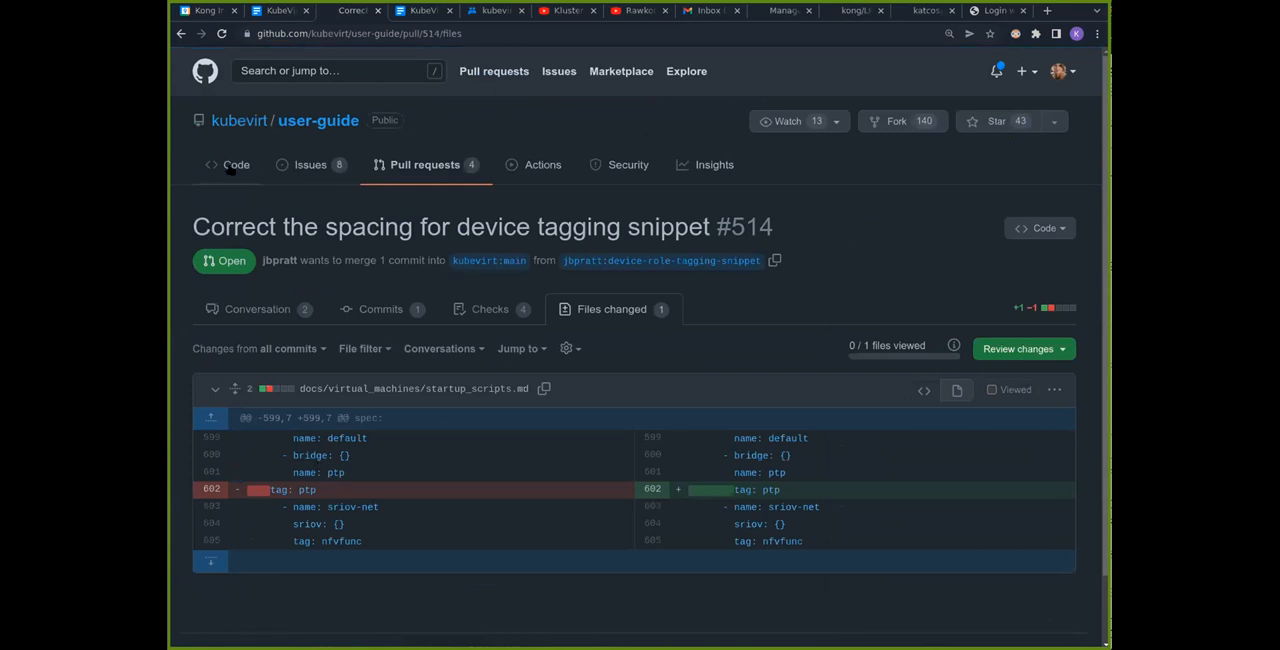
left_click(236, 164)
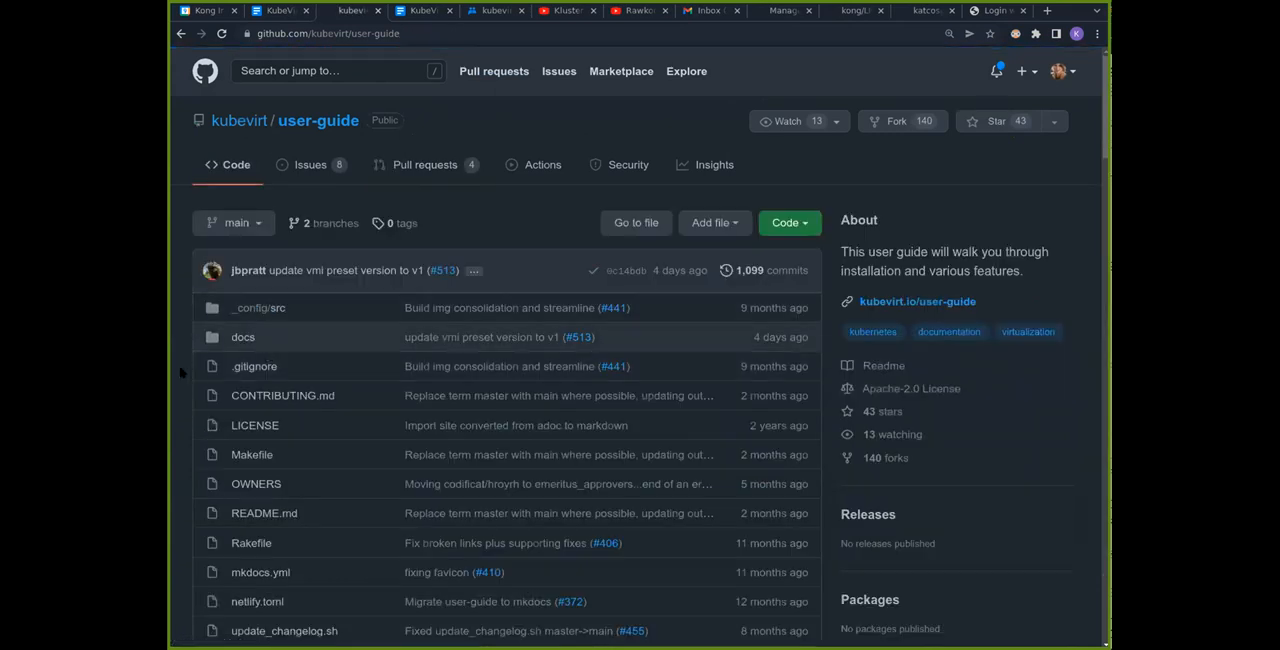
scroll("down", 3)
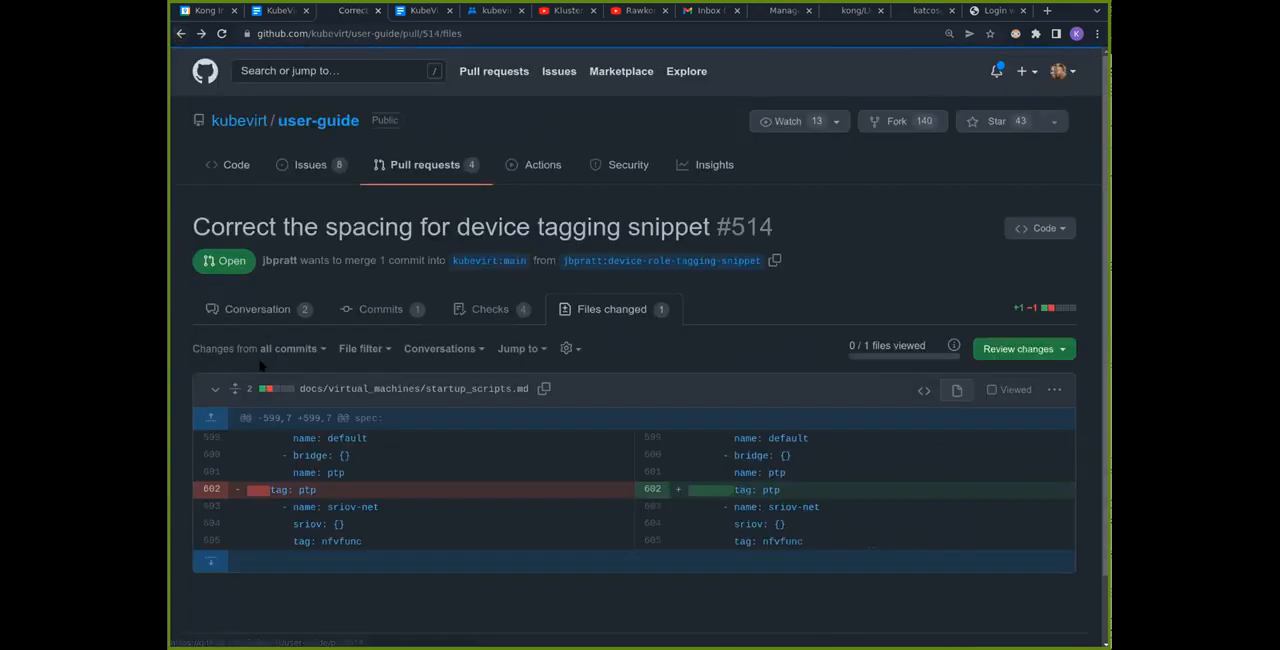
left_click(257, 308)
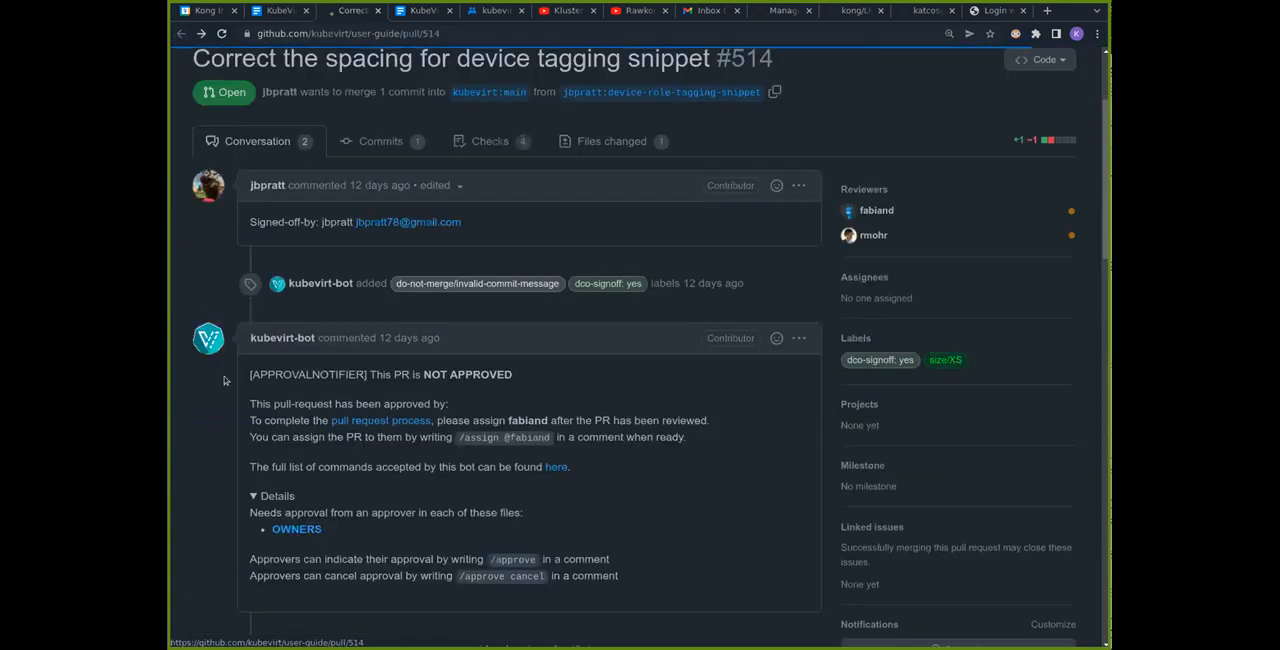
mouse_move(873, 235)
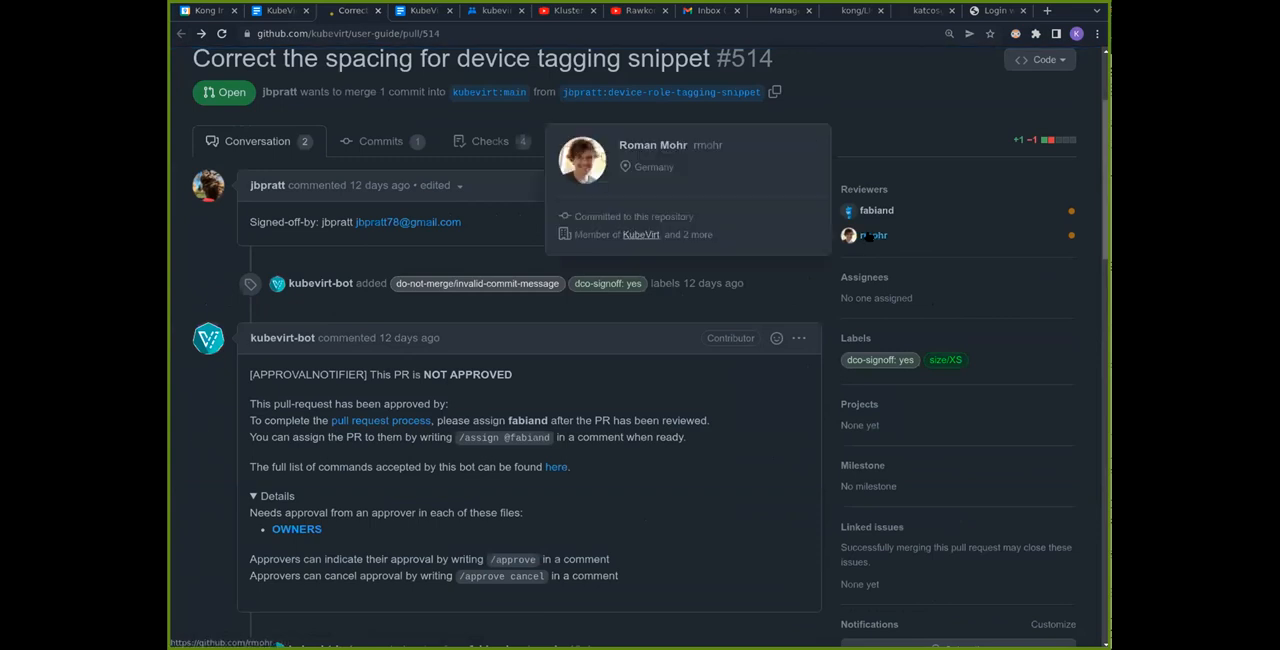
- Scroll down to the comment stating PR #514 closes issue #512
scroll("down", 3)
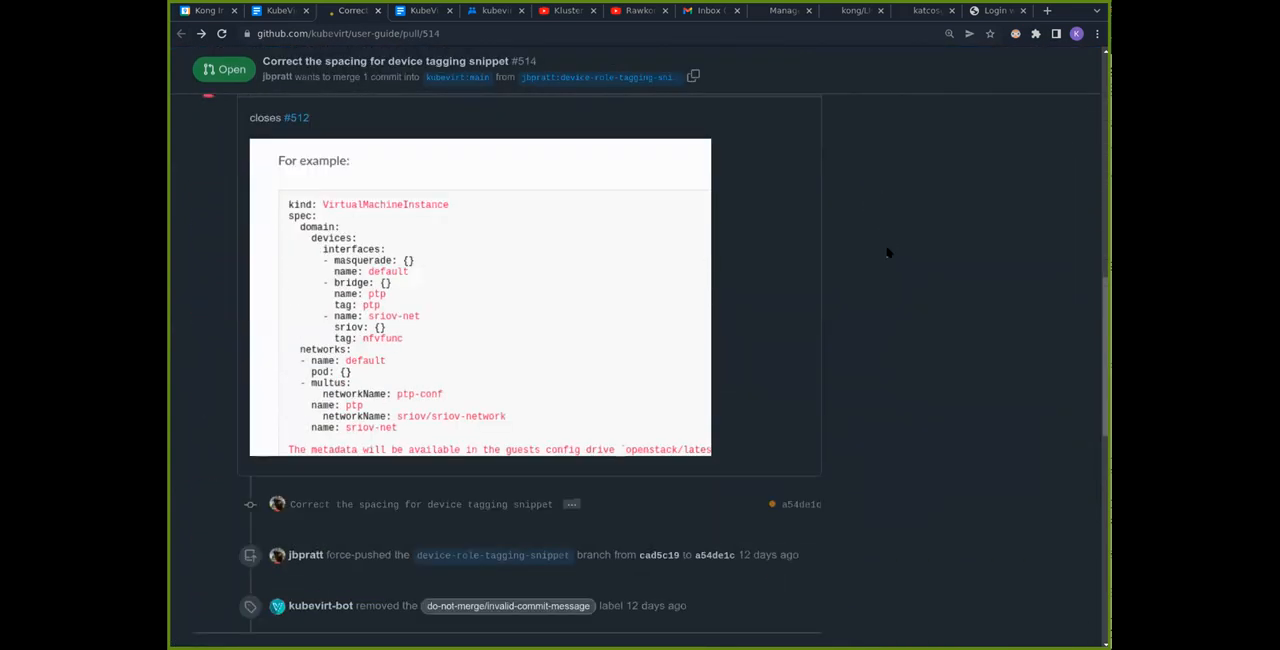
mouse_move(946, 514)
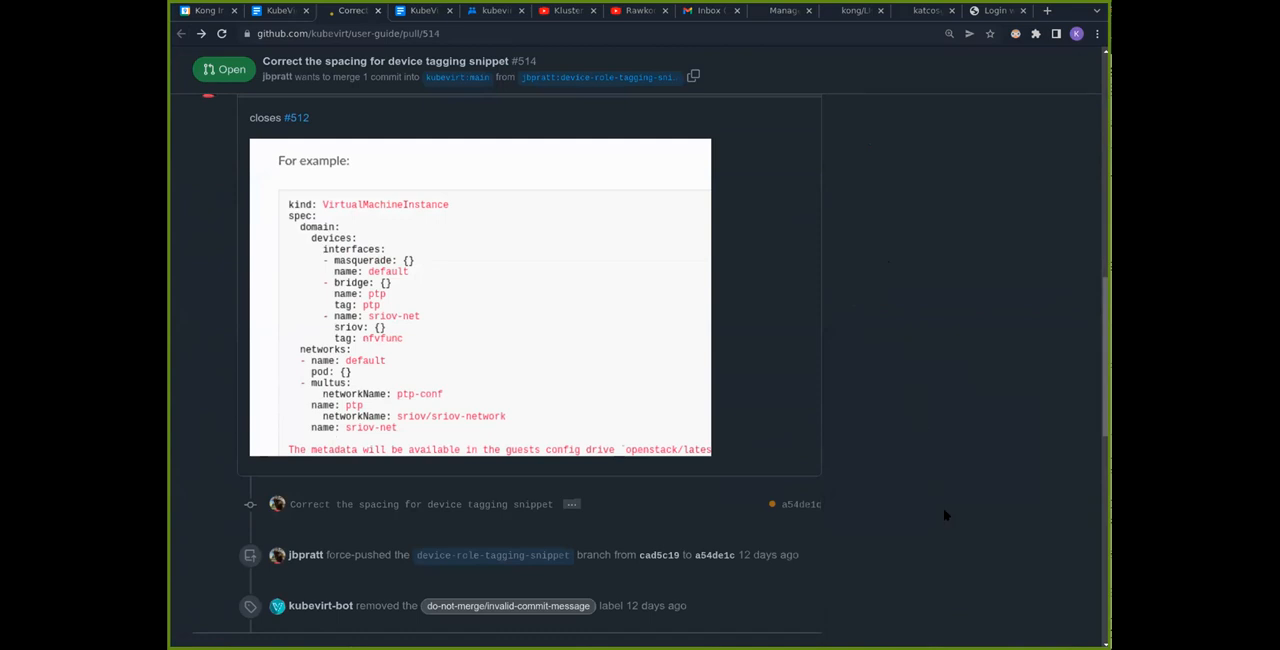
scroll("down", 3)
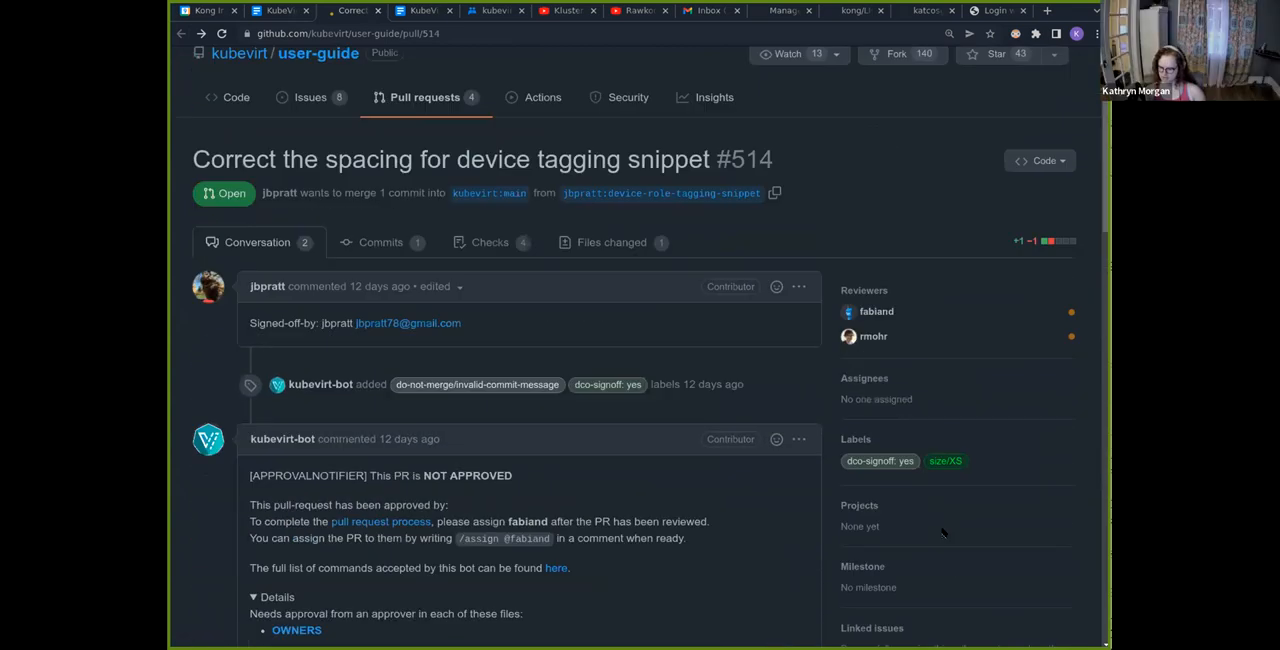
scroll("down", 3)
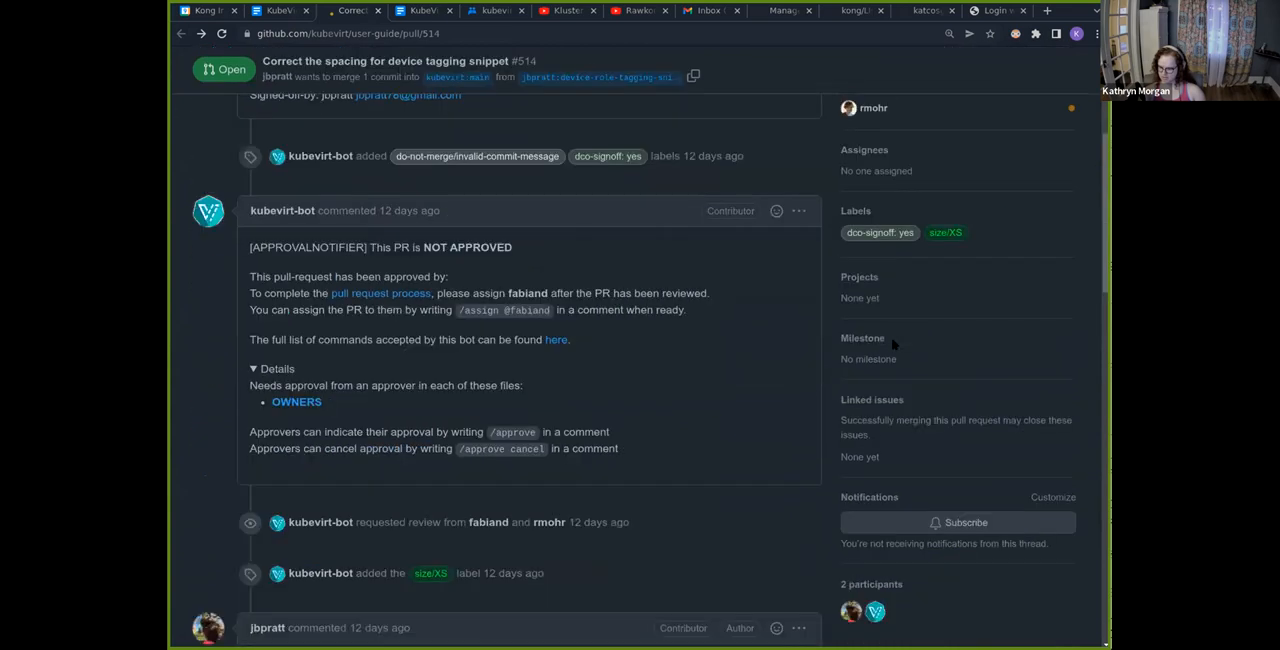
scroll("down", 3)
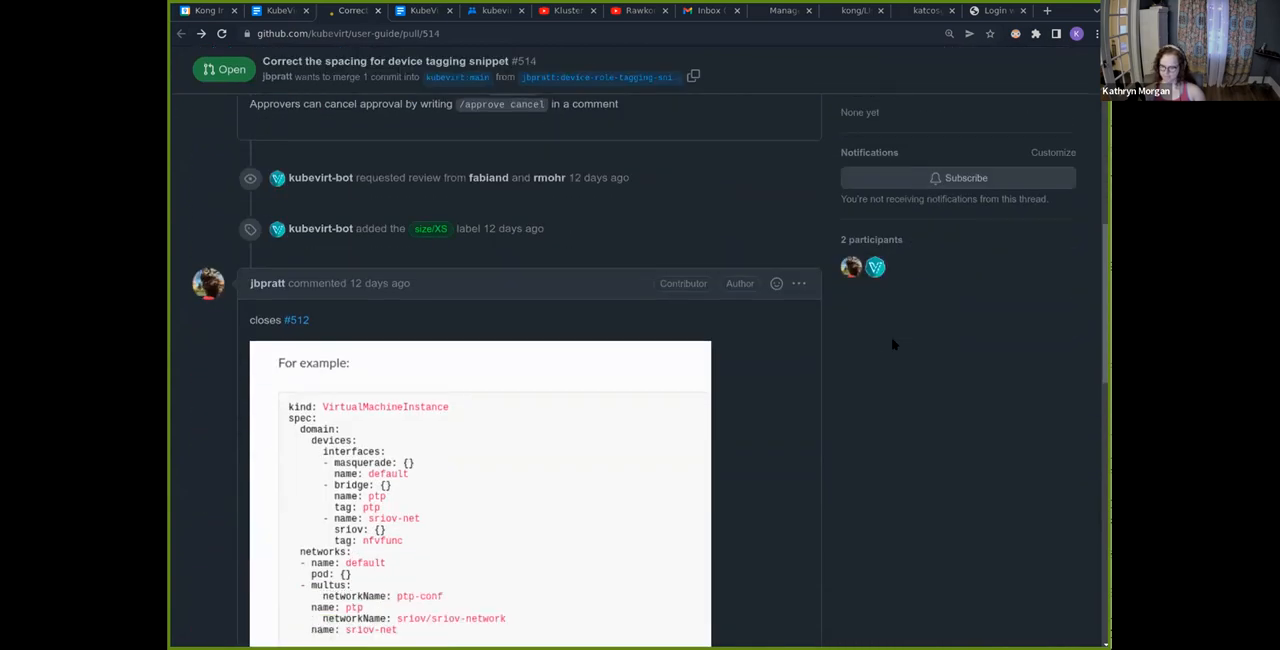
scroll("down", 3)
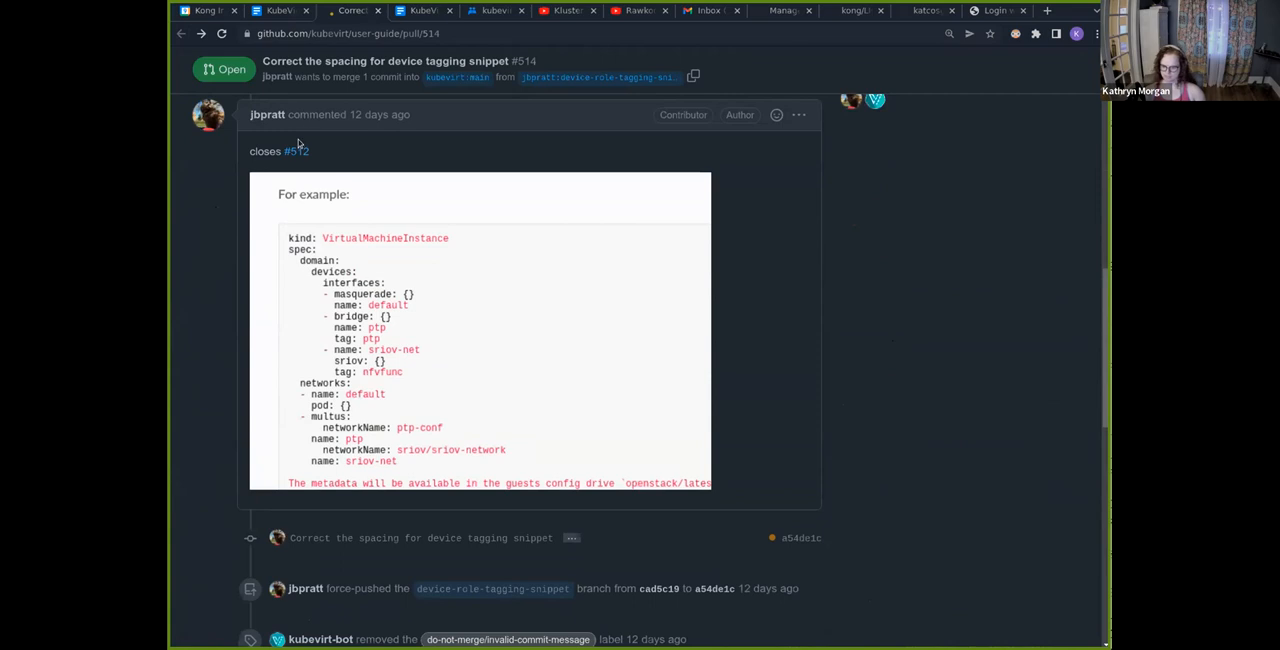
left_click(297, 151)
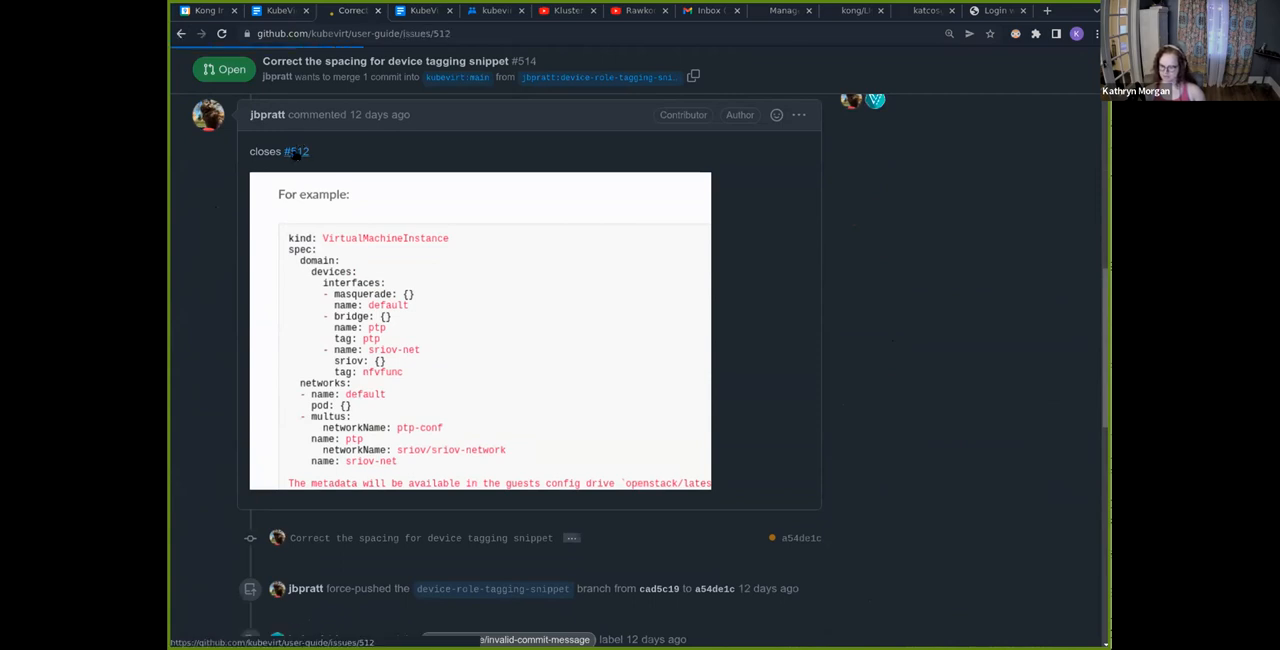
- Read issue #512 about the Device Role Tagging snippet, then return to the meeting notes
left_click(296, 151)
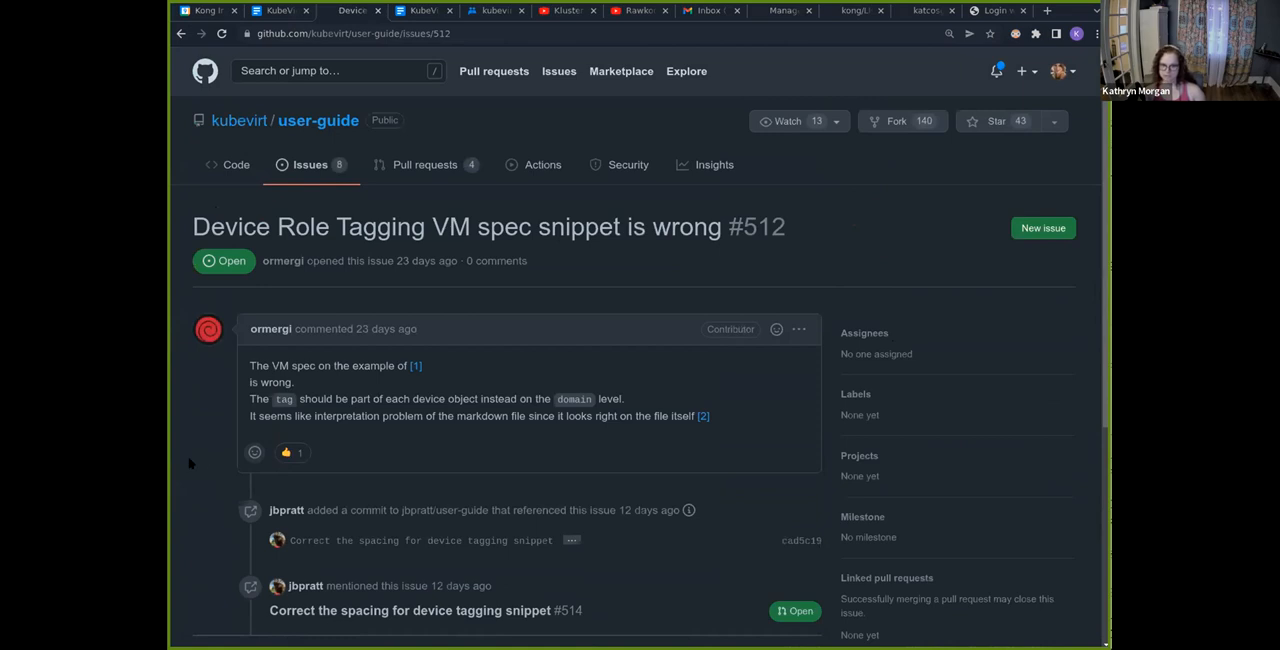
scroll("down", 3)
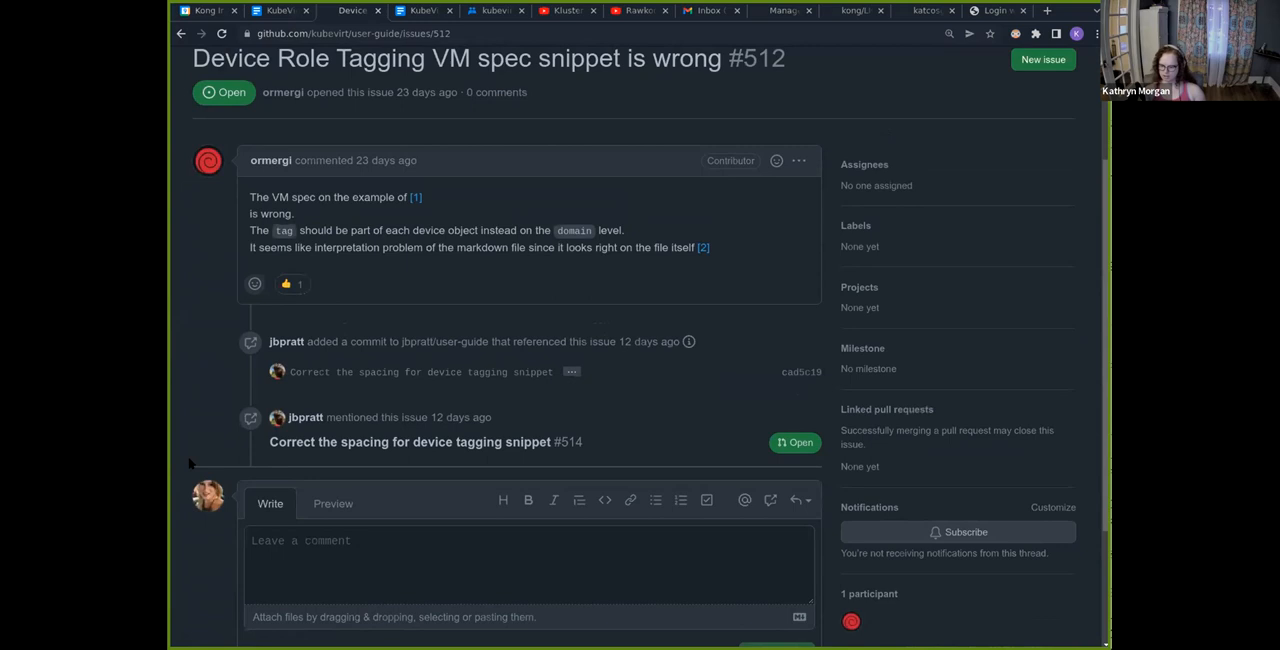
mouse_move(197, 447)
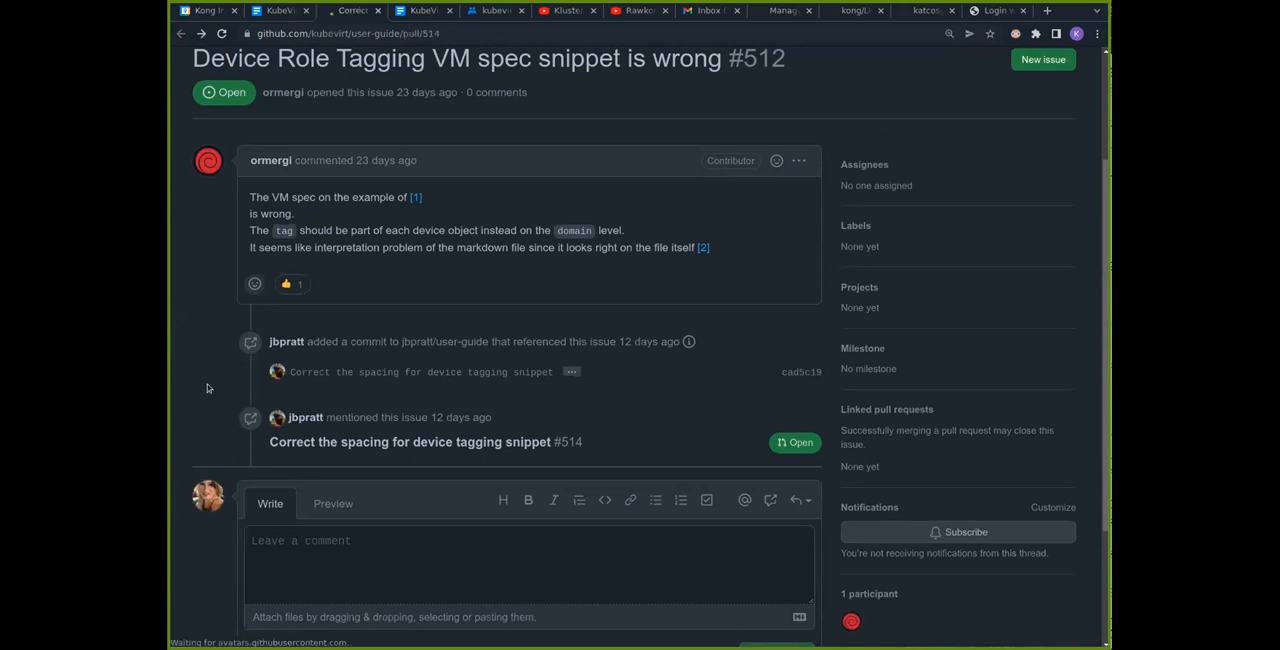
left_click(424, 10)
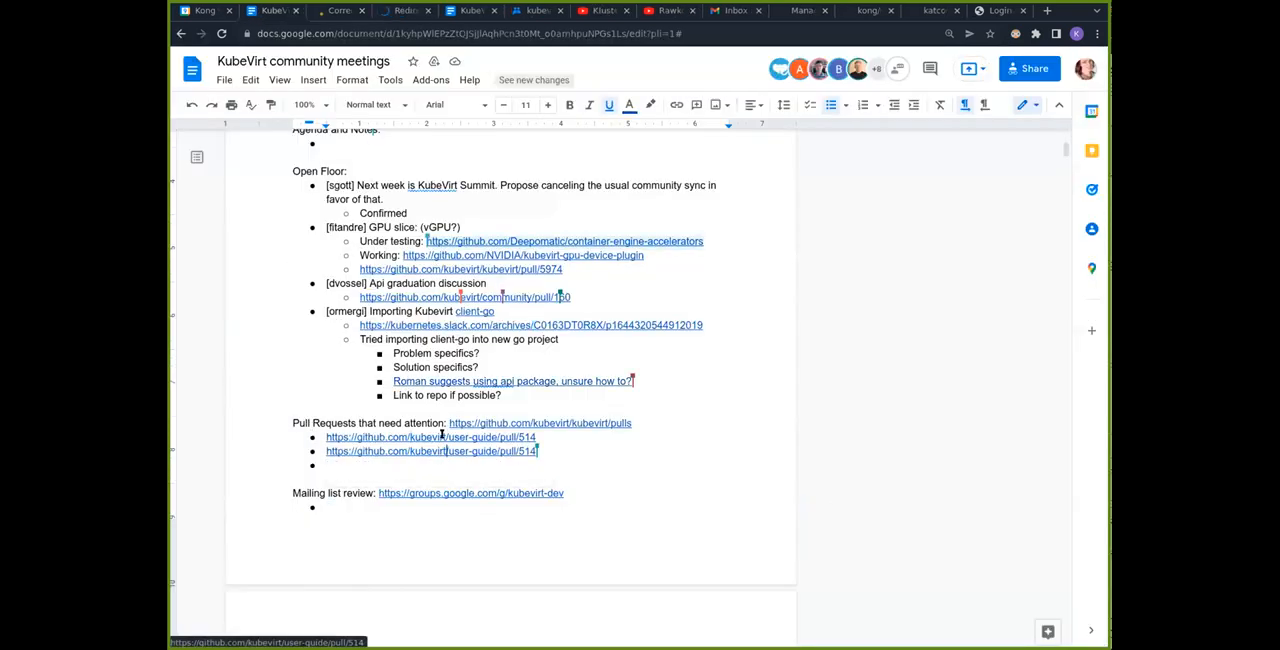
- Open pull request #514 from the notes and review its file changes and conversation
left_click(430, 451)
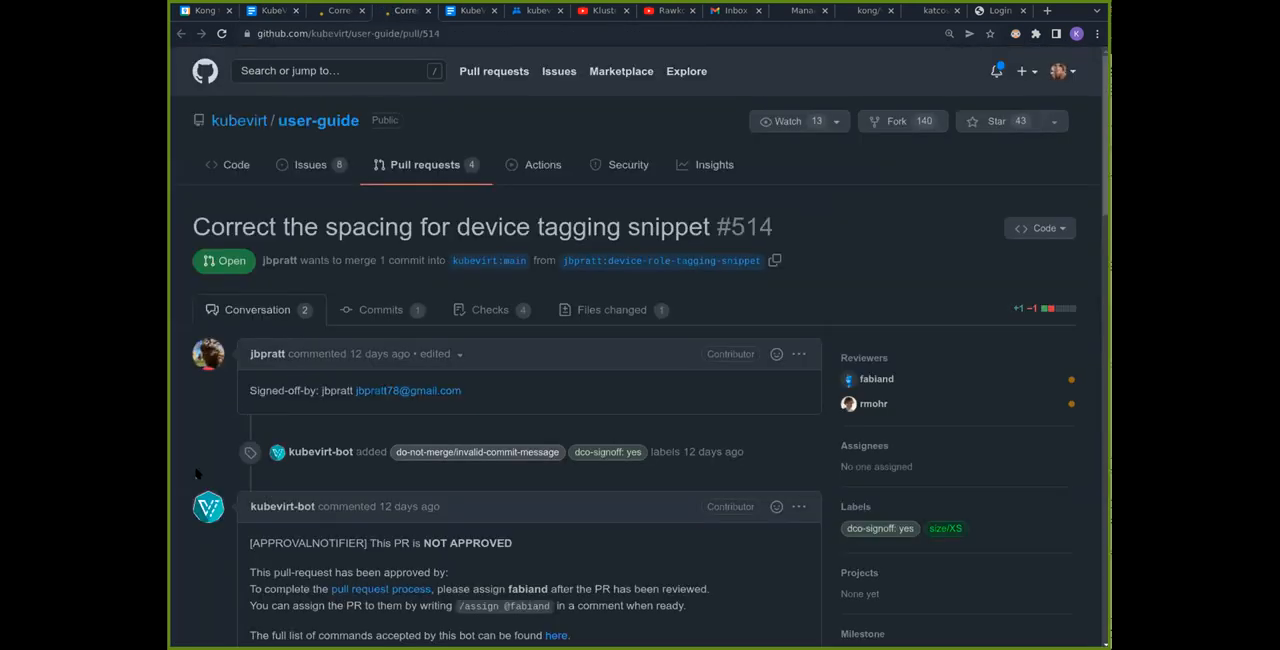
left_click(612, 309)
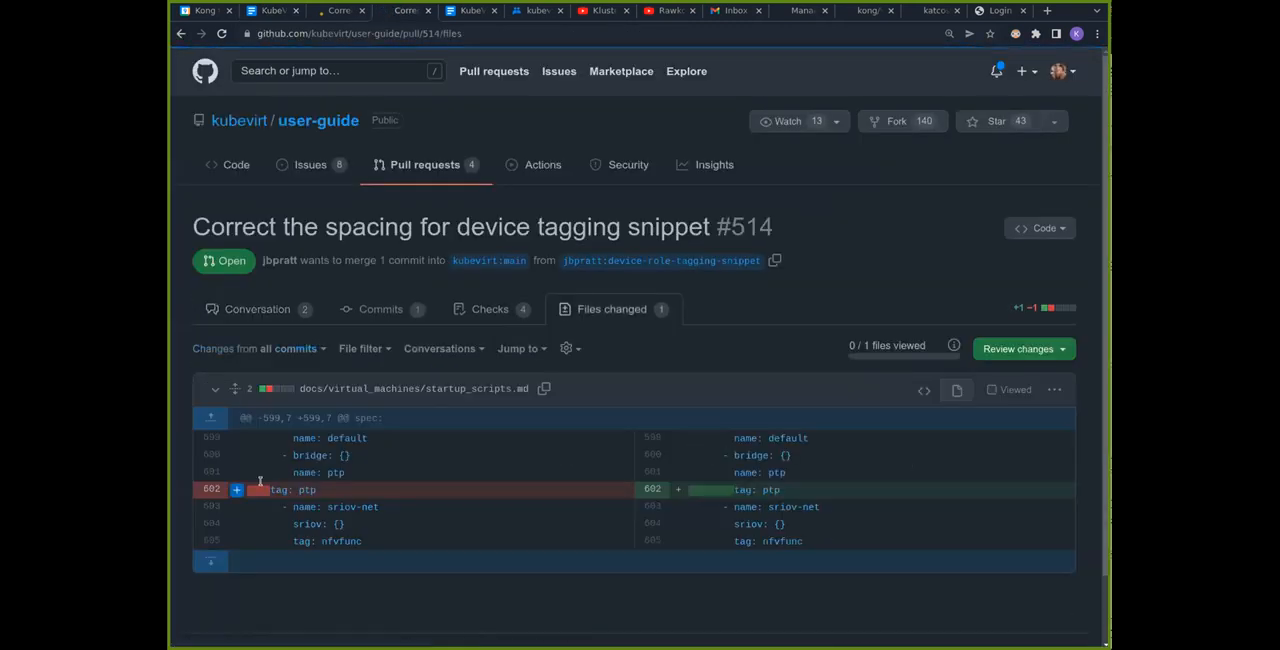
left_click(257, 309)
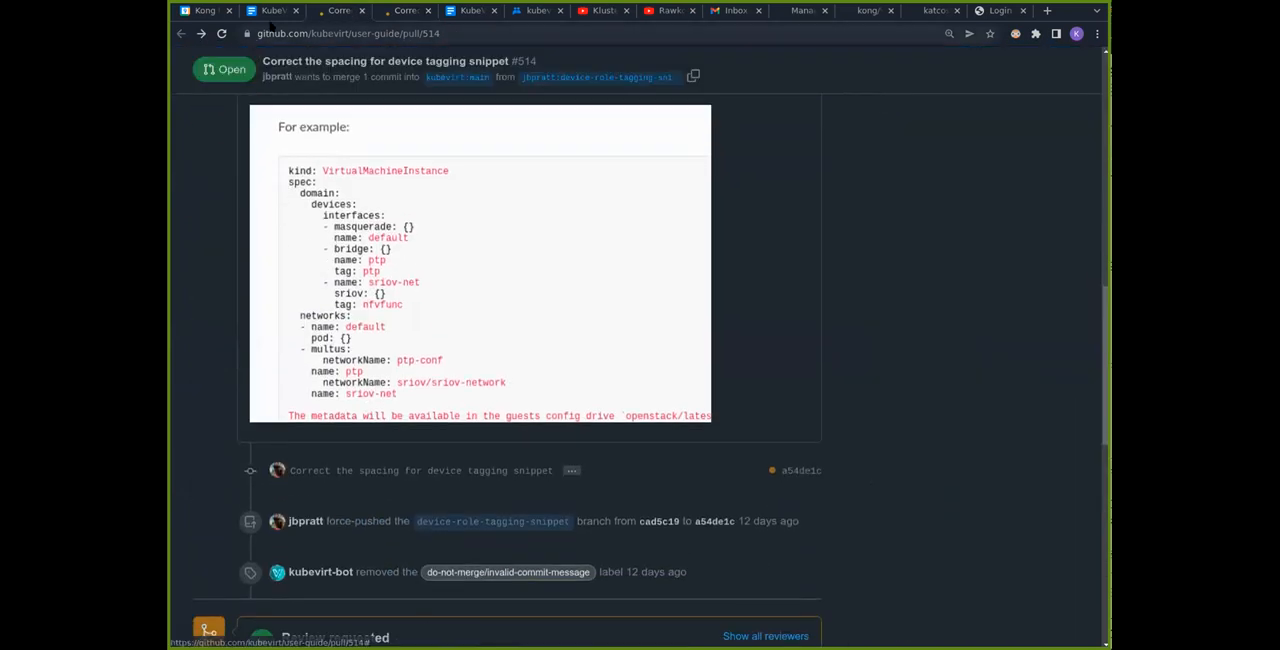
- Return to the notes, then view the four open user-guide pull requests
left_click(274, 10)
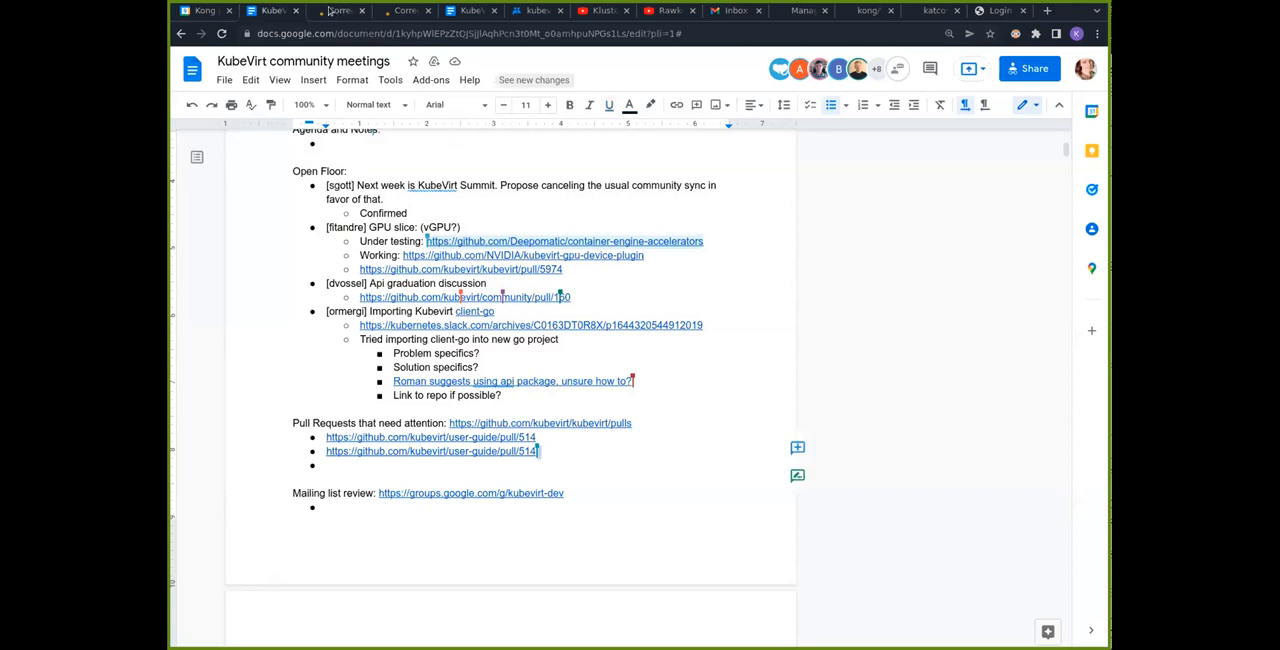
left_click(431, 451)
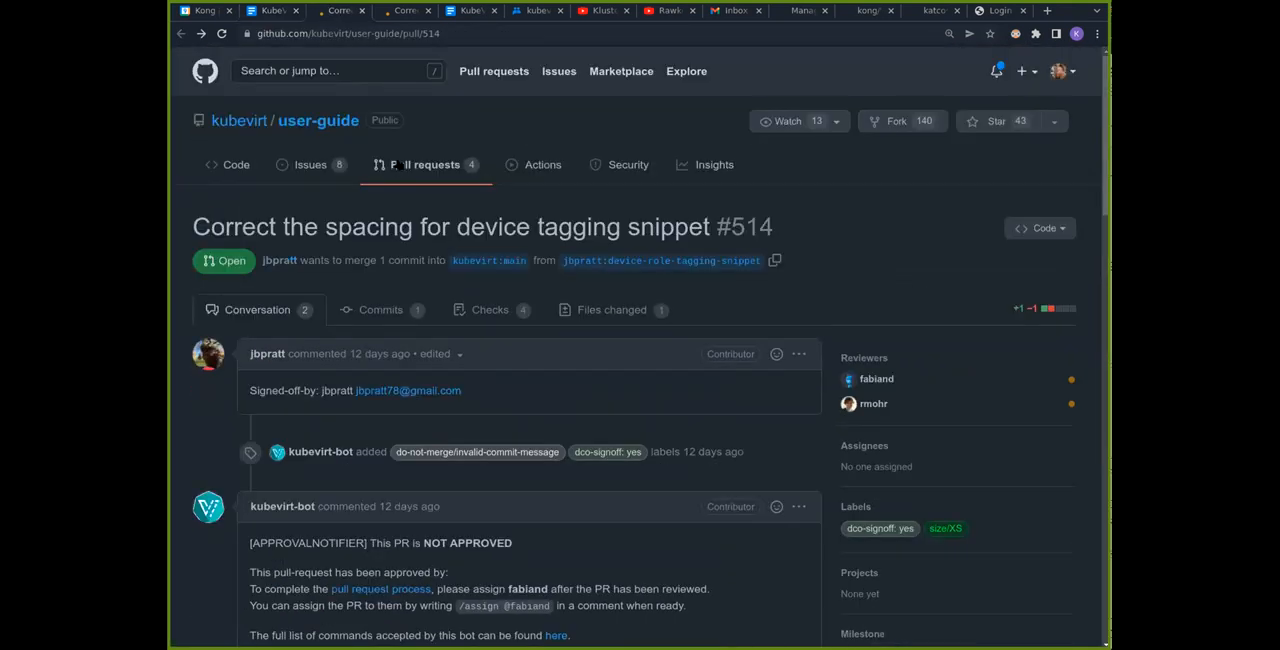
left_click(424, 164)
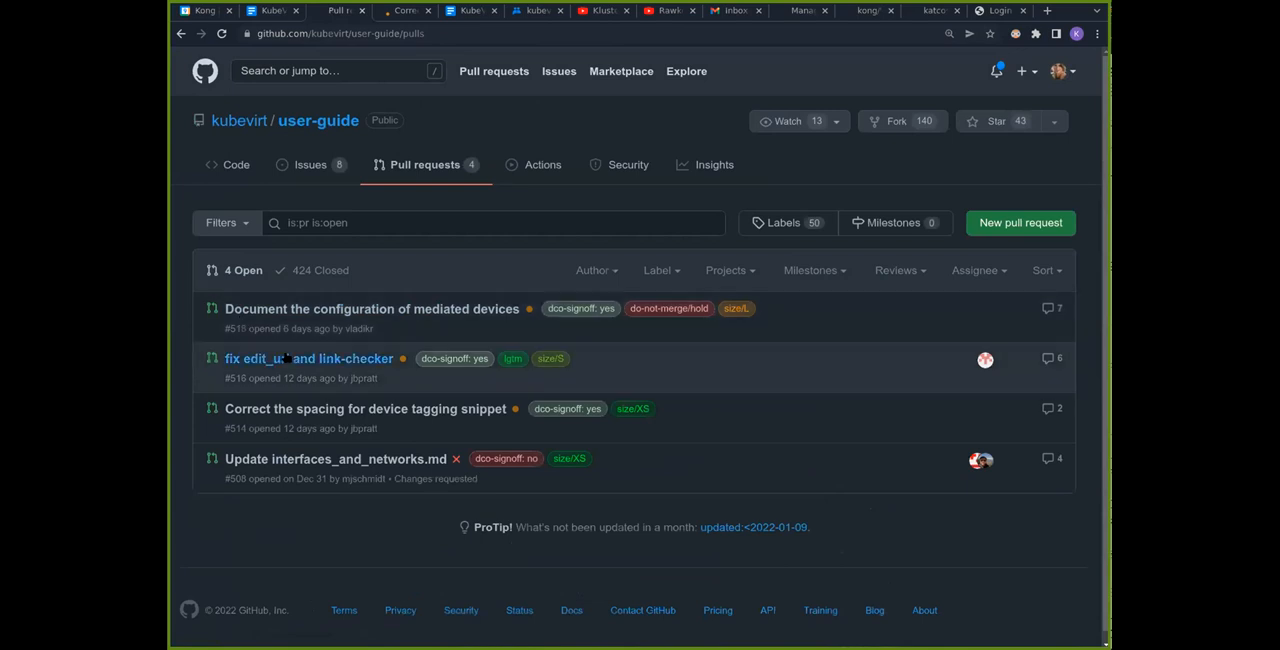
- Open pull request #516 'fix edit_uri and link-checker' and read its files and comments
left_click(309, 358)
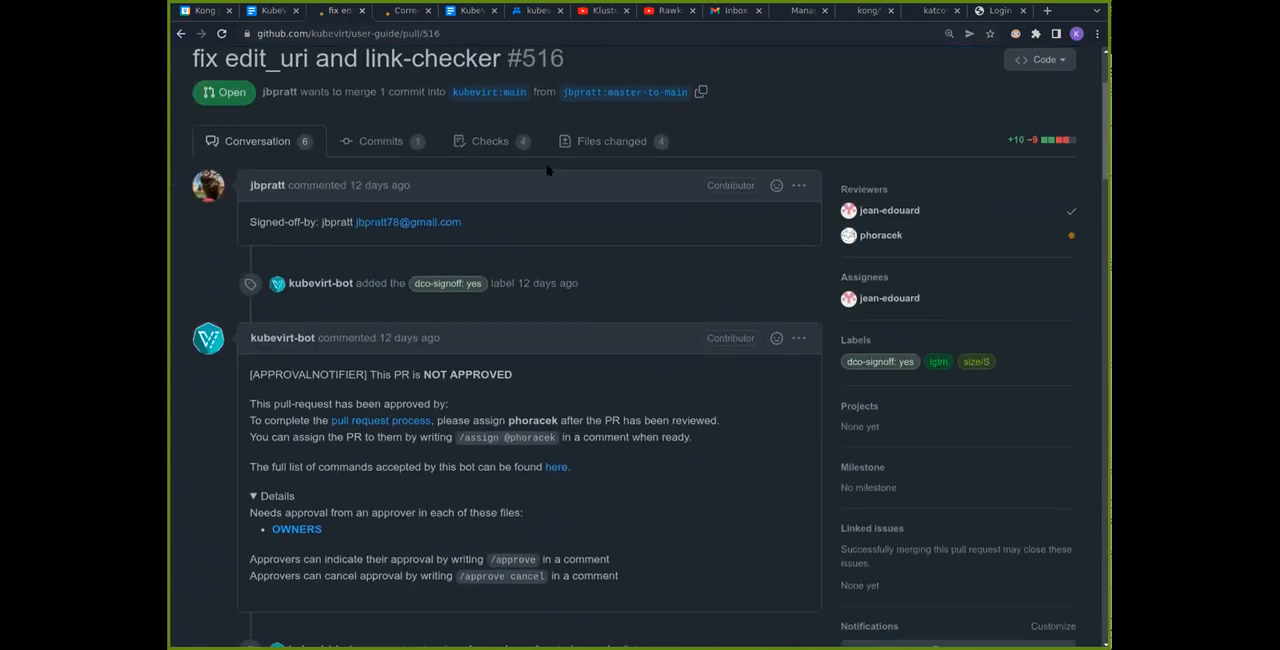
left_click(611, 140)
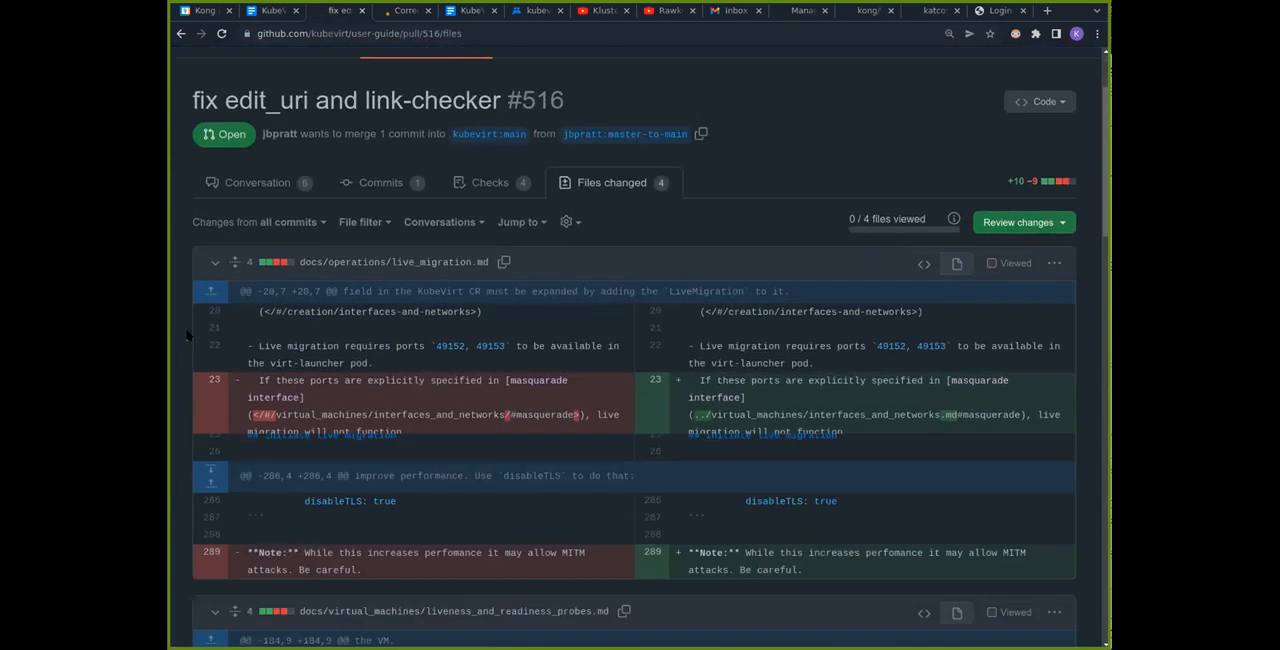
scroll("down", 3)
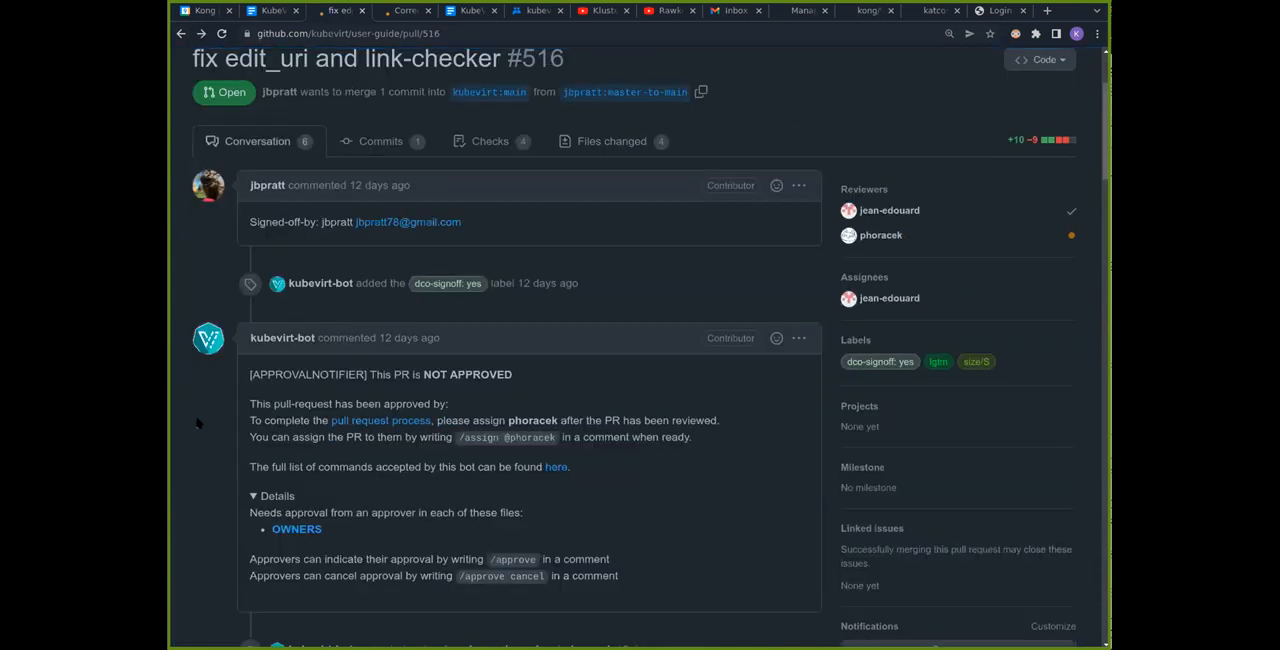
scroll("down", 3)
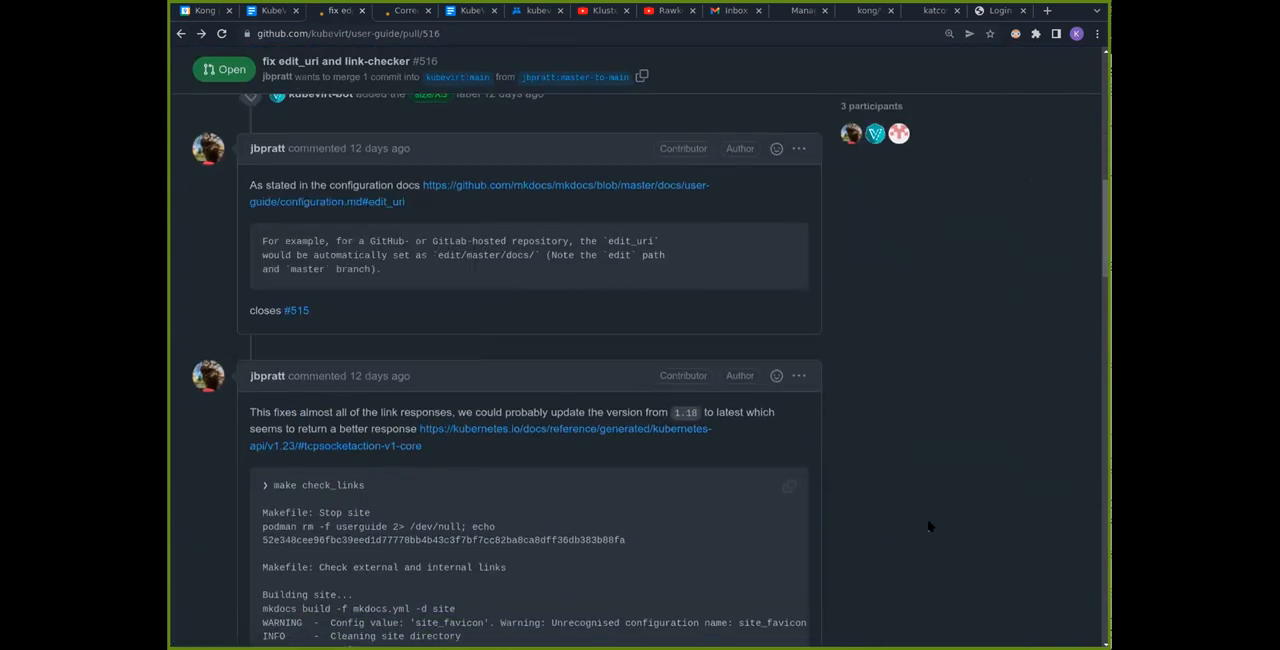
mouse_move(958, 562)
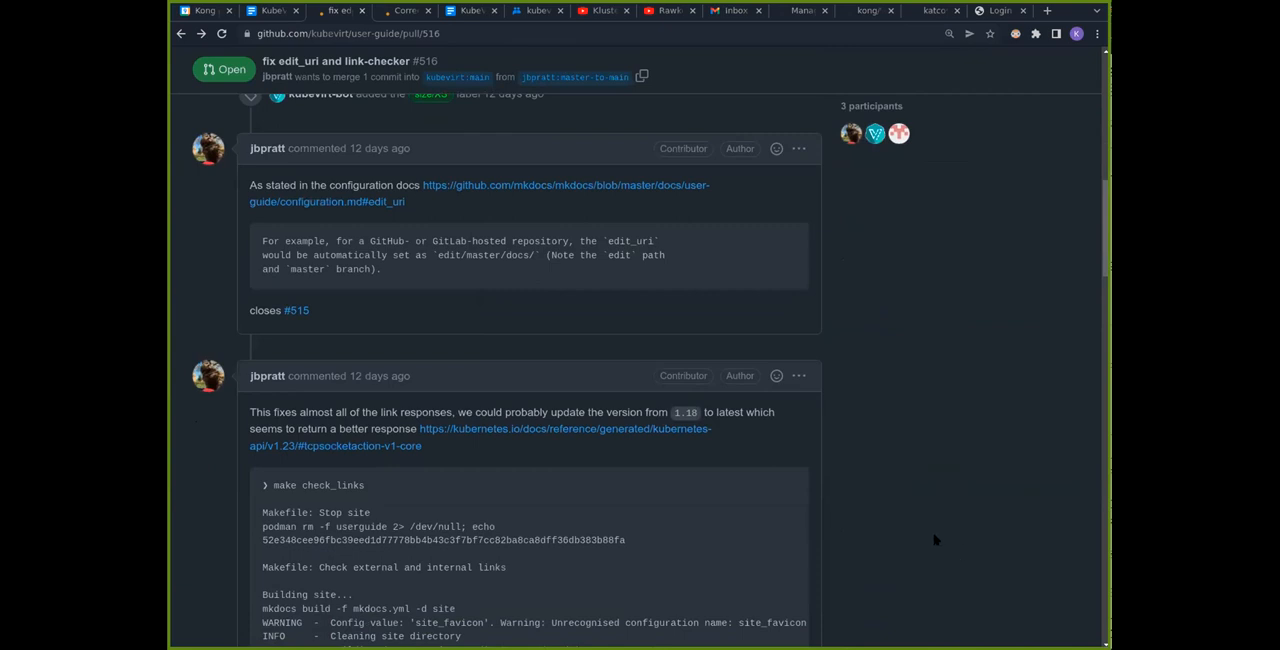
scroll("down", 3)
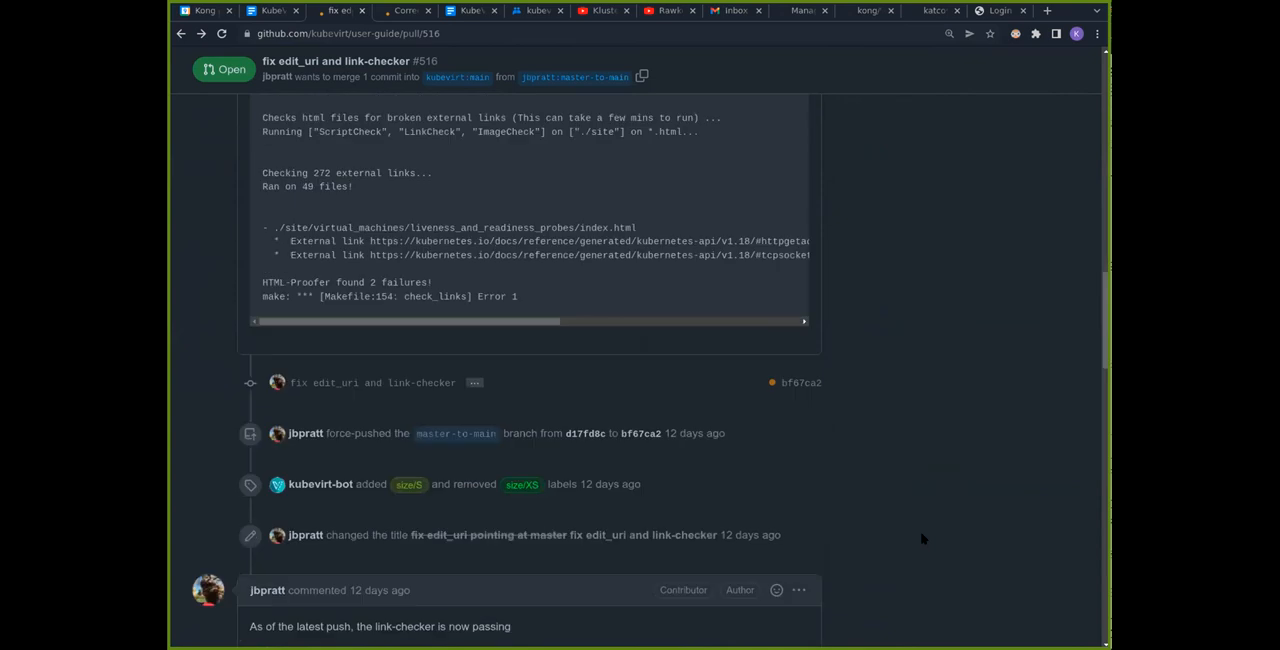
scroll("down", 3)
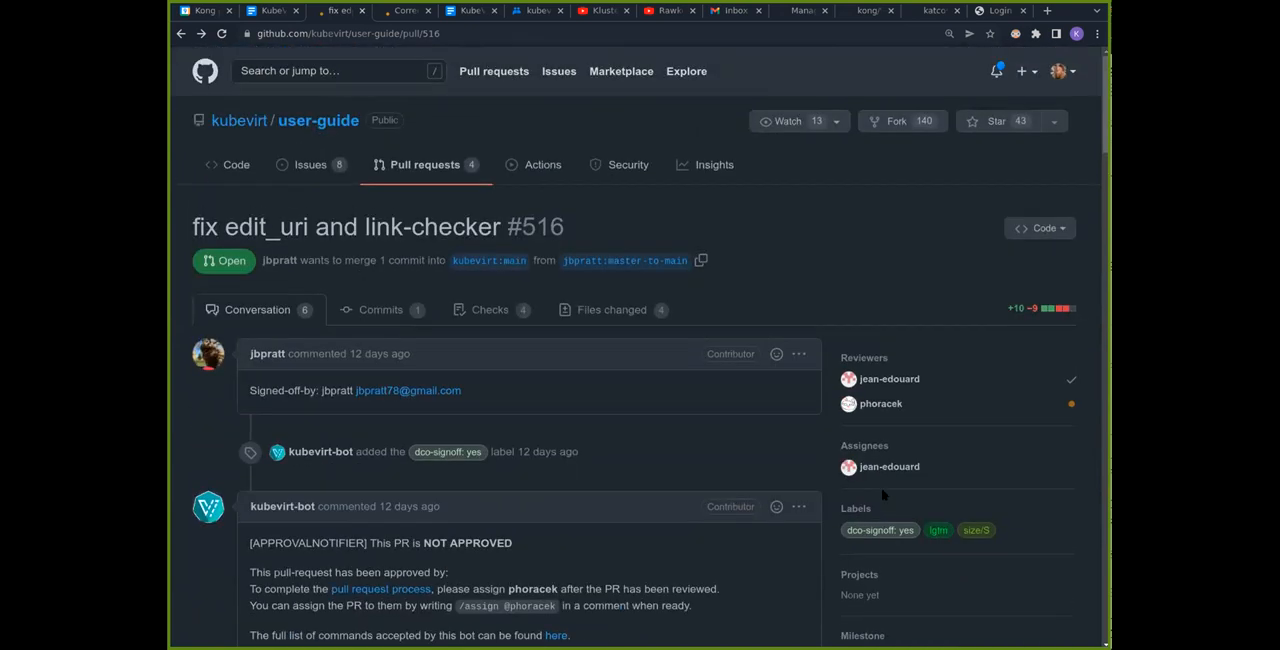
mouse_move(883, 495)
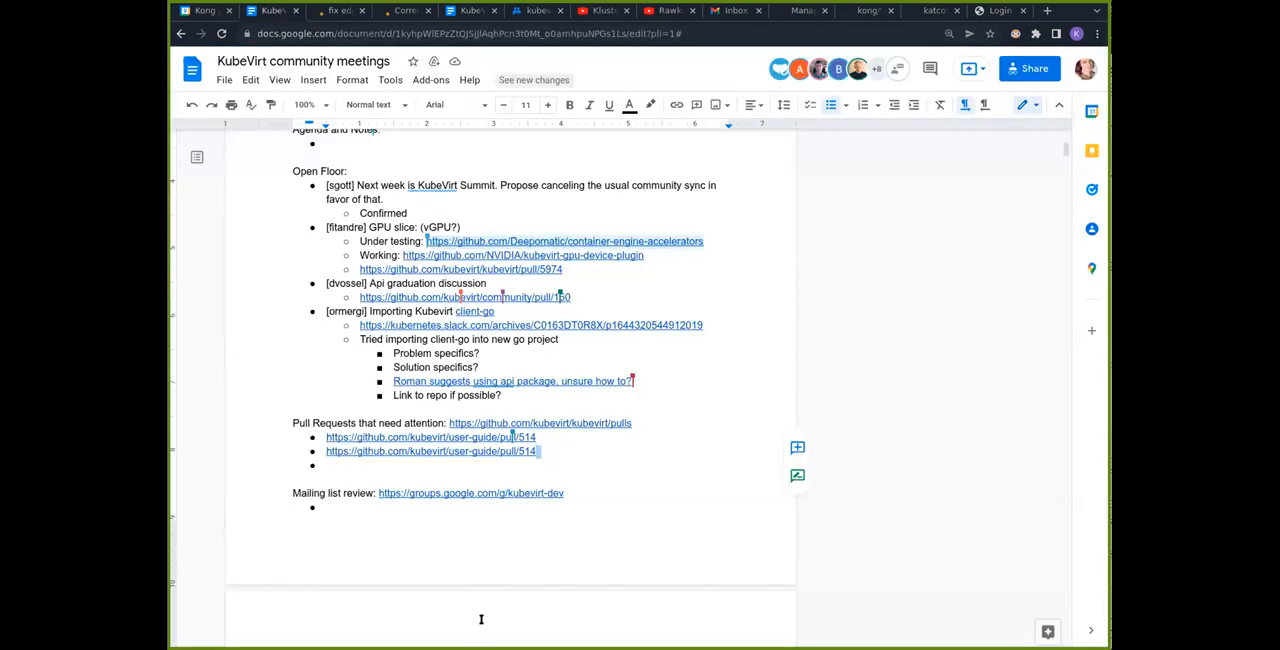
- Scroll to Bug scrub and follow the issues/415 link to GitHub
scroll("down", 3)
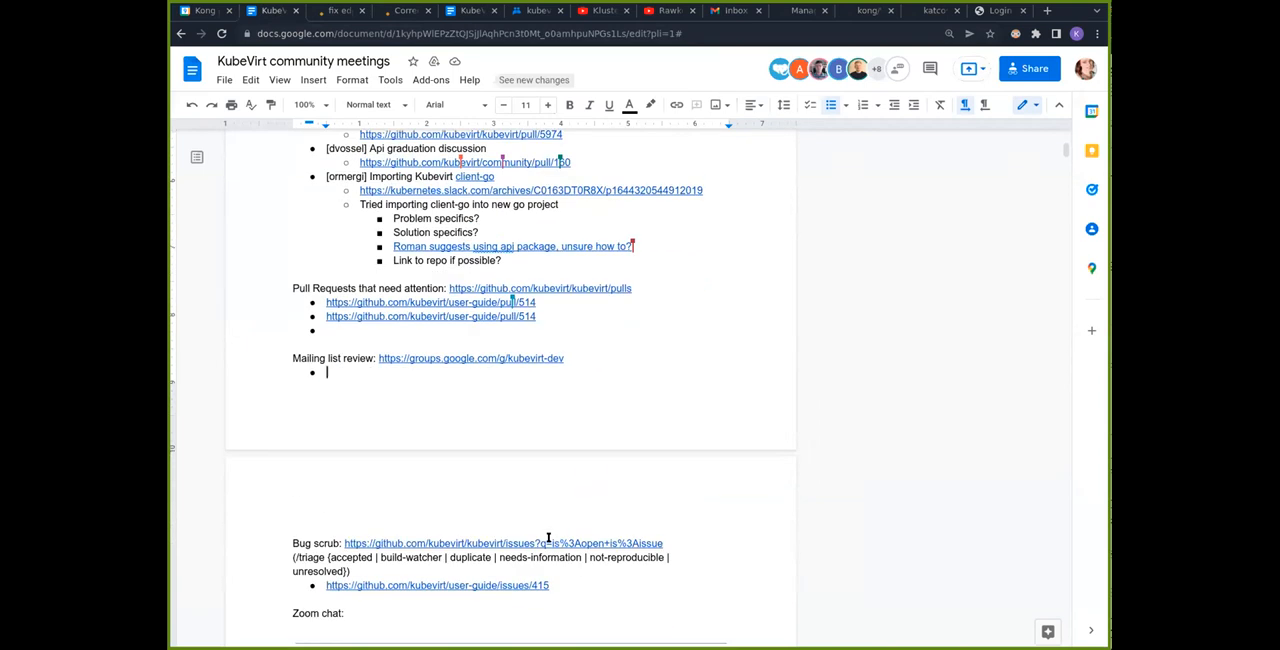
scroll("down", 3)
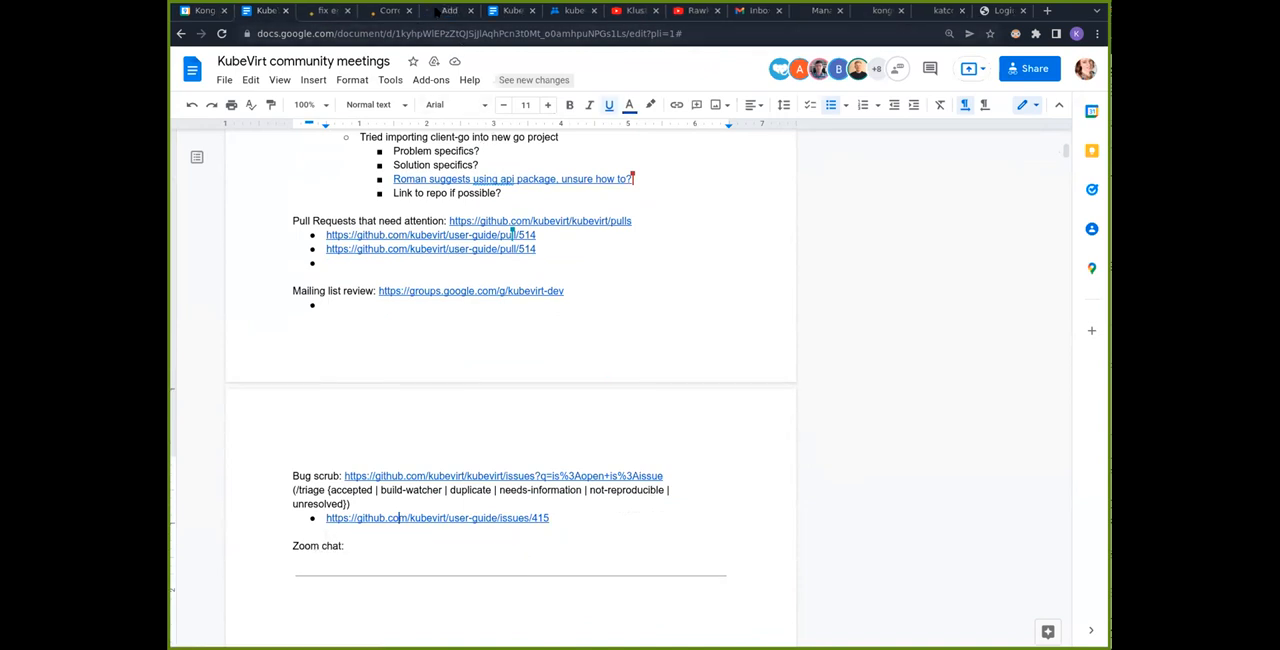
left_click(437, 517)
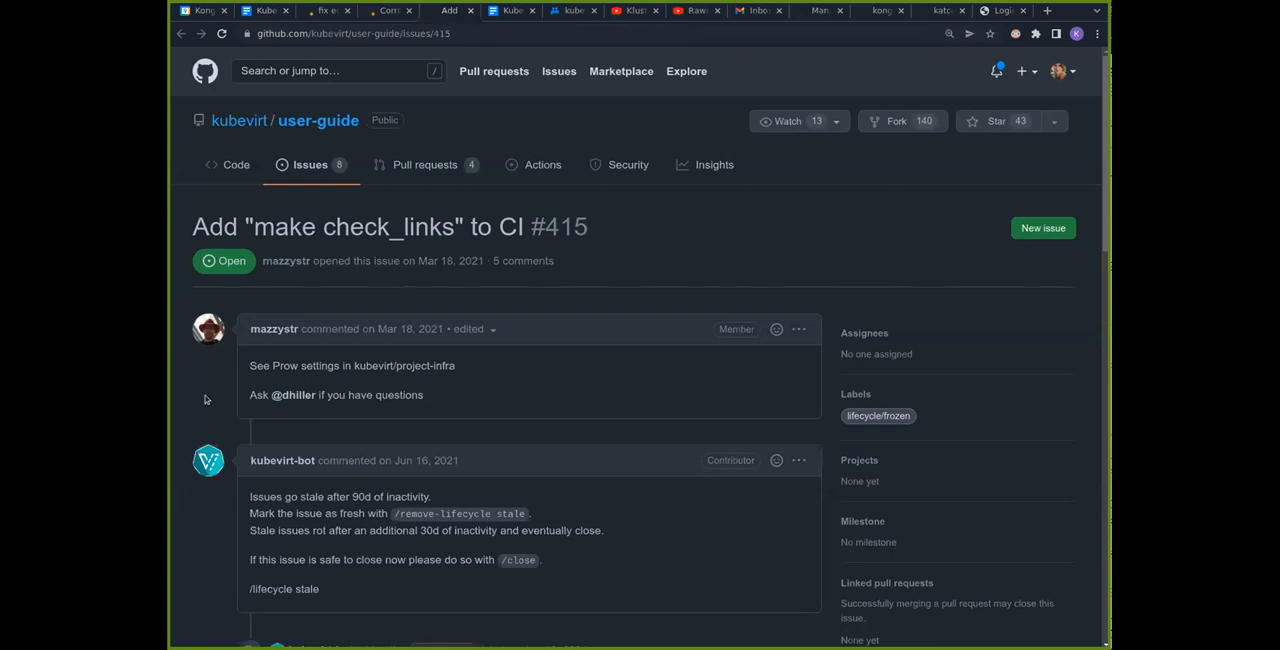
mouse_move(203, 397)
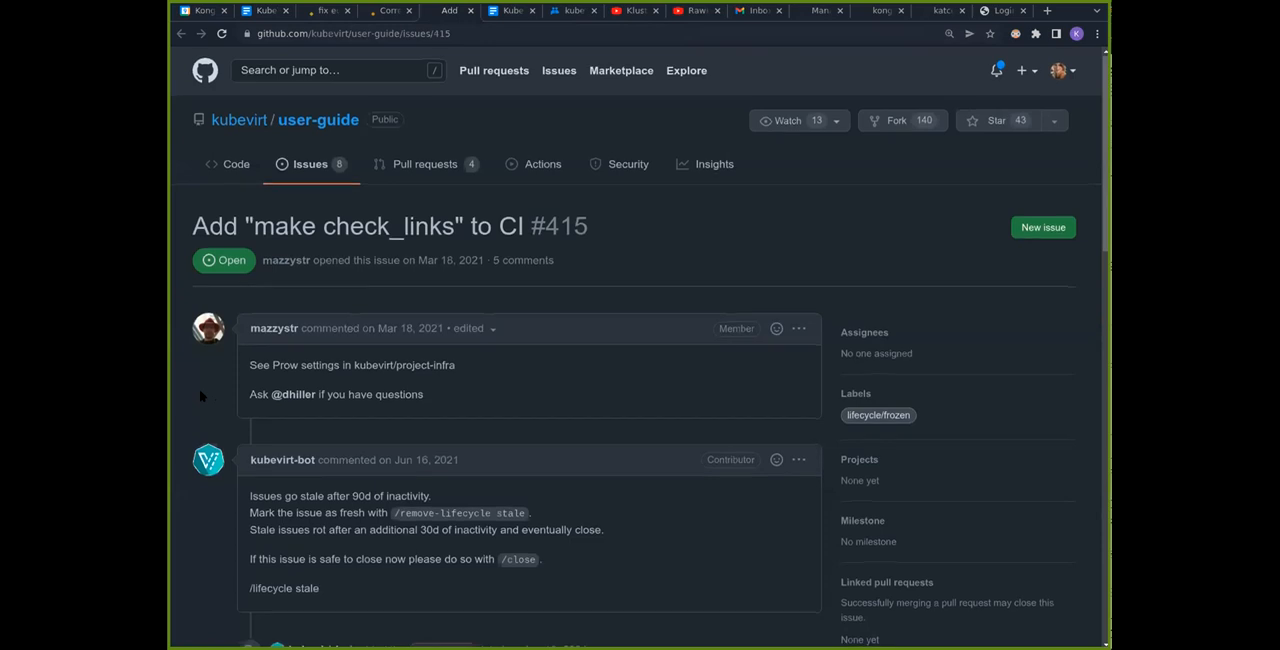
- Read issue #415 'Add make check_links to CI' down to the can-be-closed comment
scroll("down", 3)
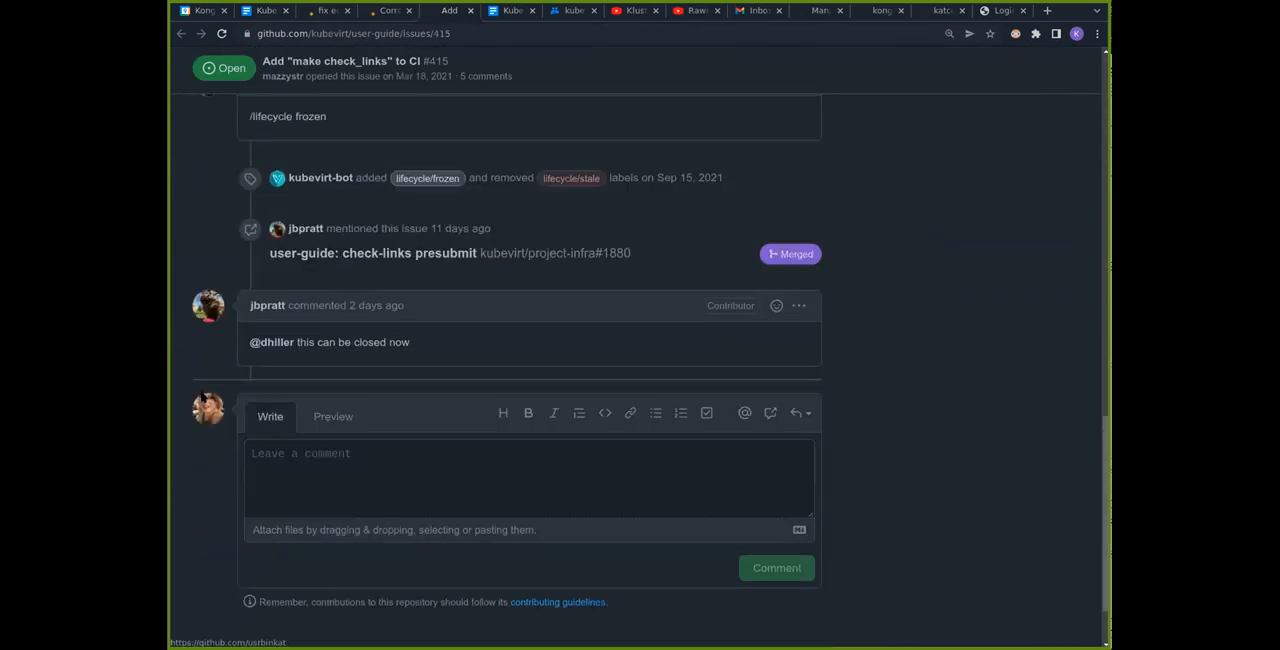
mouse_move(909, 389)
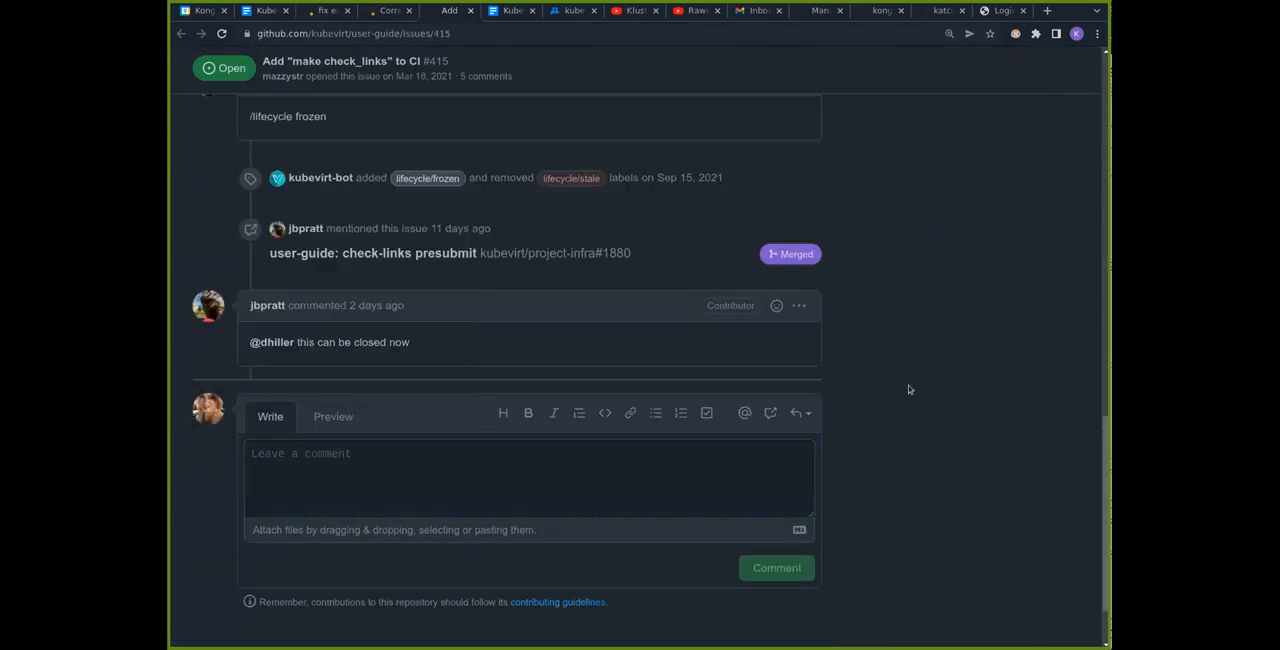
mouse_move(372, 253)
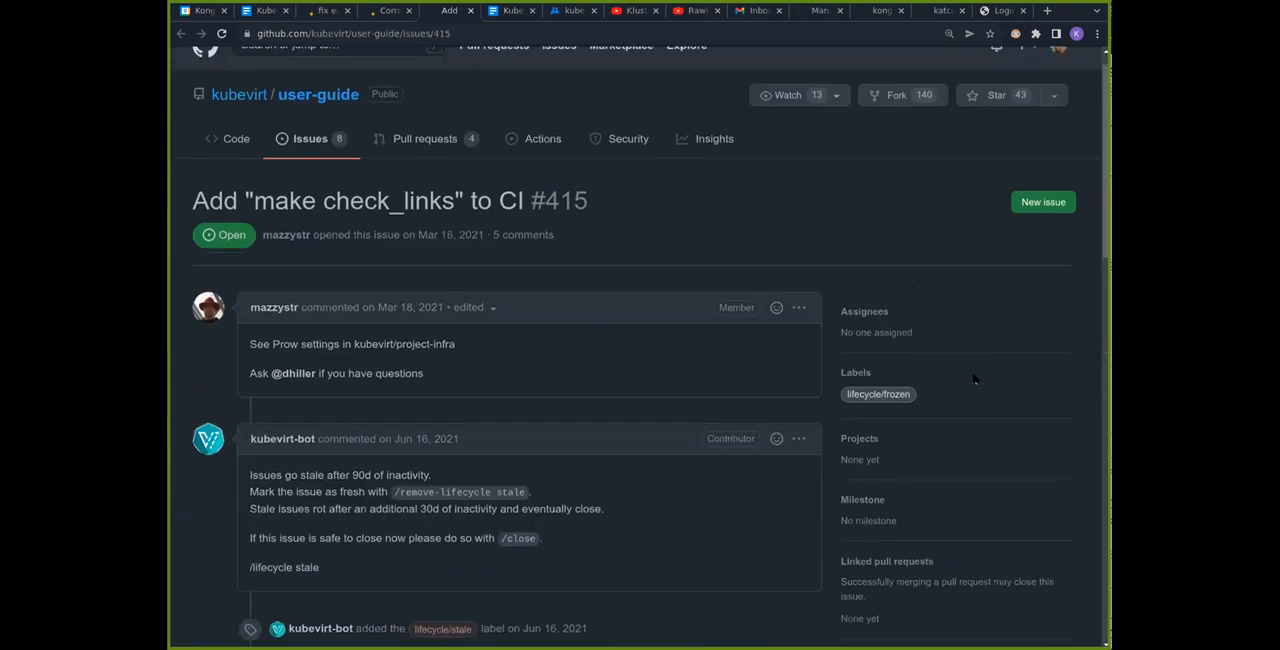
scroll("down", 3)
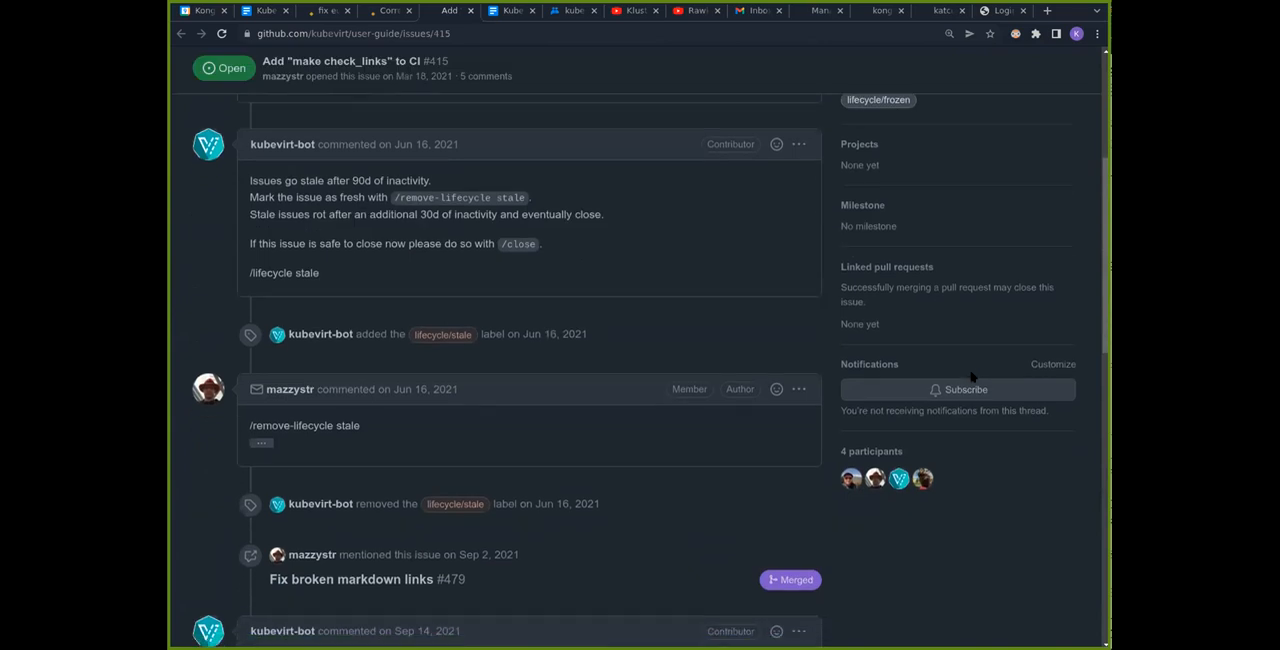
scroll("down", 3)
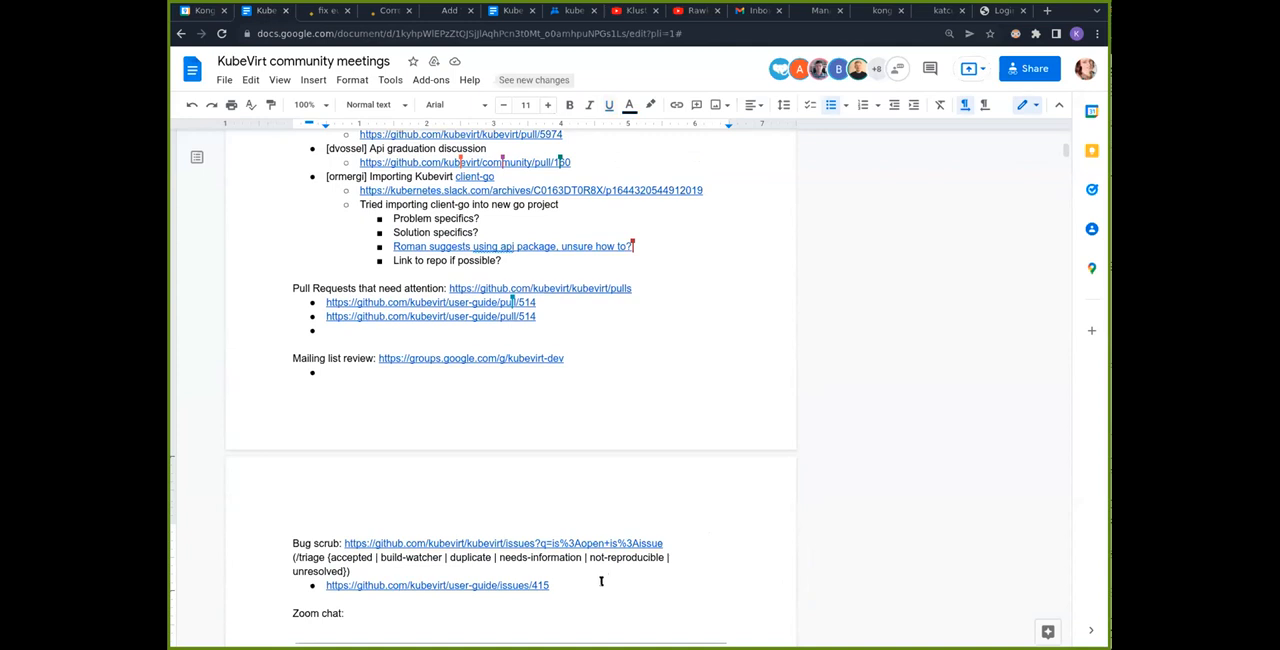
- Add a 'Ready to close?' sub-bullet under the issue 415 link in Bug scrub
type("Ready to close?")
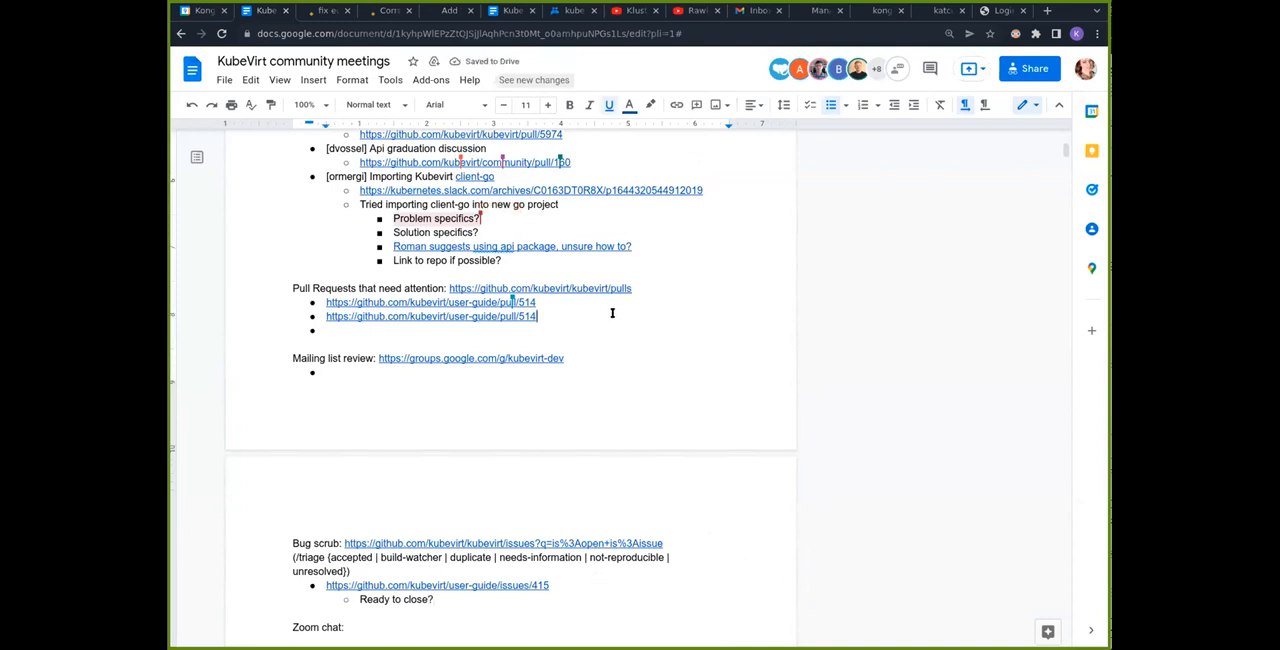
type("=")
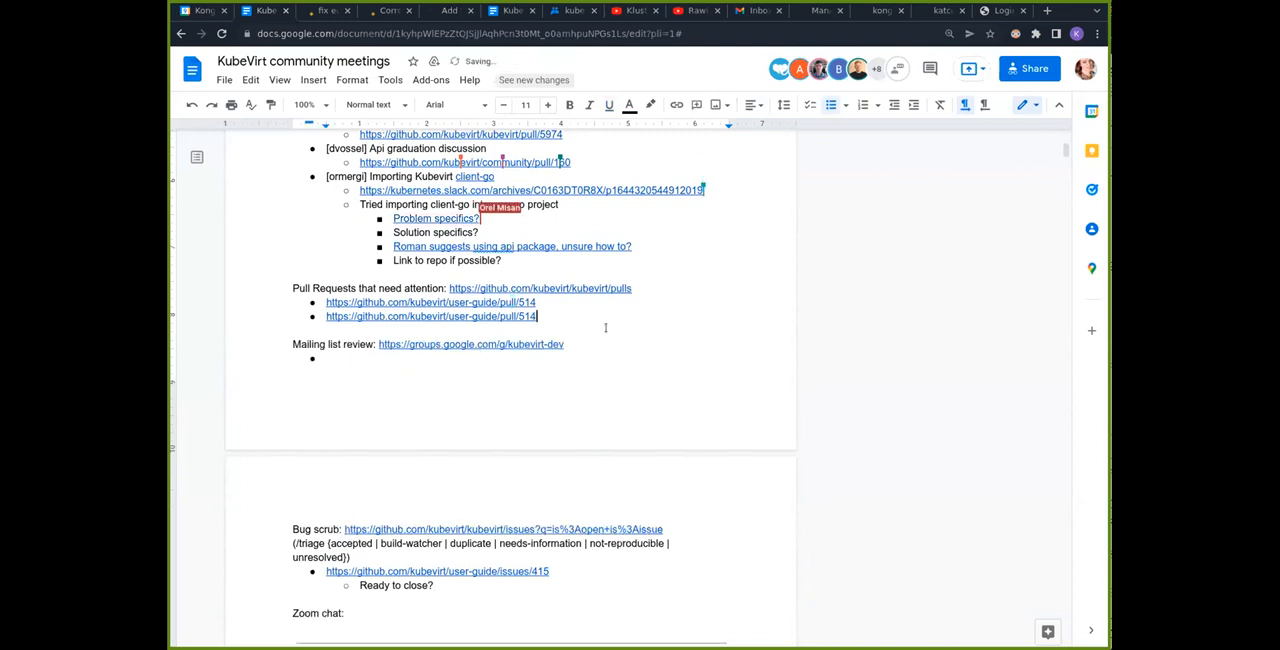
scroll("down", 3)
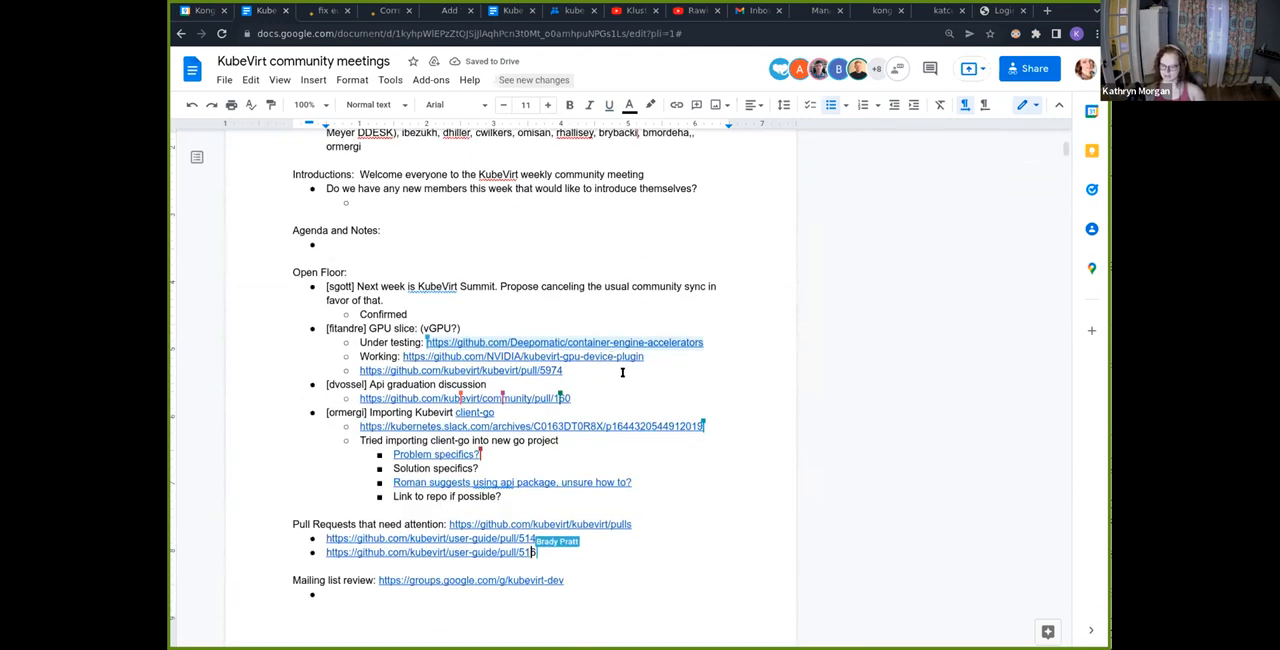
- Change the second PR link under 'Pull Requests that need attention' to pull 516
scroll("down", 3)
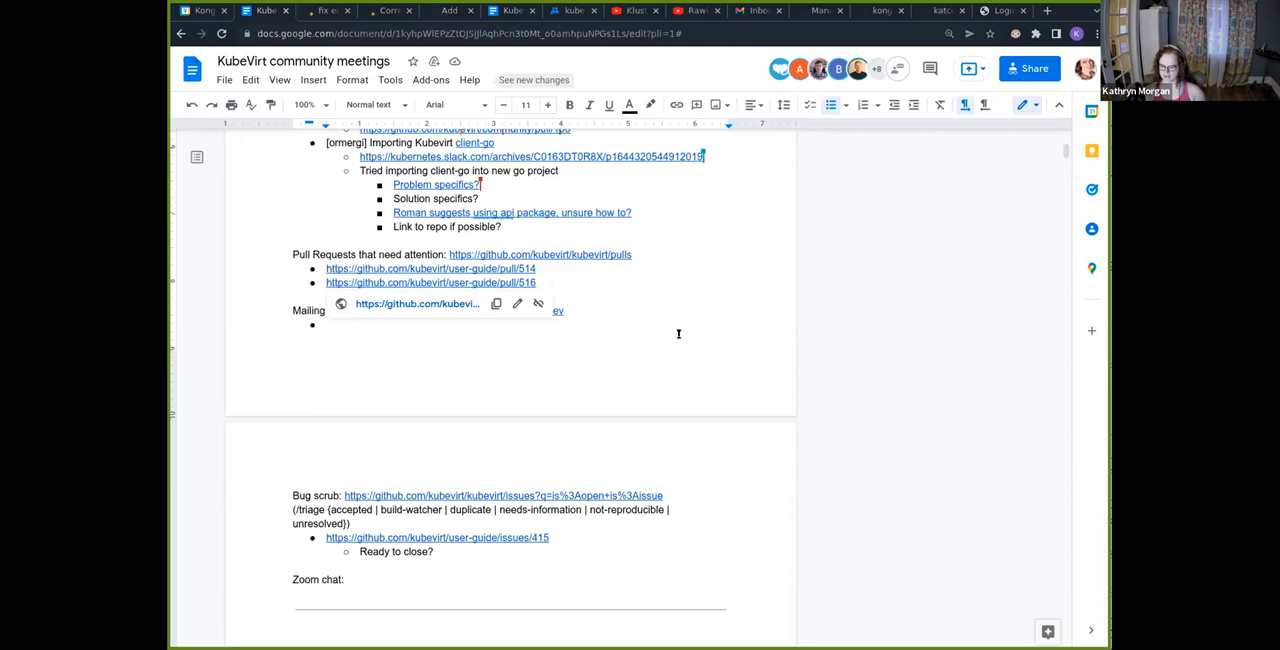
scroll("up", 3)
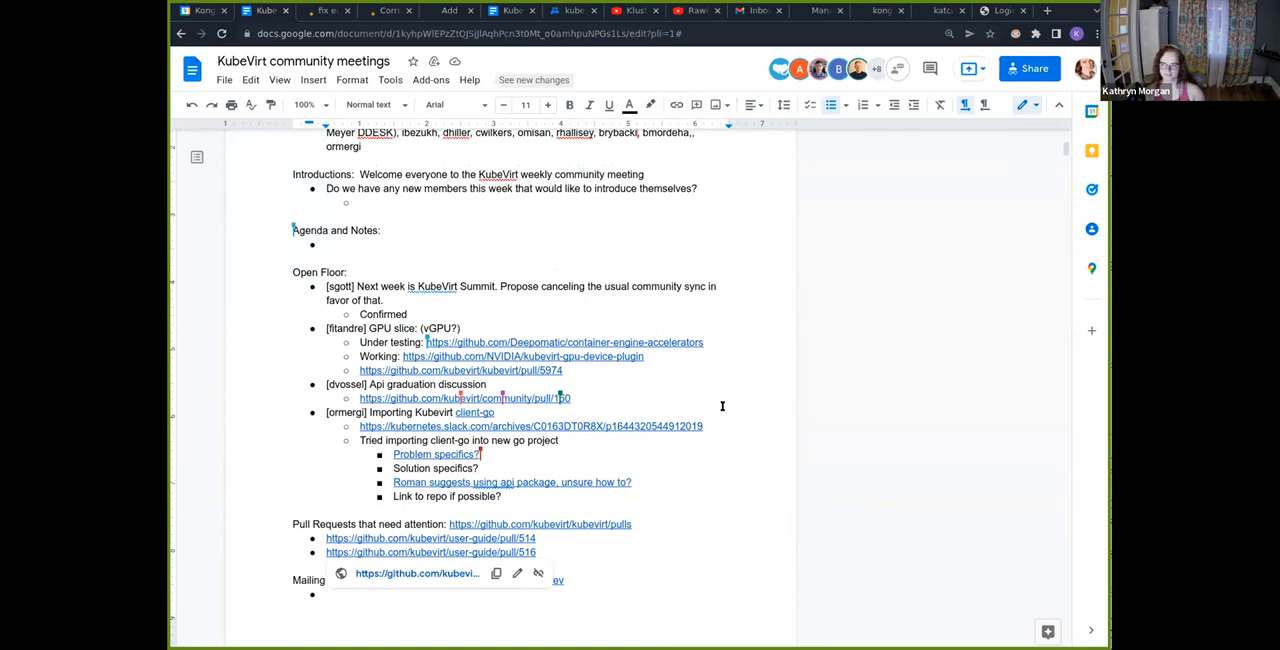
mouse_move(718, 477)
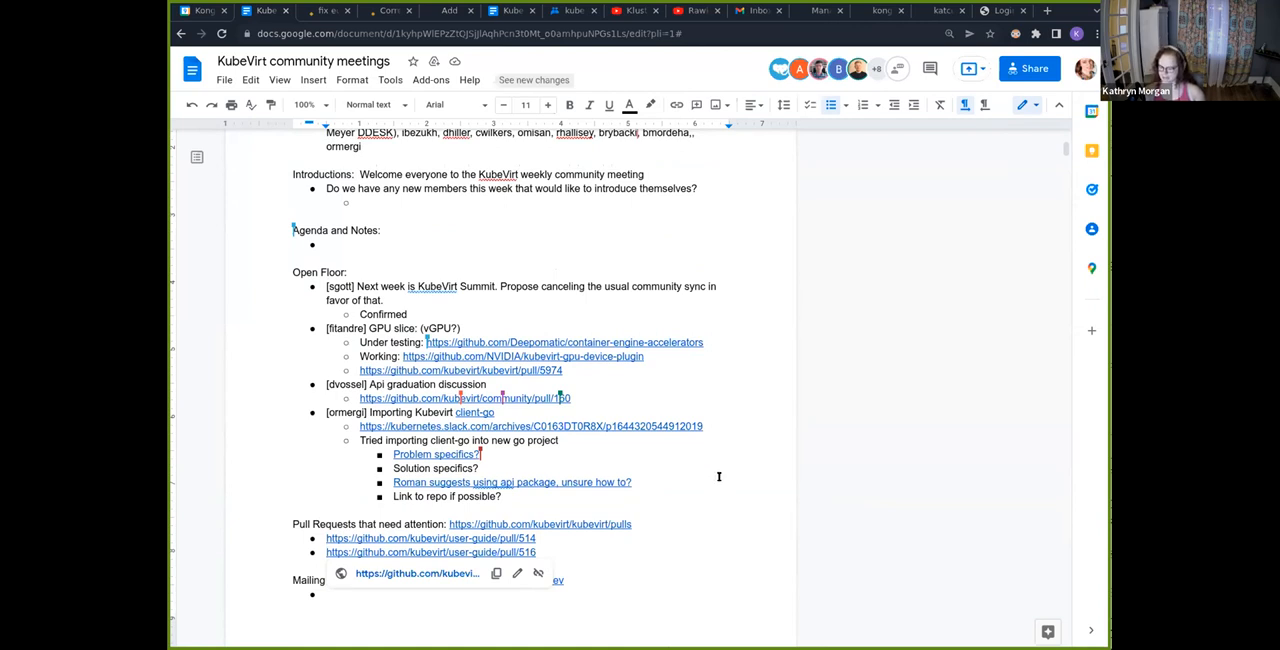
mouse_move(713, 461)
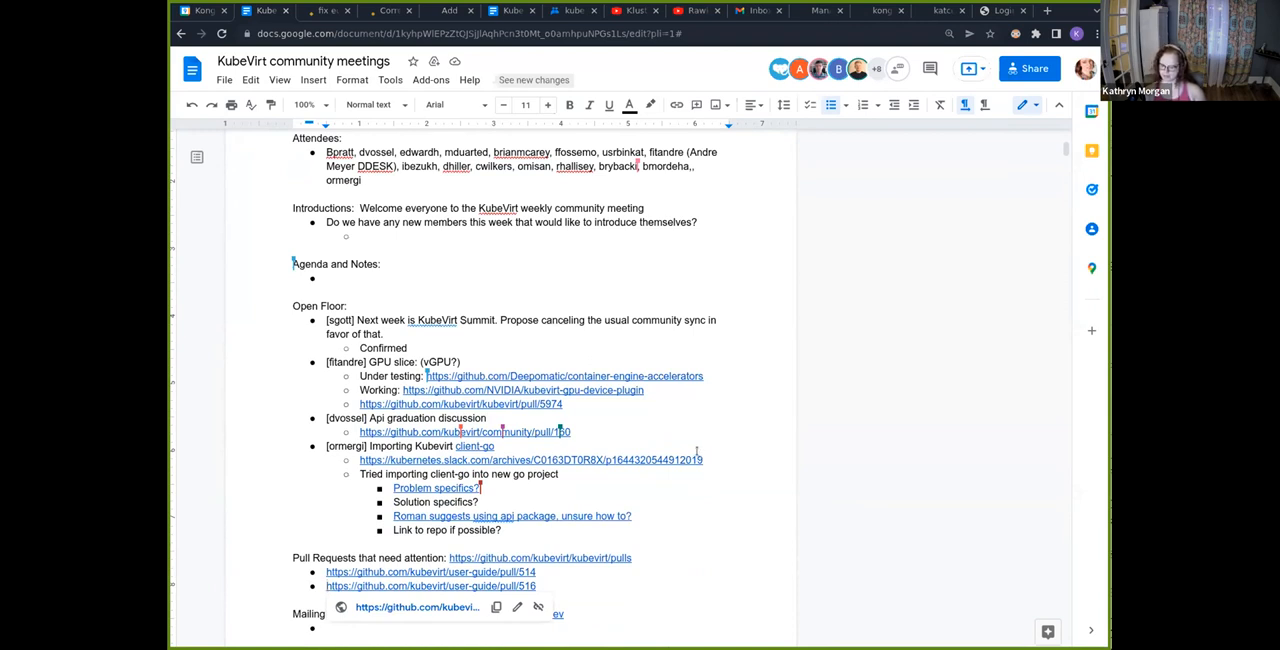
mouse_move(687, 494)
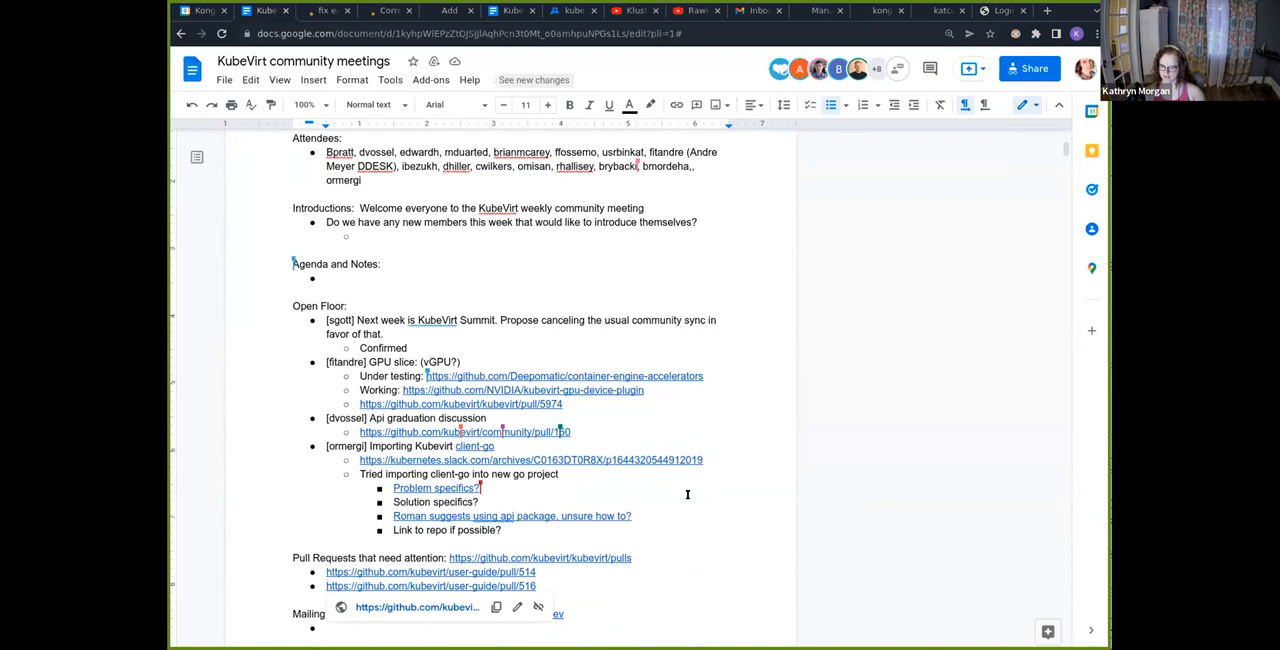